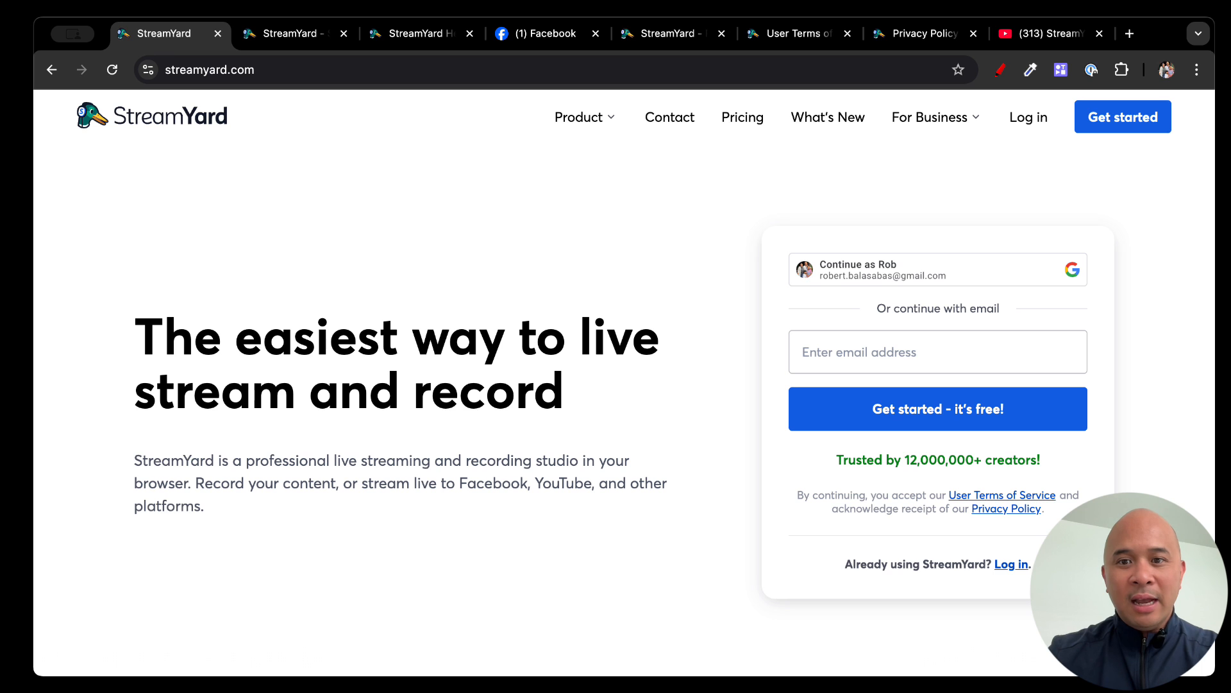
- Open streamyard.com/plan and scroll through the Free, Core and Advanced yearly plan cards
click(742, 117)
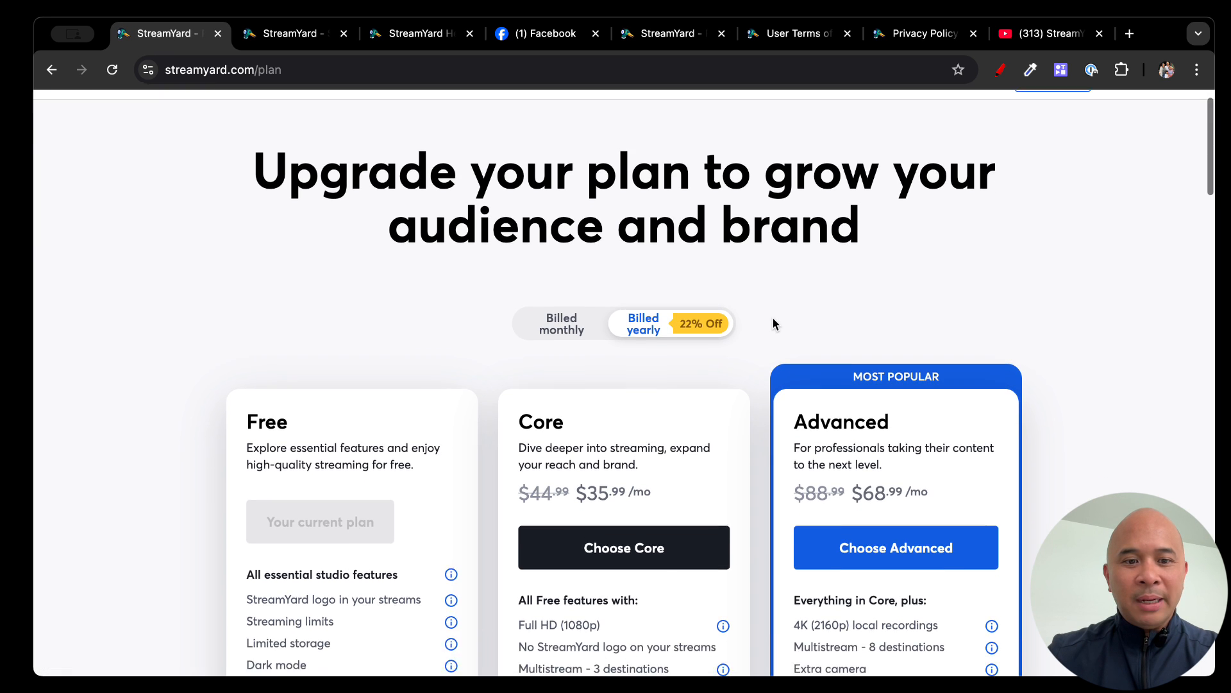
scroll(down, 3)
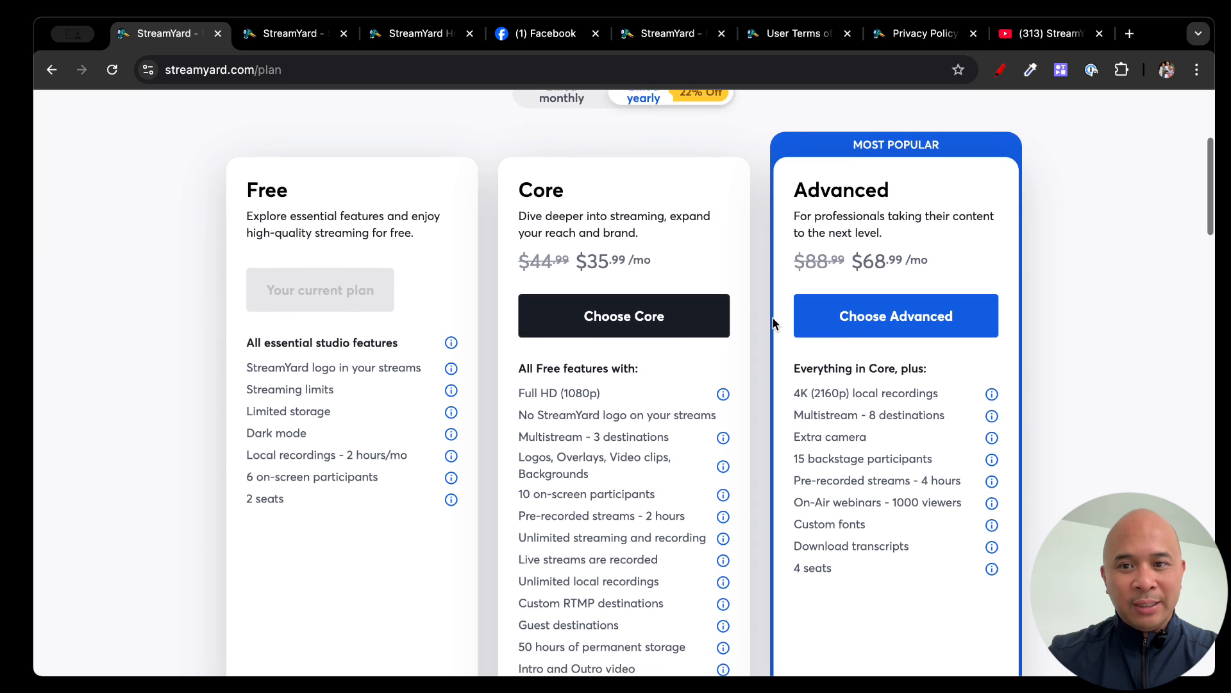
scroll(down, 3)
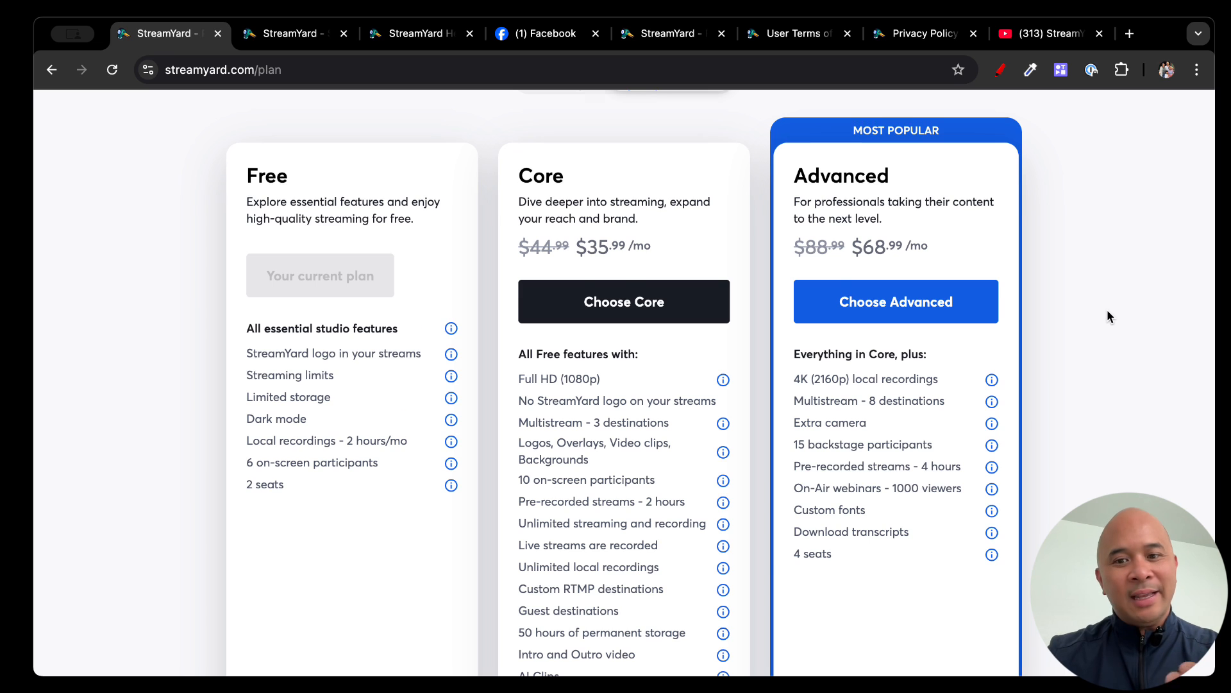
scroll(down, 3)
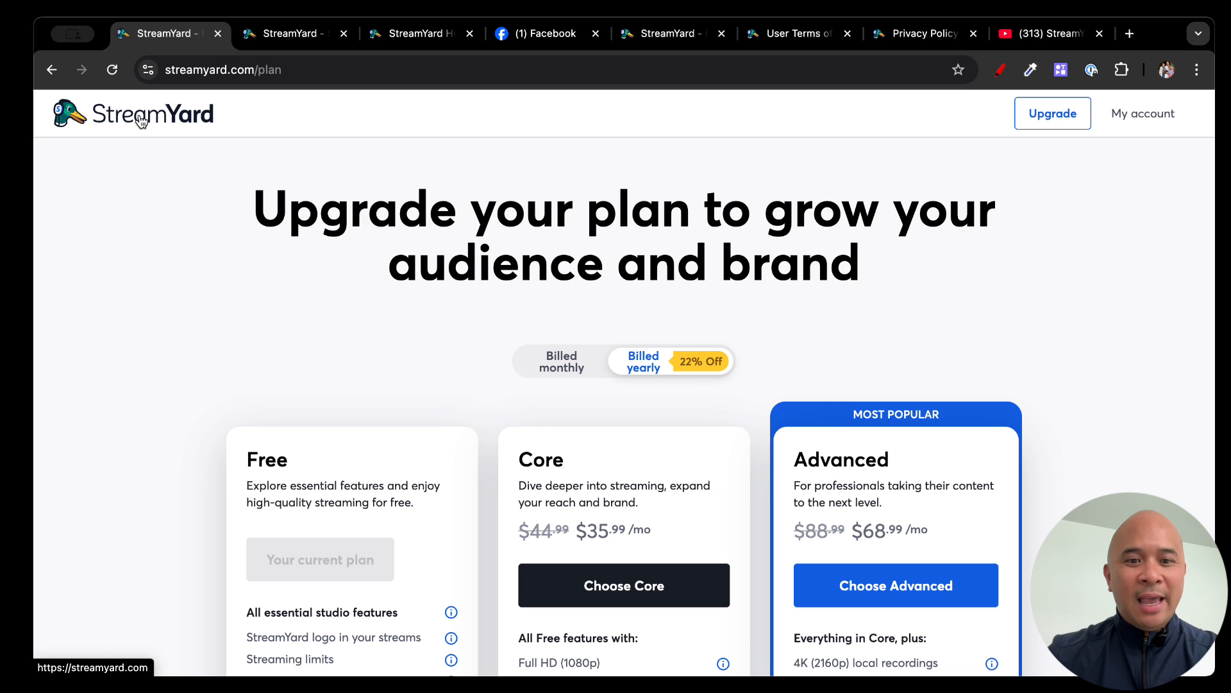
- Go to the dashboard Home via the logo and mark the sidebar's main pages and lower section
click(133, 112)
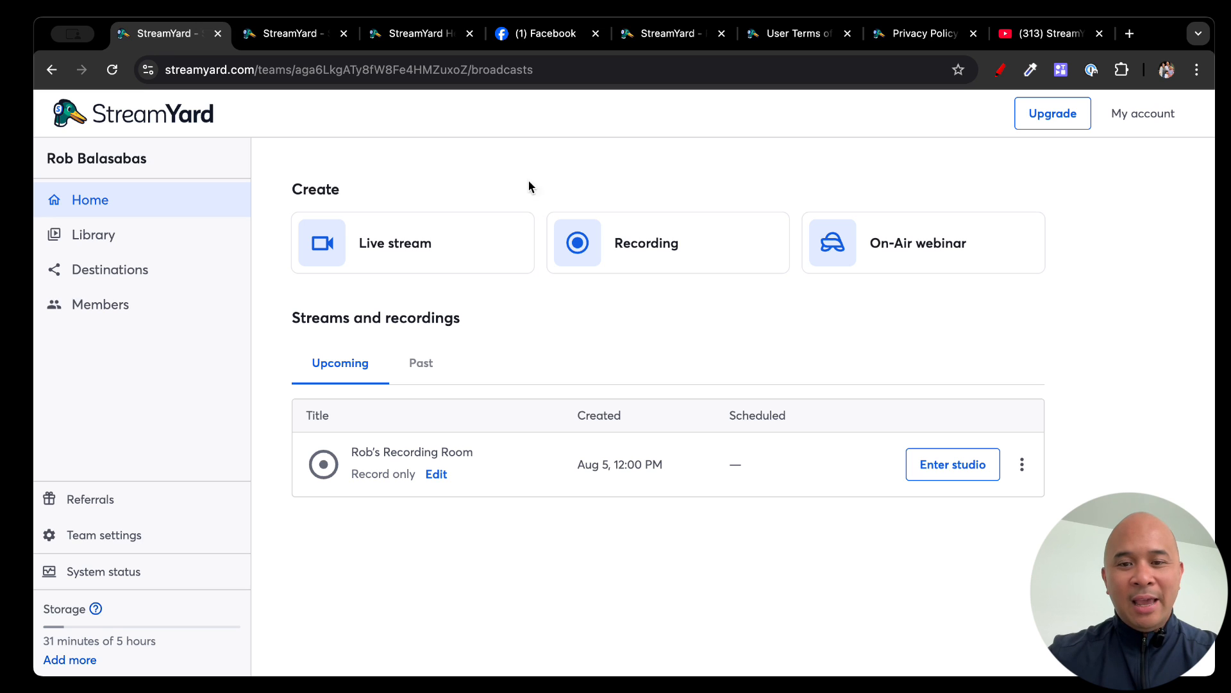
mouse_move(686, 344)
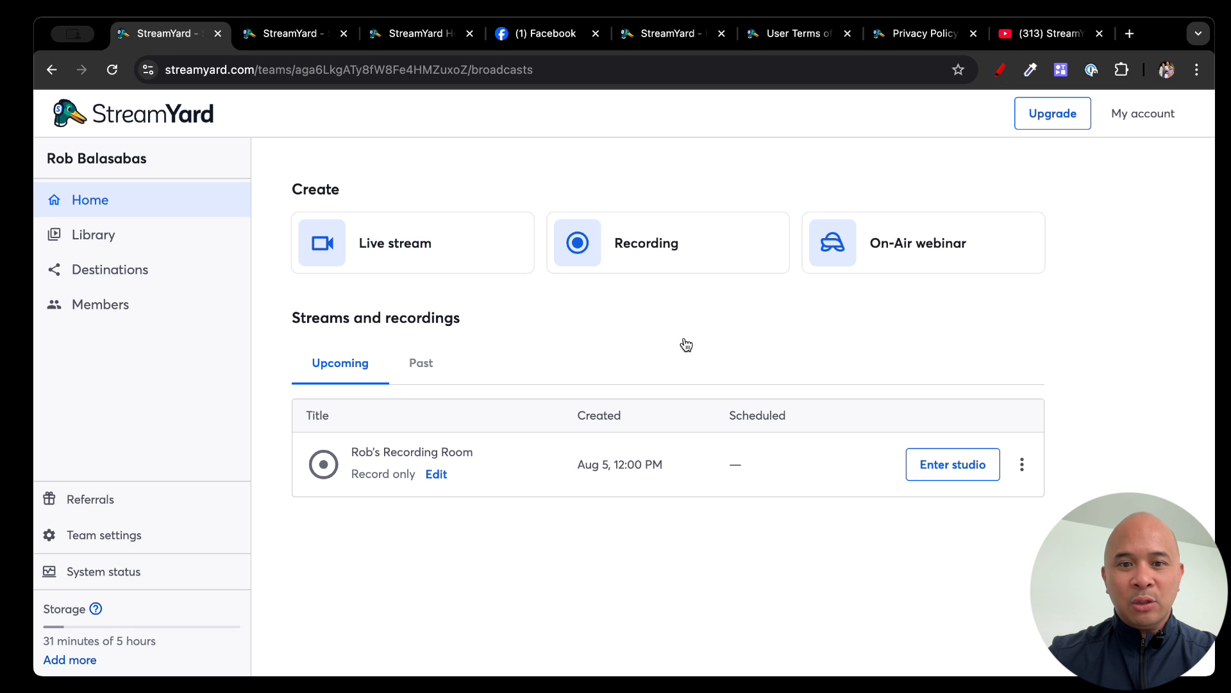
mouse_move(168, 182)
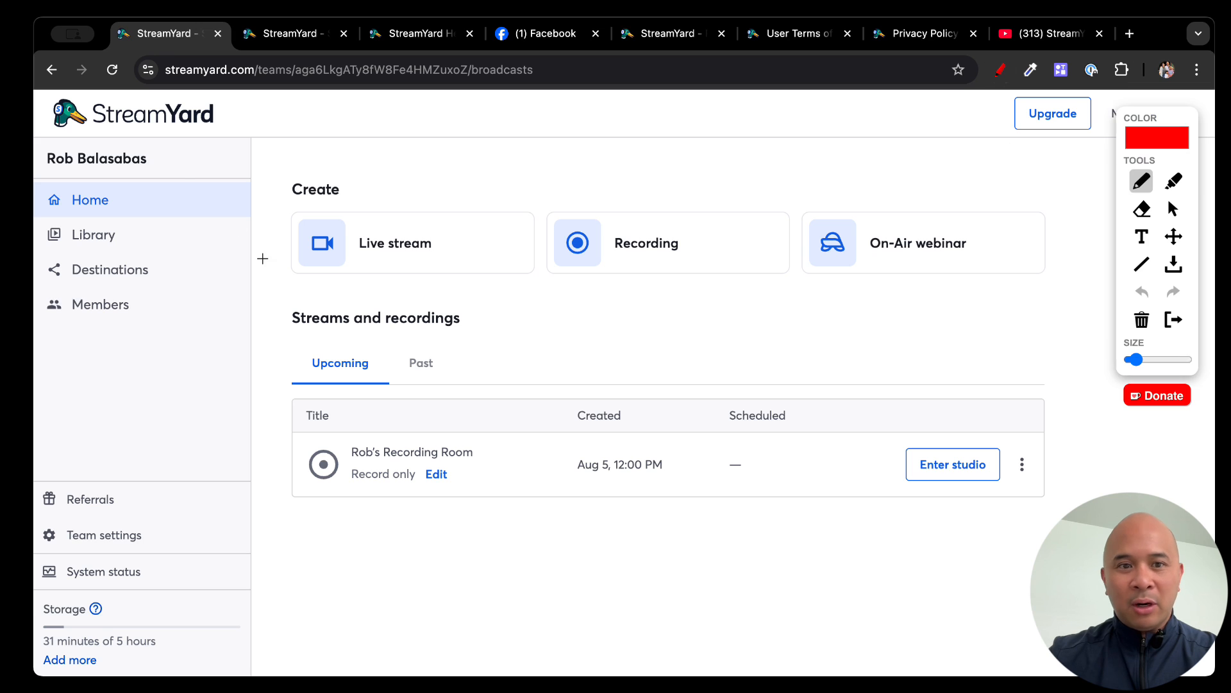
drag(189, 149, 188, 223)
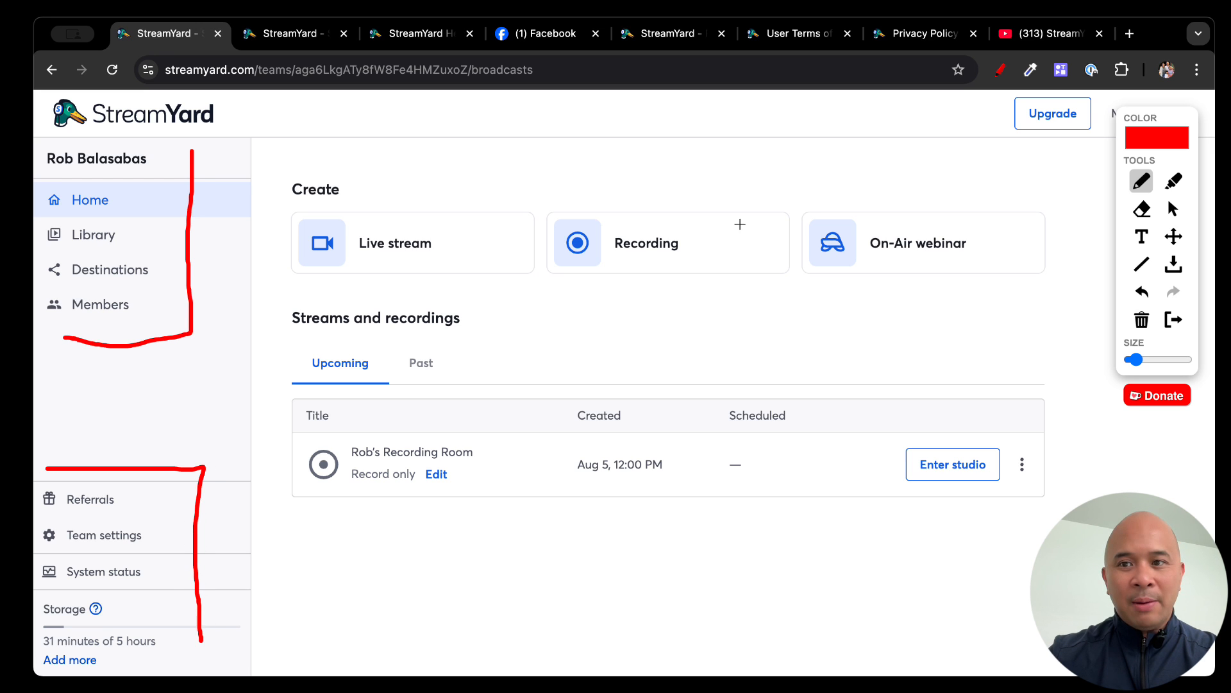
drag(1171, 103, 914, 103)
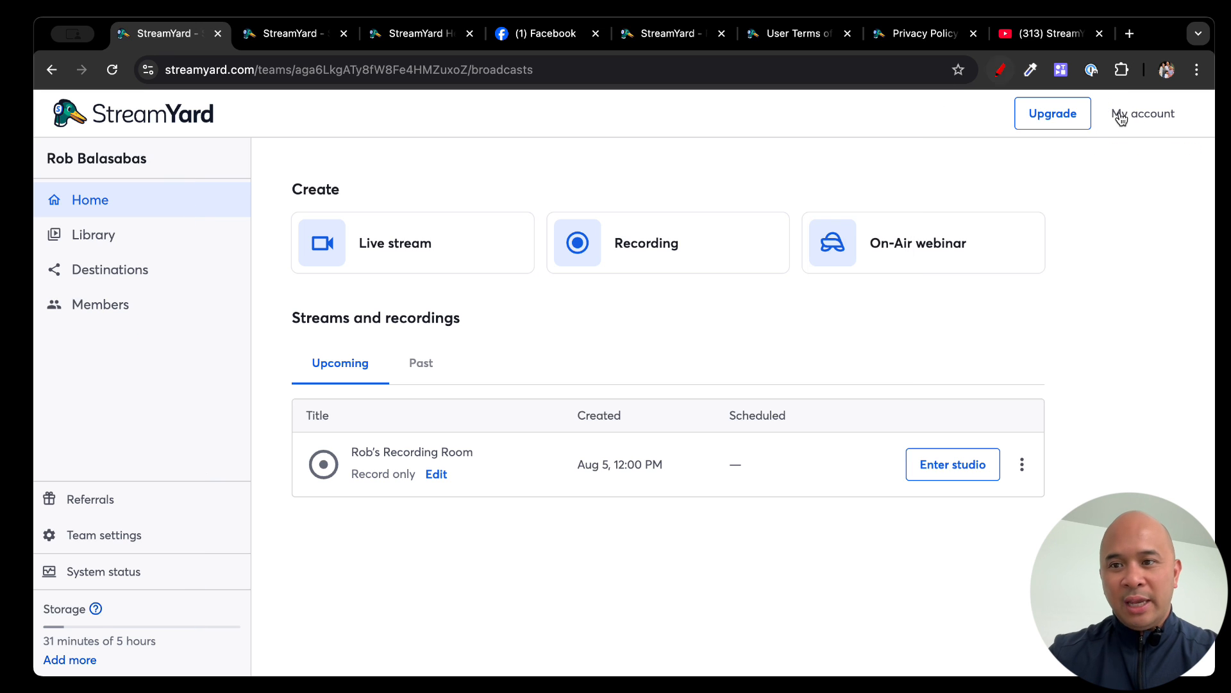
click(1143, 113)
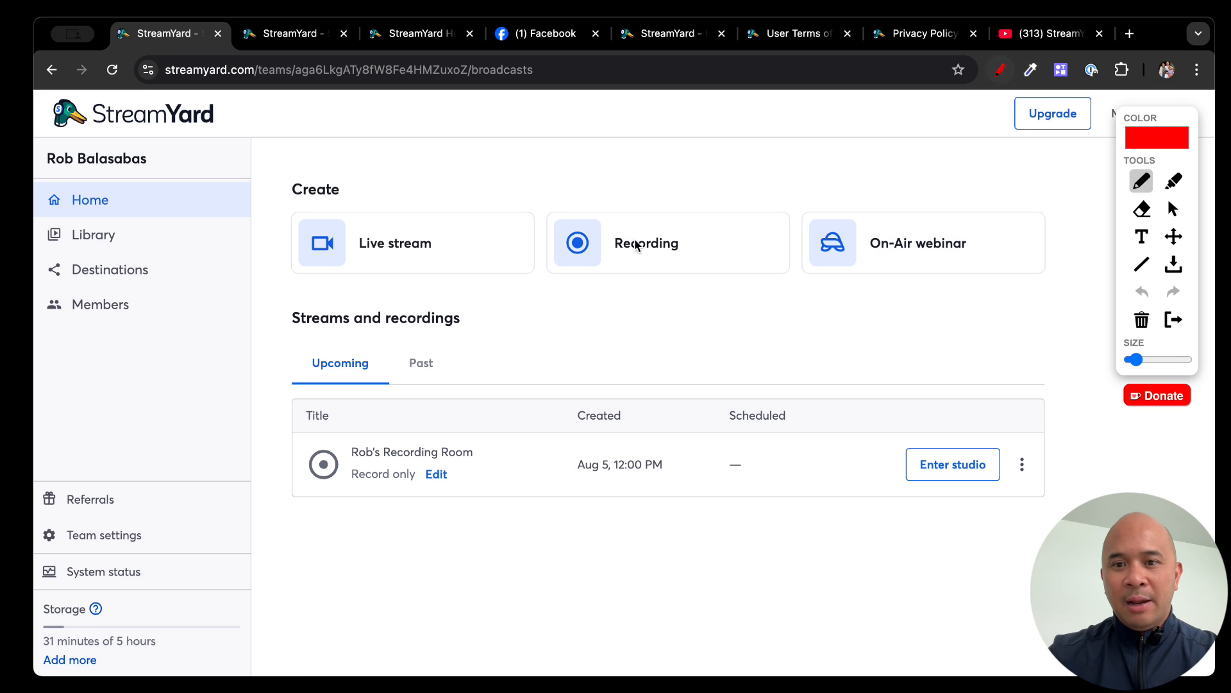
- Tick the live stream, recording and On-Air webinar options and mark the Streams and recordings lists
drag(268, 163, 268, 222)
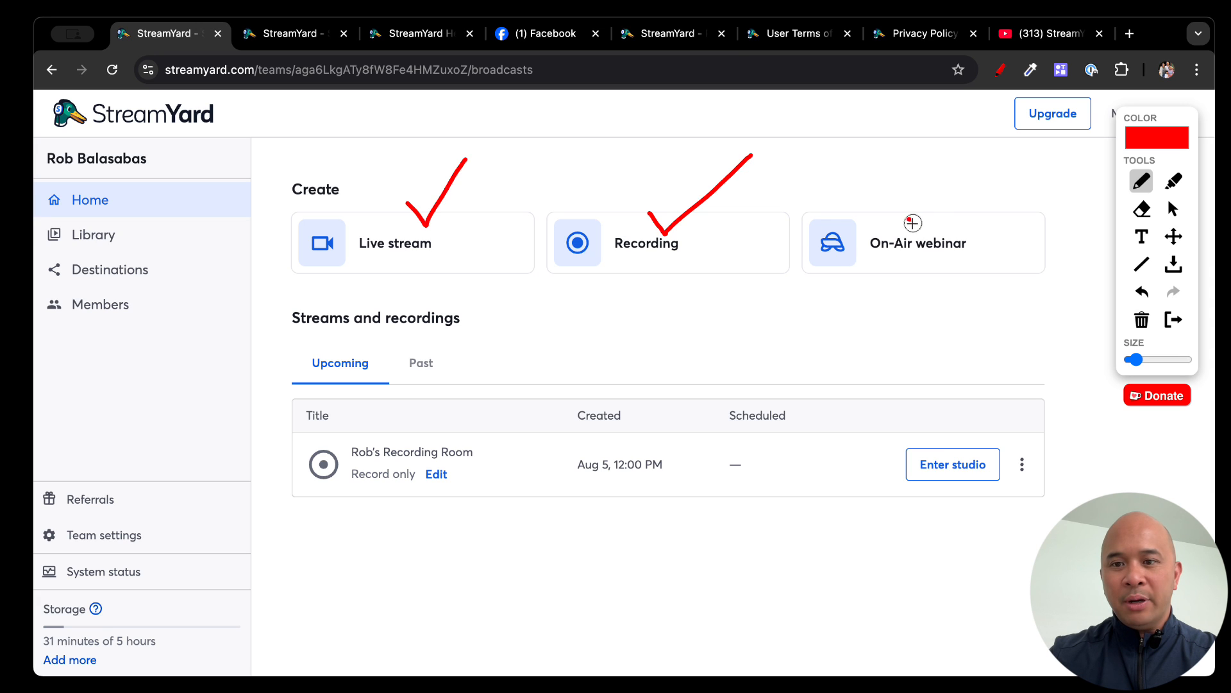
drag(911, 228, 977, 169)
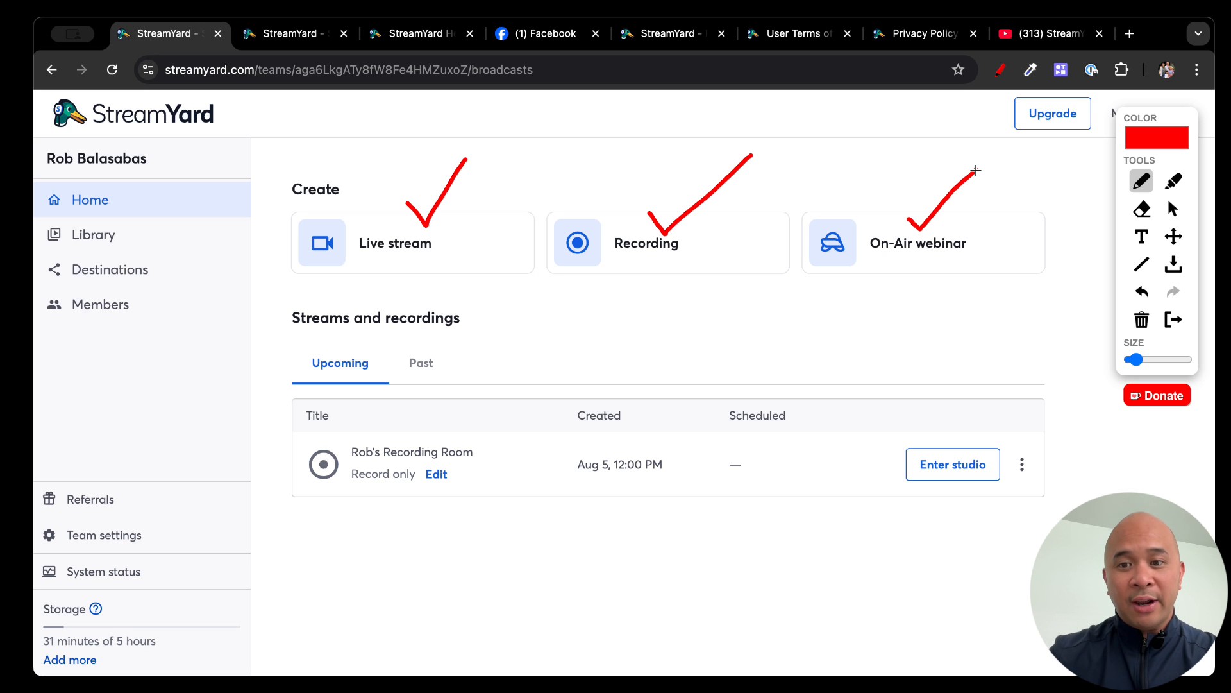
mouse_move(573, 299)
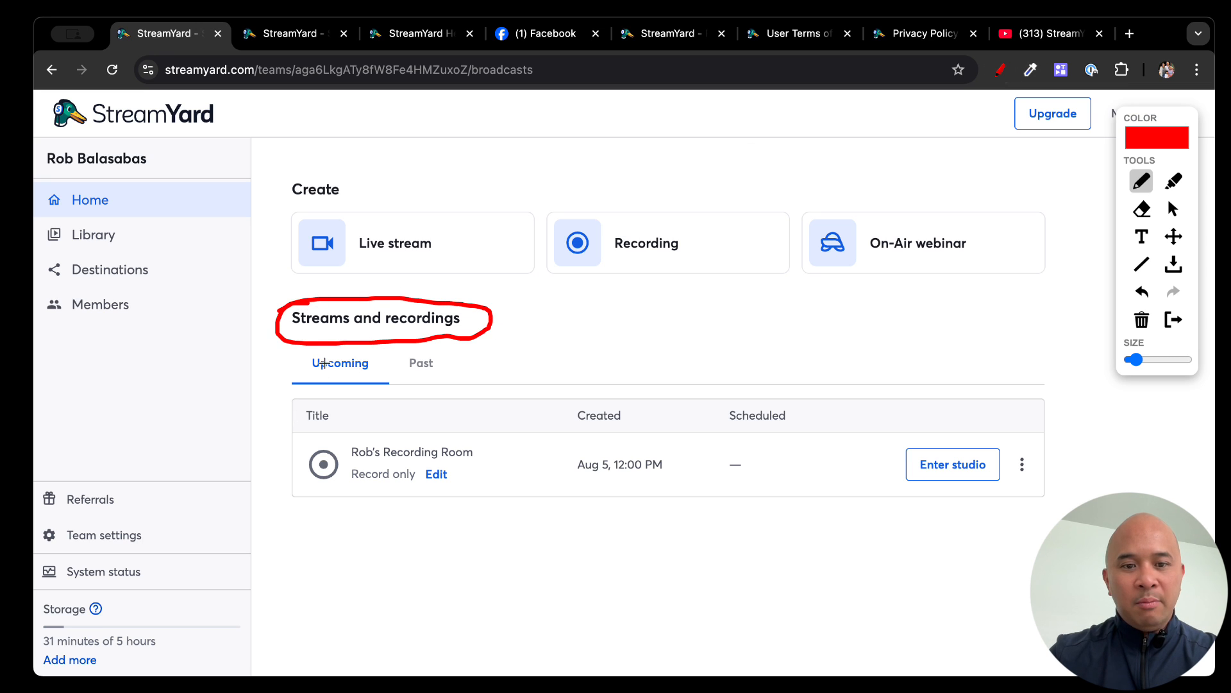
drag(295, 372, 375, 370)
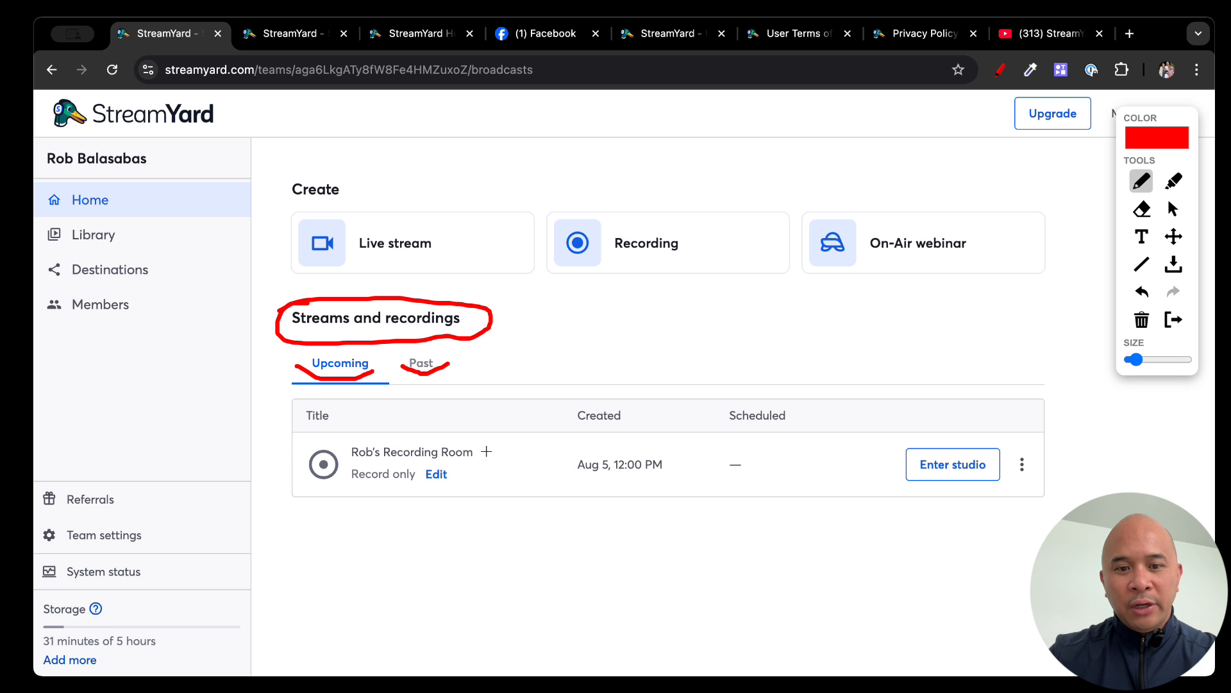
drag(485, 439, 316, 498)
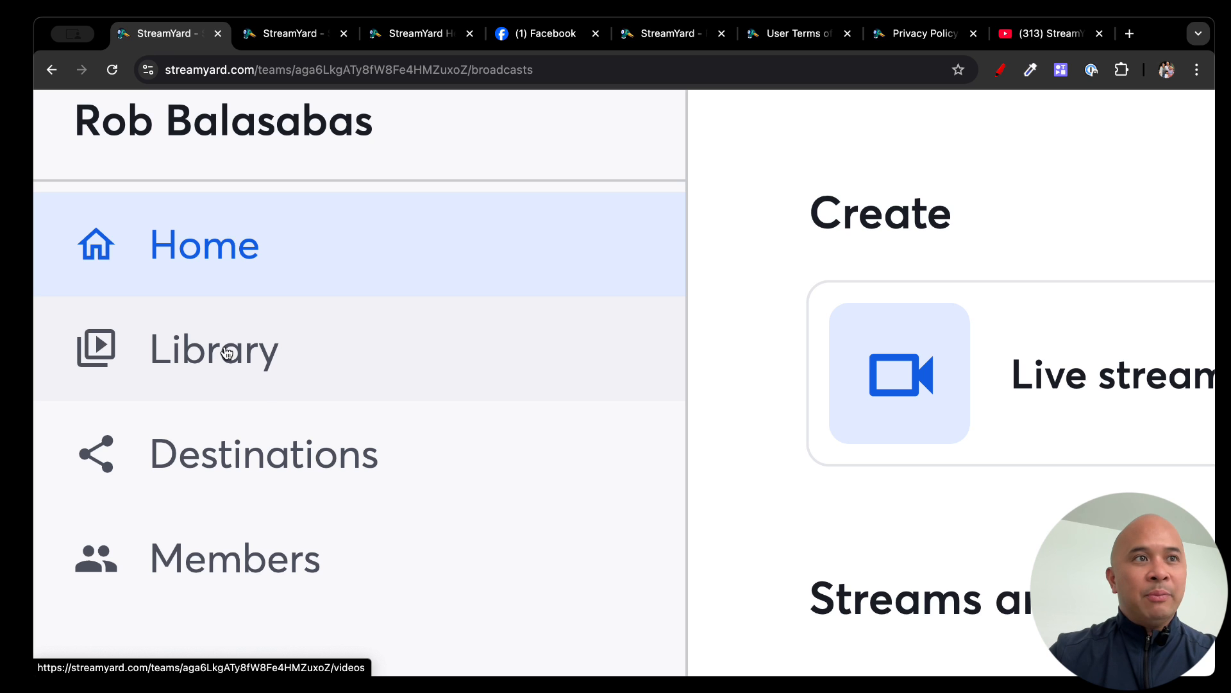
mouse_move(233, 558)
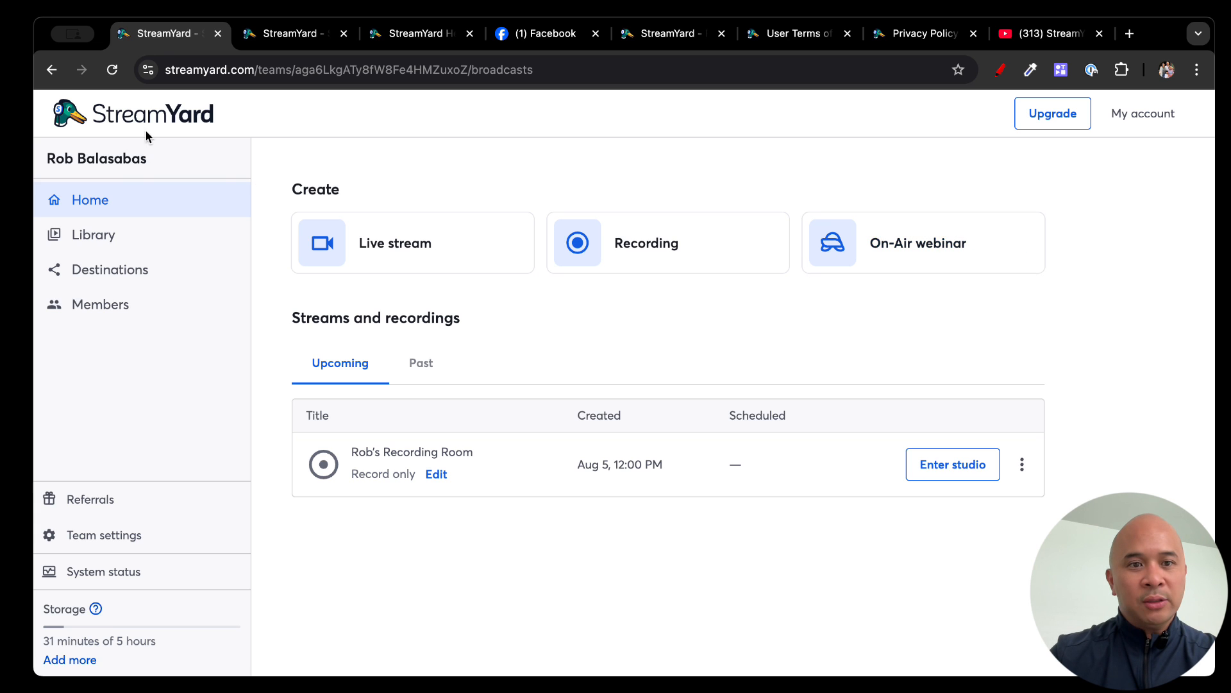
click(110, 269)
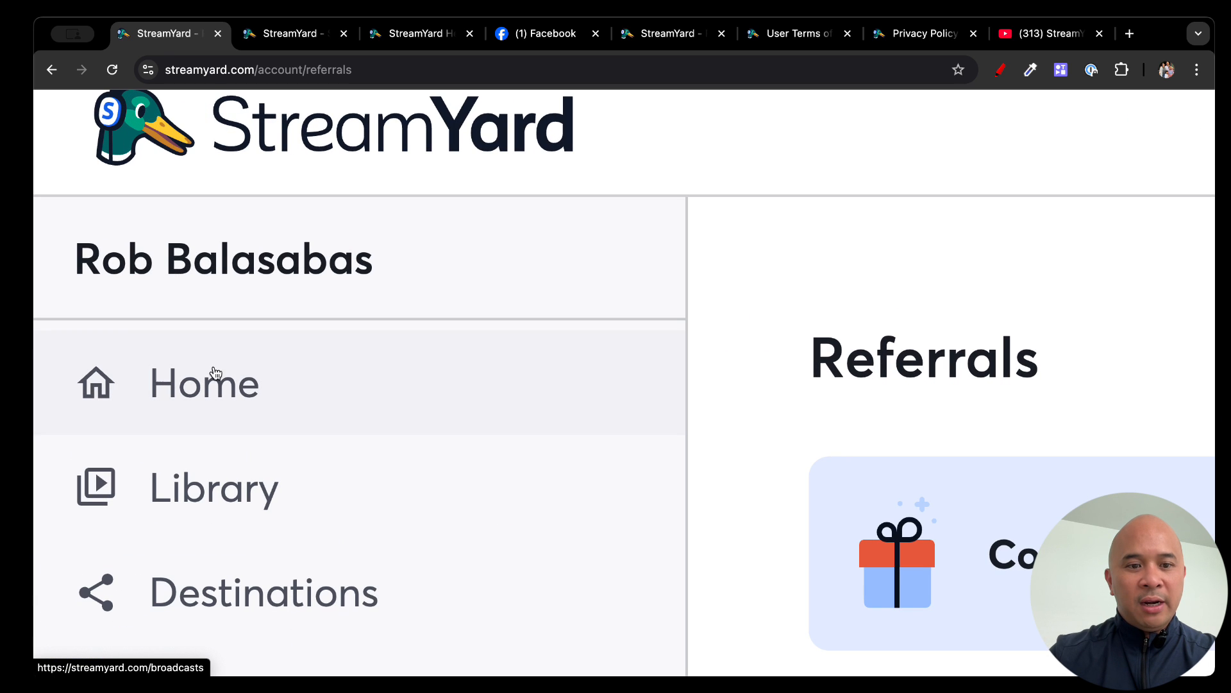
click(204, 383)
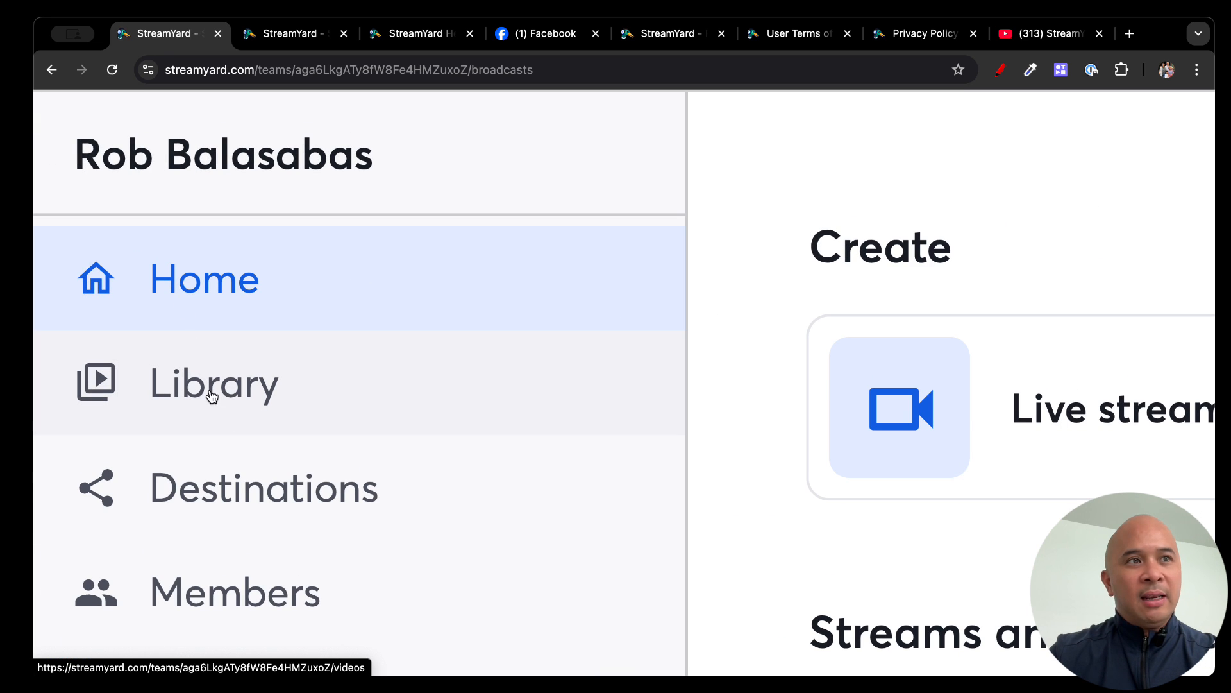
- Open the Library and view the first recording's media page with AI Clips and local recordings
click(212, 384)
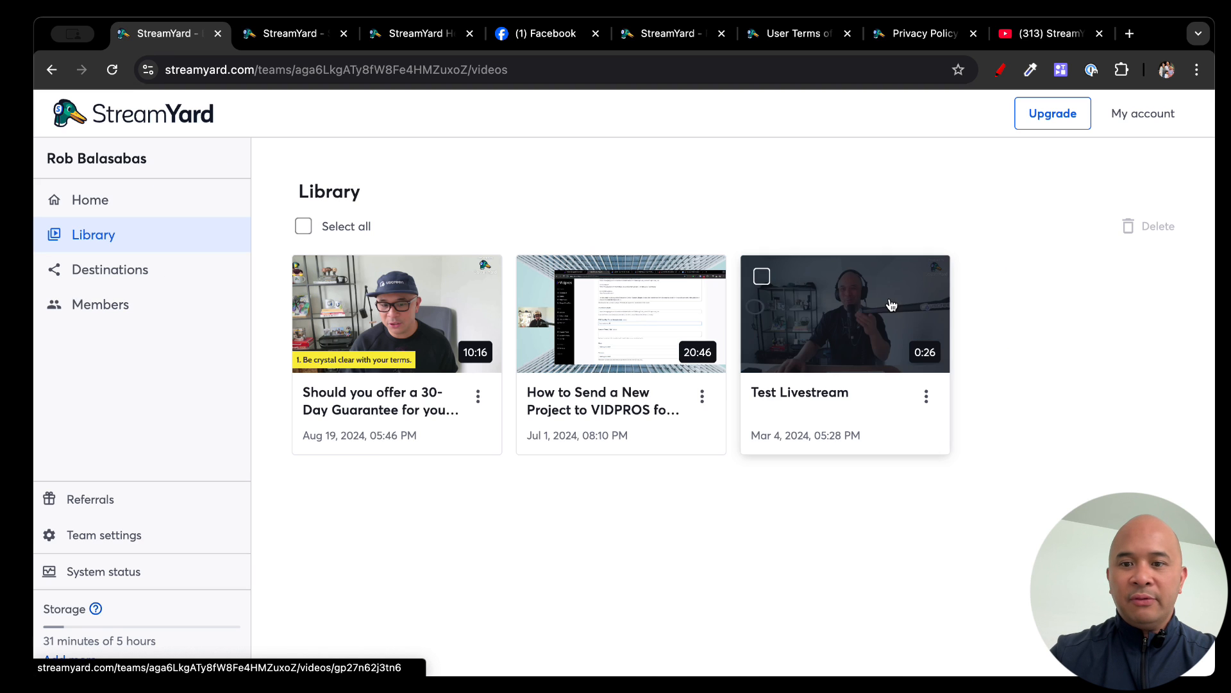
mouse_move(1041, 358)
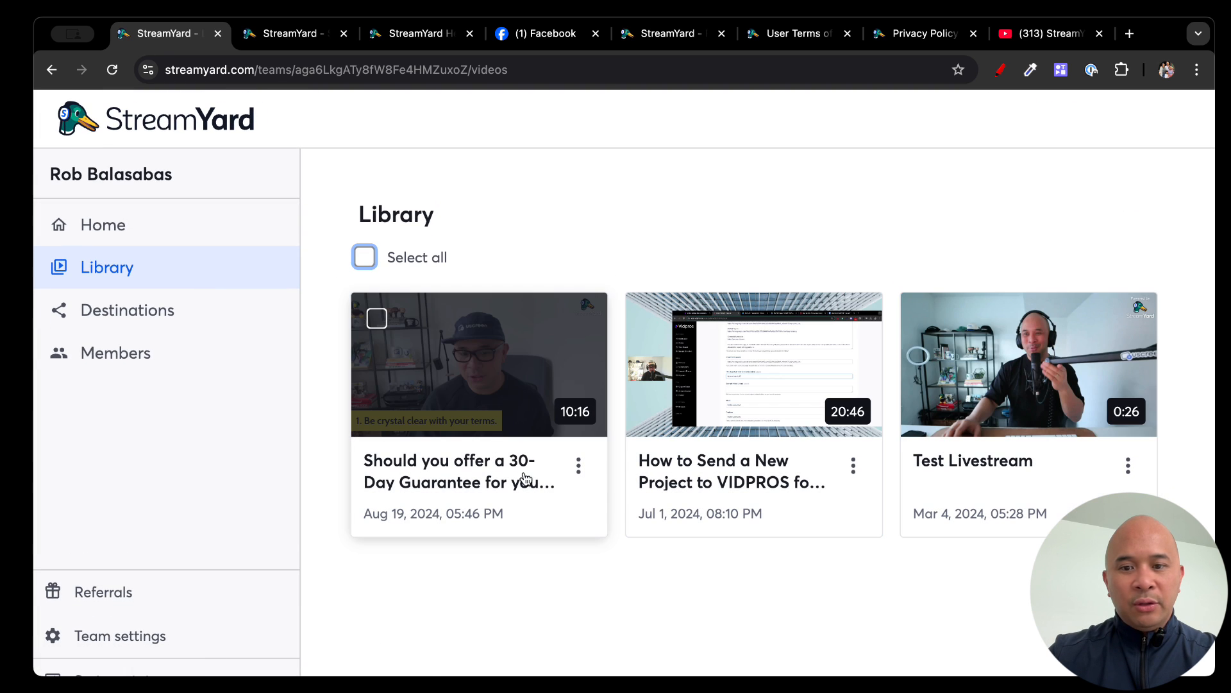
click(479, 470)
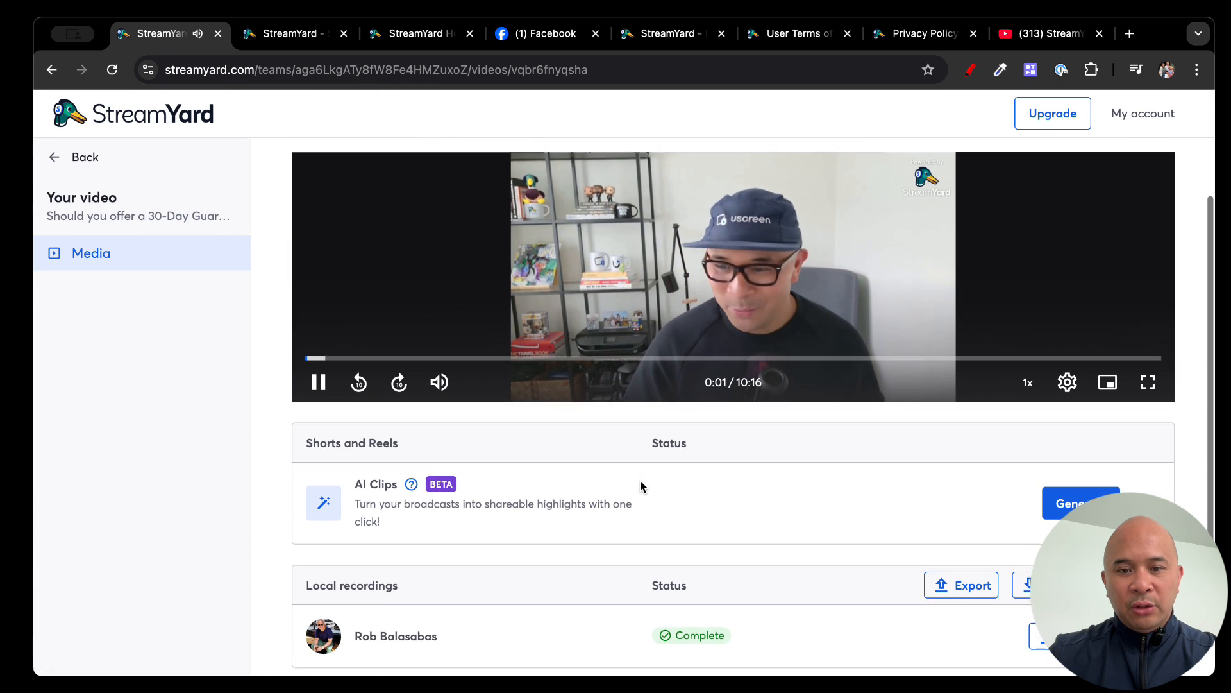
scroll(down, 3)
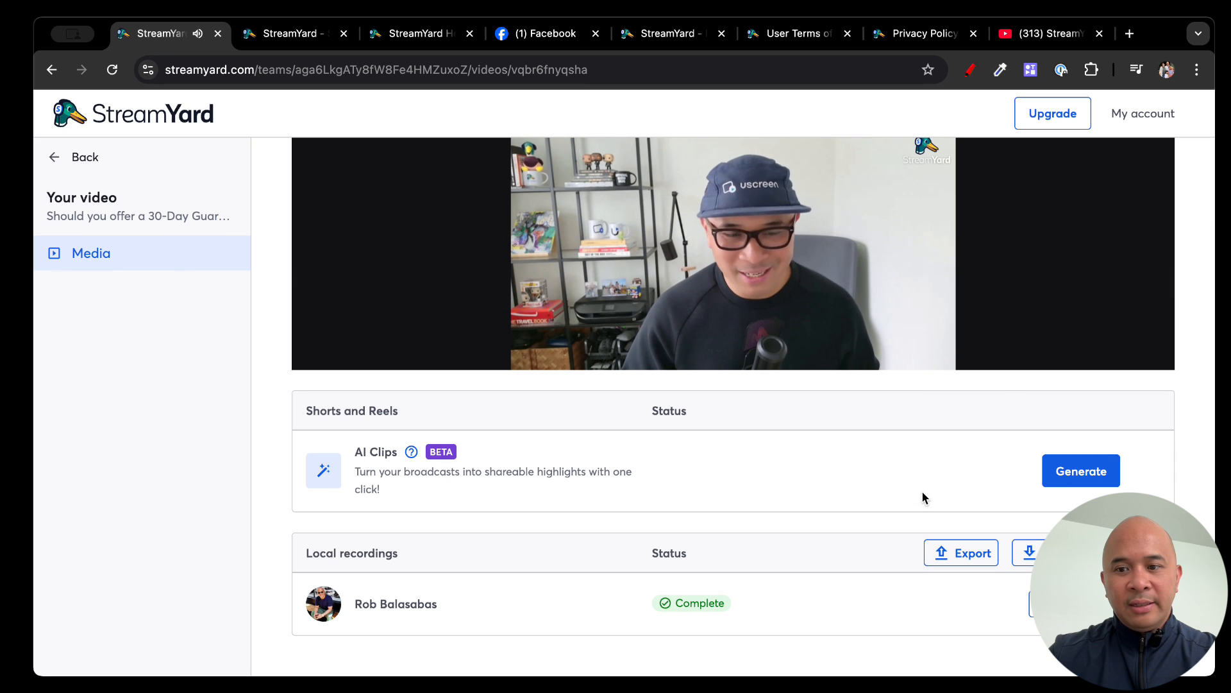
scroll(up, 3)
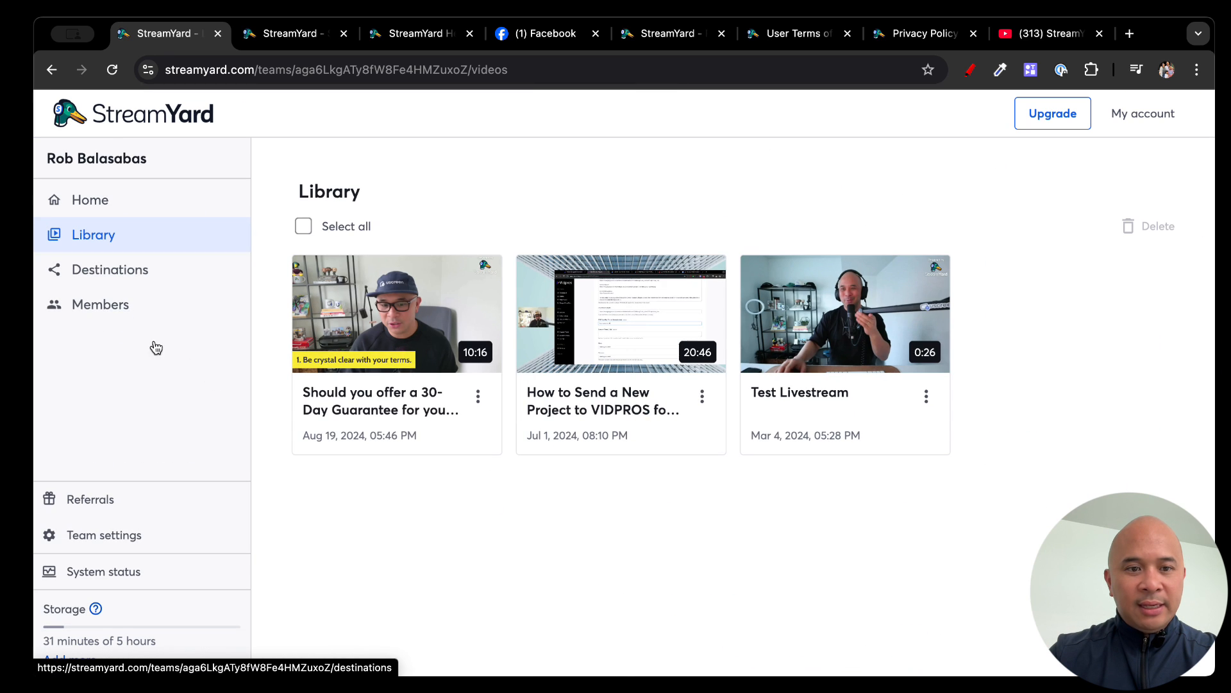
click(110, 270)
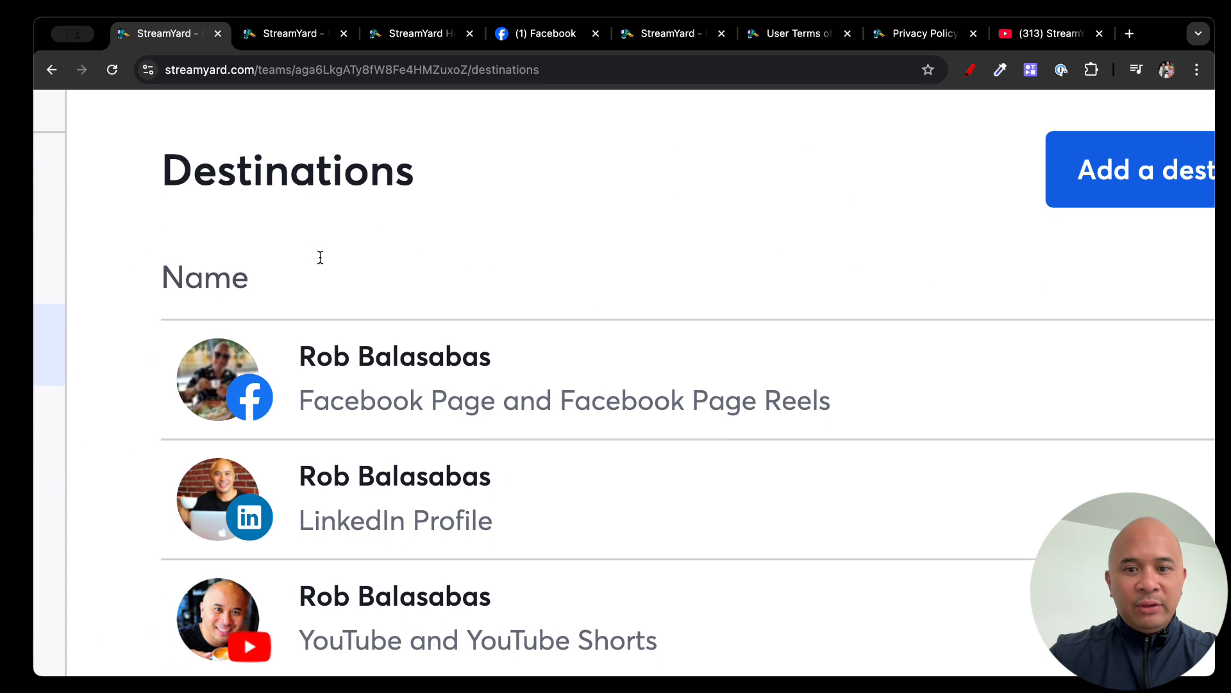
scroll(down, 3)
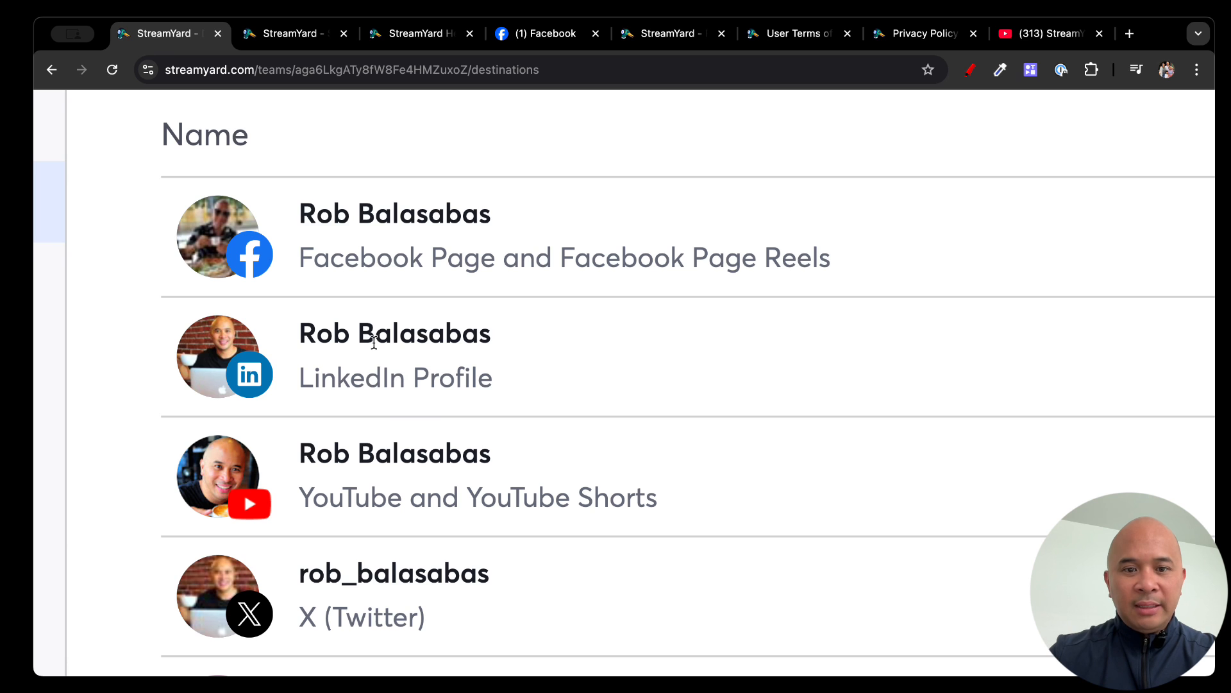
scroll(down, 3)
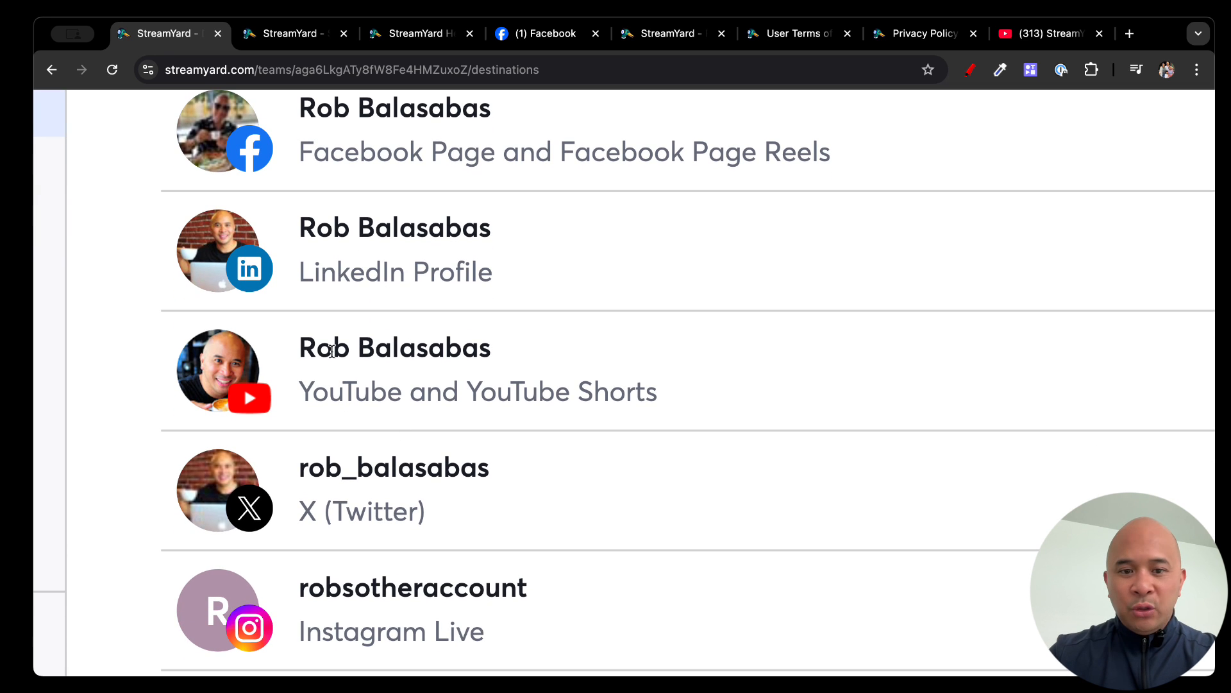
scroll(down, 3)
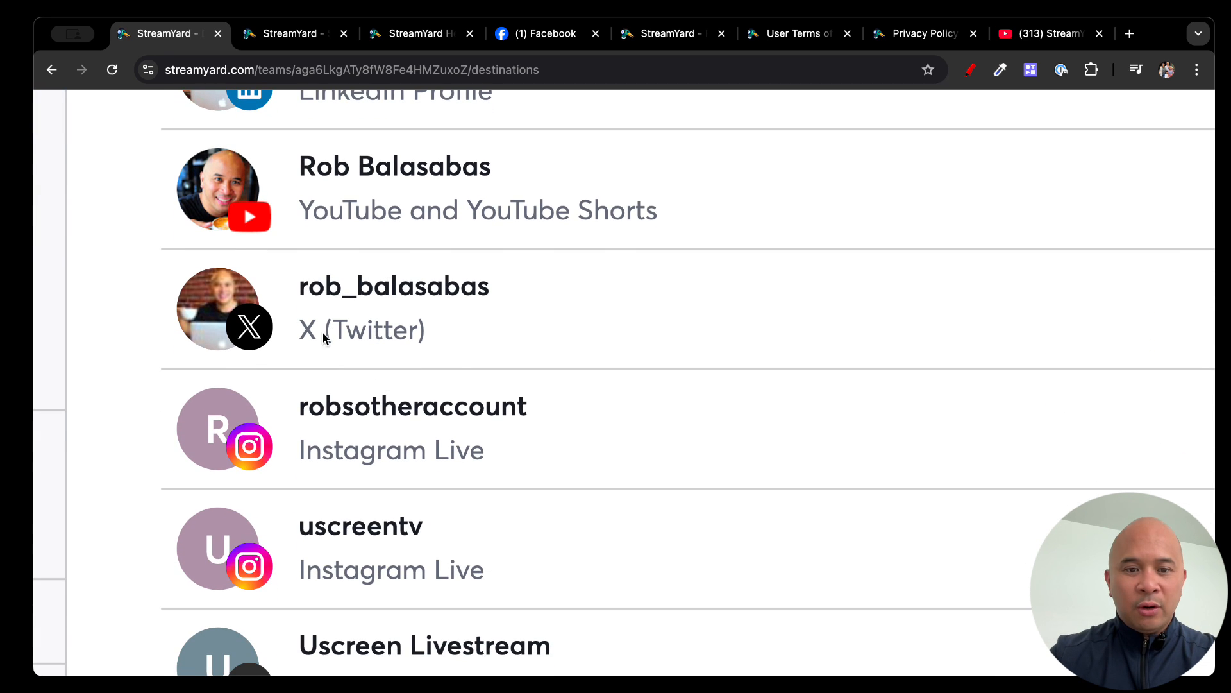
scroll(down, 3)
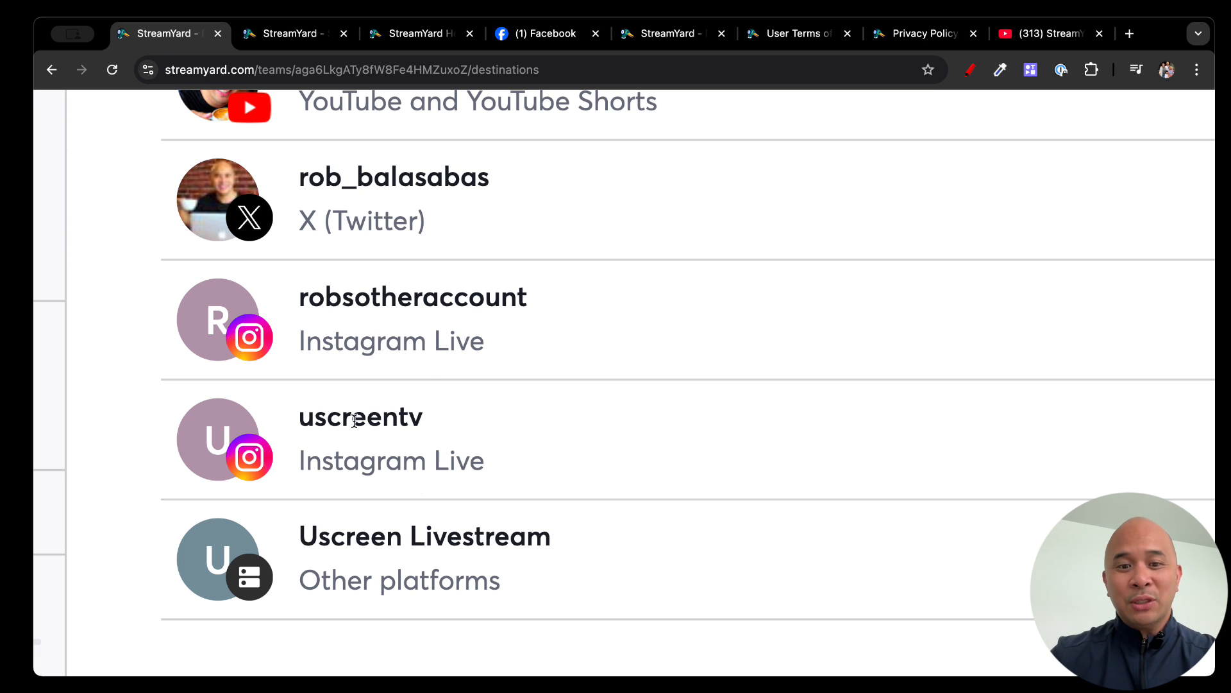
scroll(down, 3)
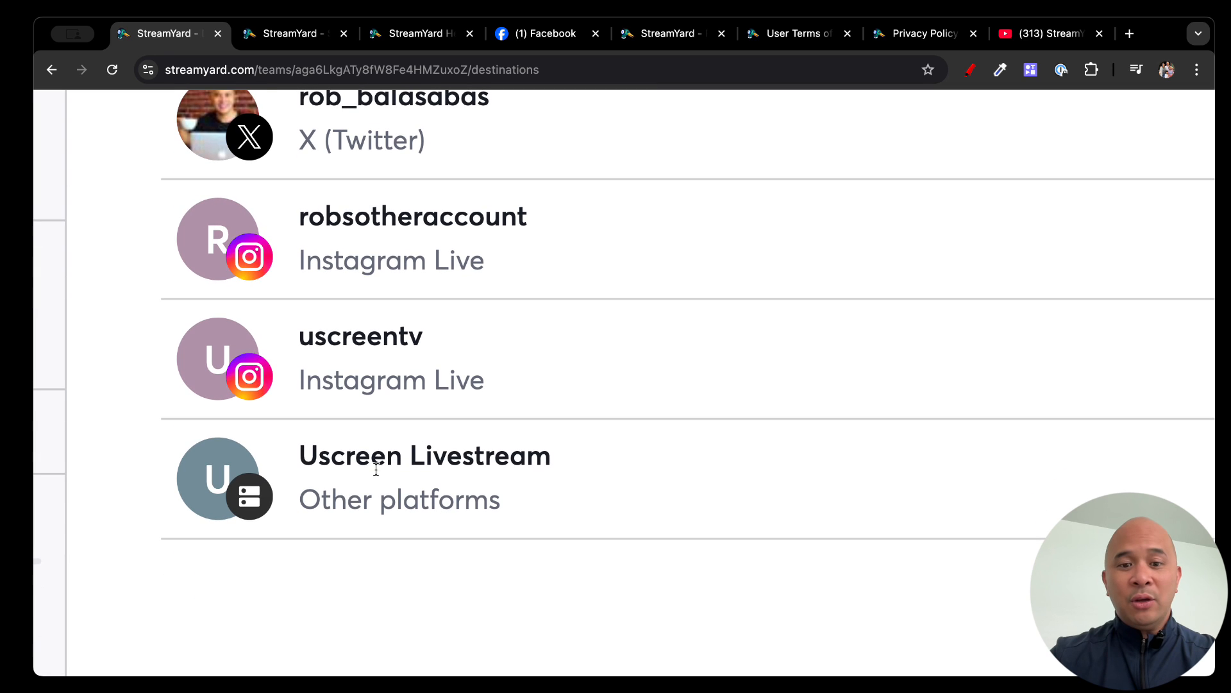
mouse_move(432, 502)
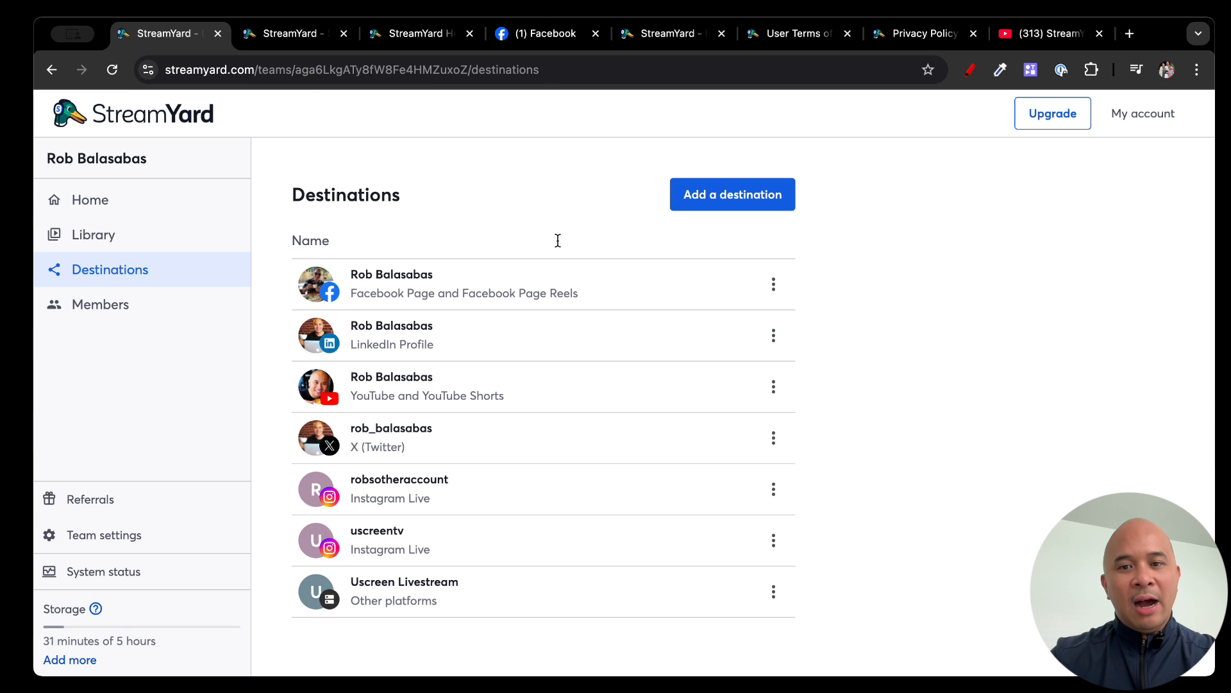
mouse_move(592, 229)
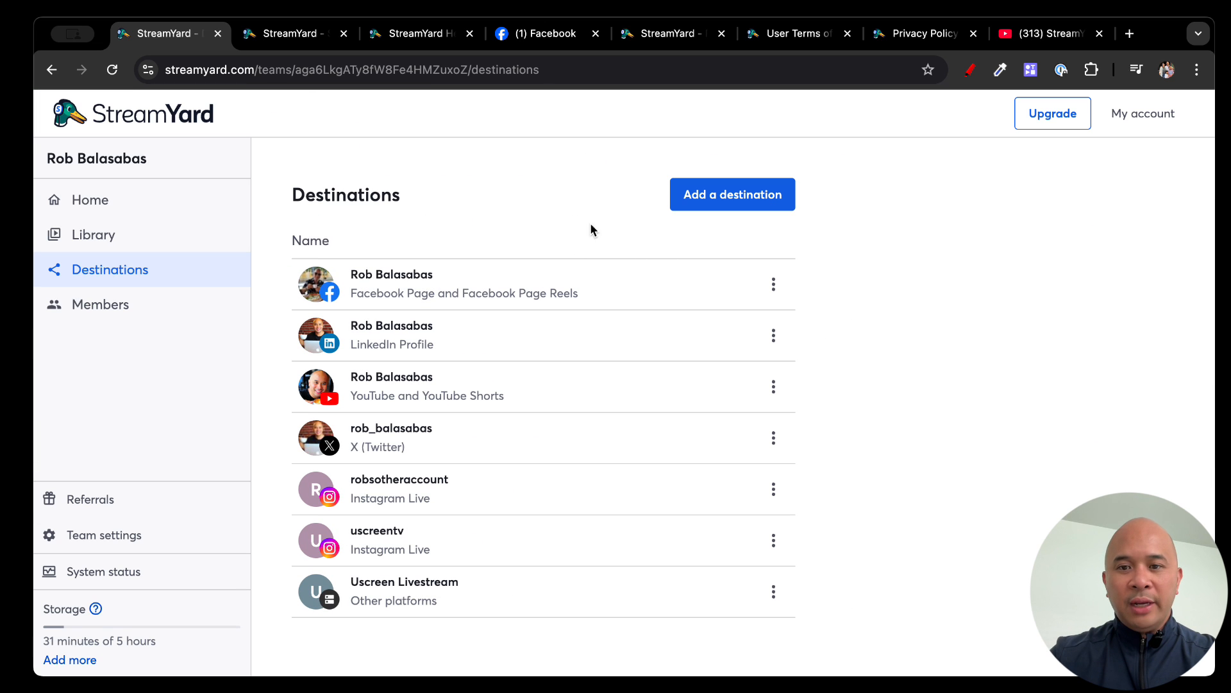
mouse_move(649, 285)
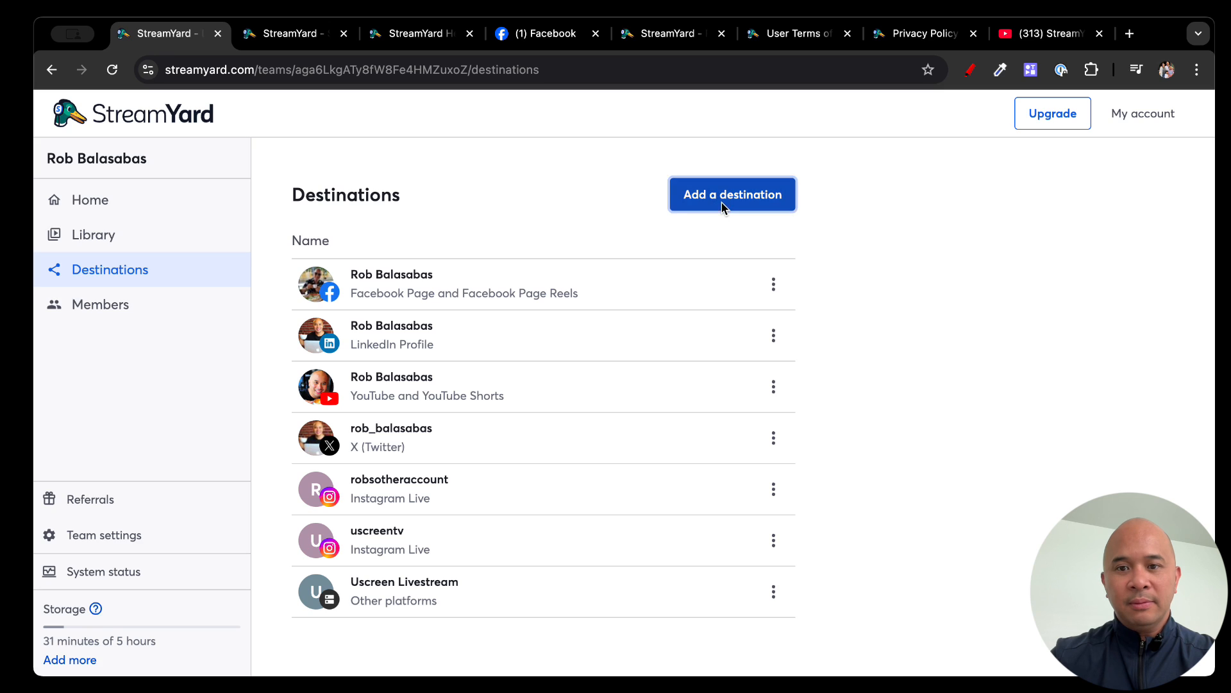
- Open the Add destination dialog listing YouTube, Facebook, LinkedIn, X, Twitch and other platforms
click(731, 194)
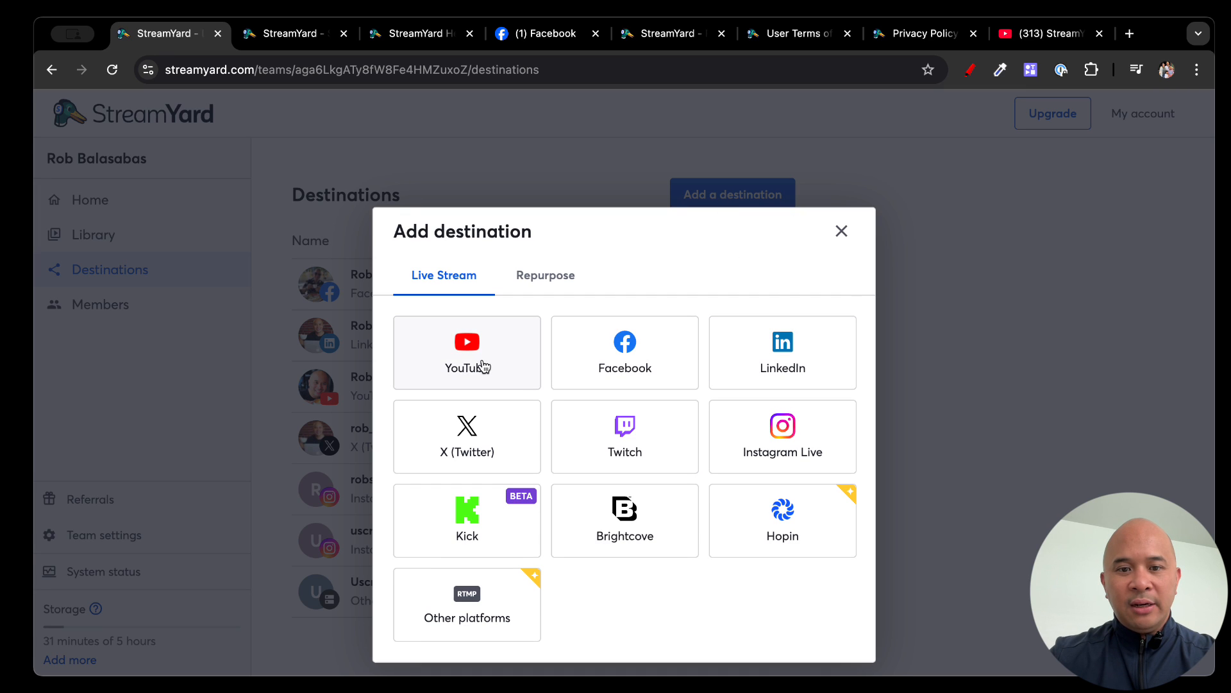
mouse_move(625, 388)
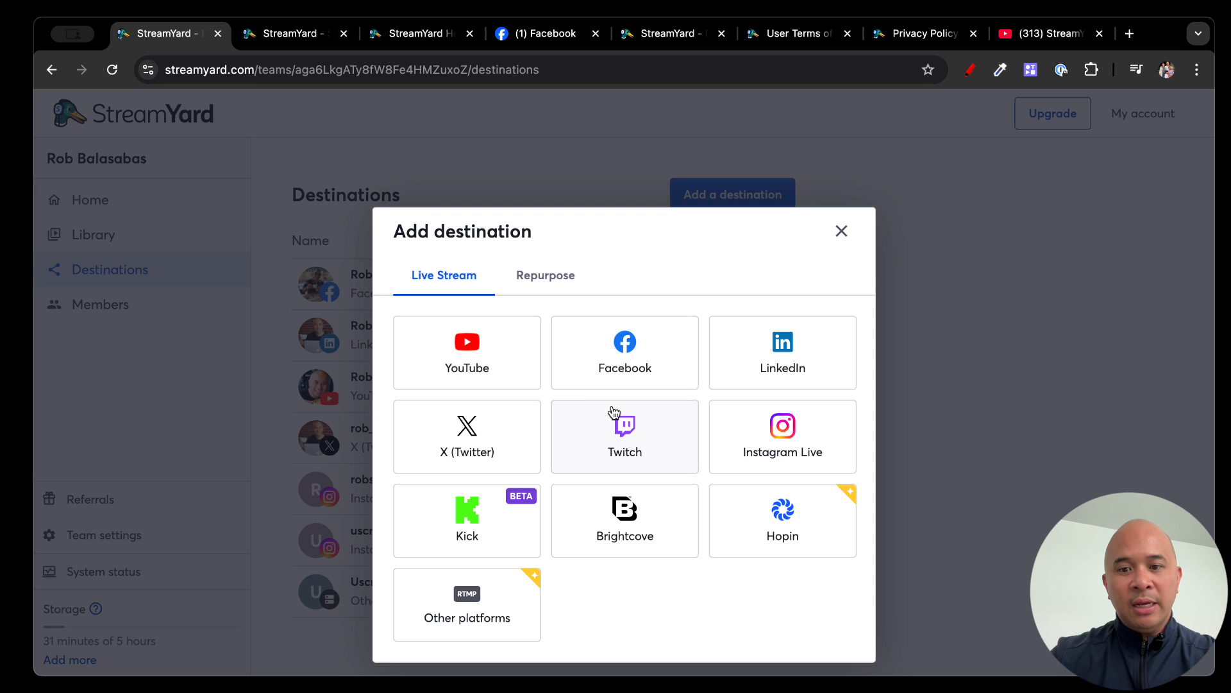
mouse_move(530, 522)
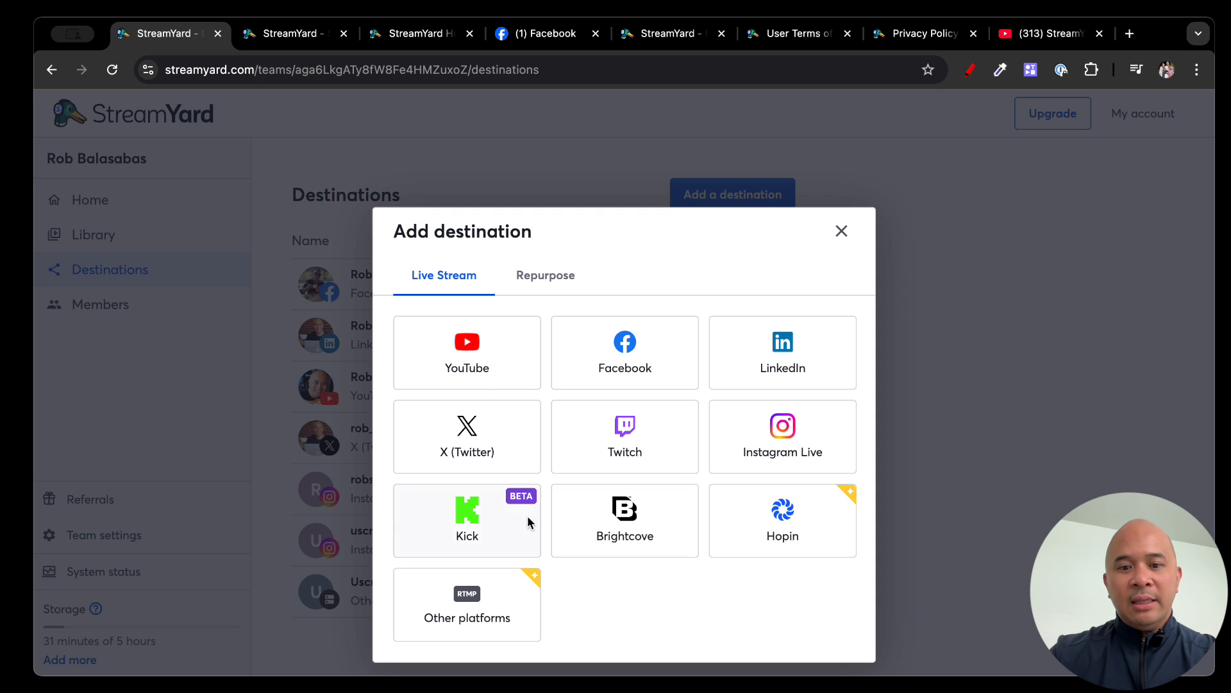
mouse_move(625, 519)
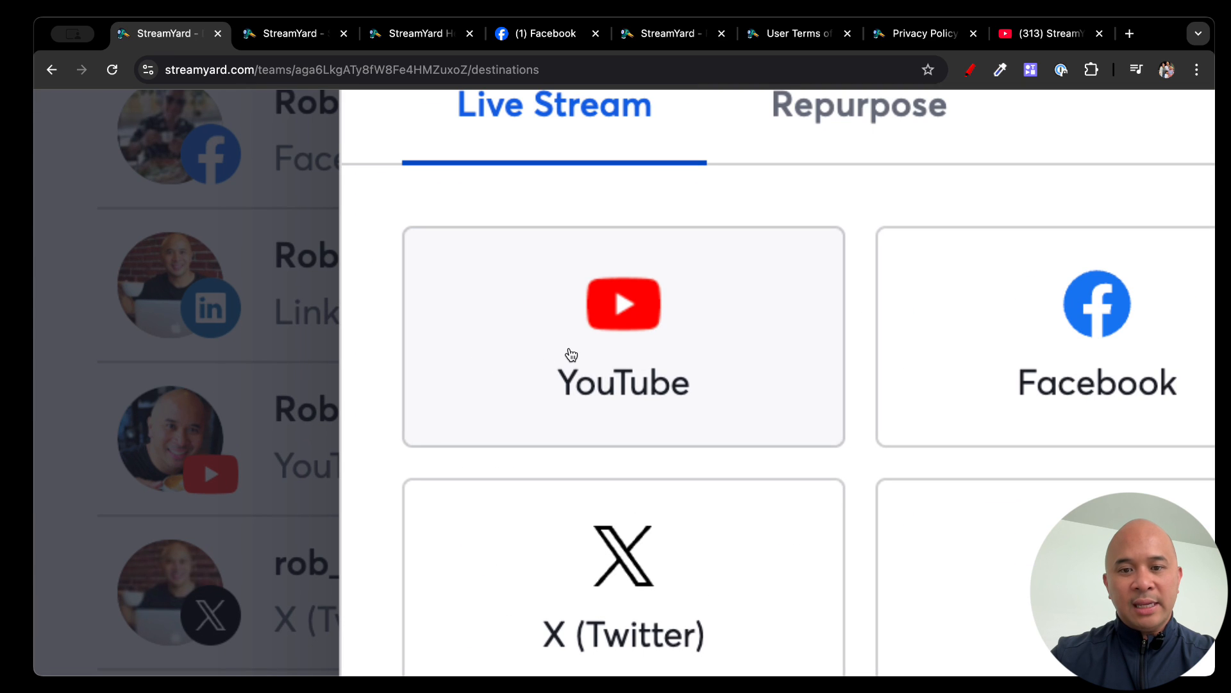
mouse_move(943, 358)
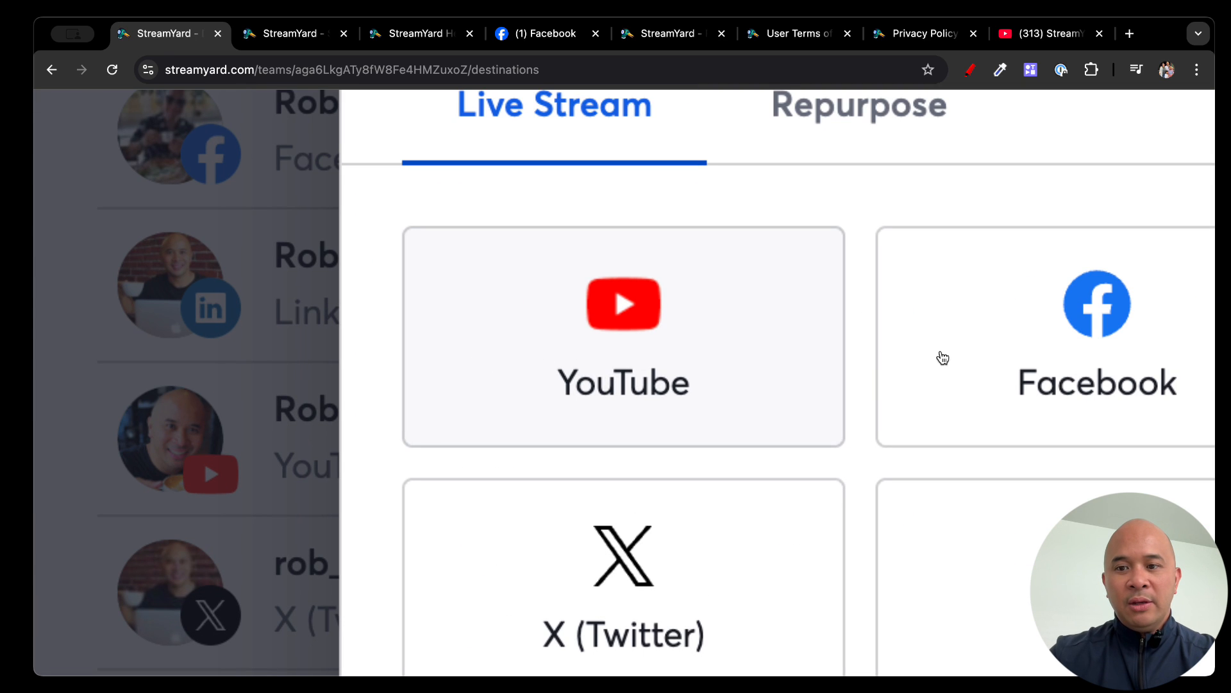
click(858, 106)
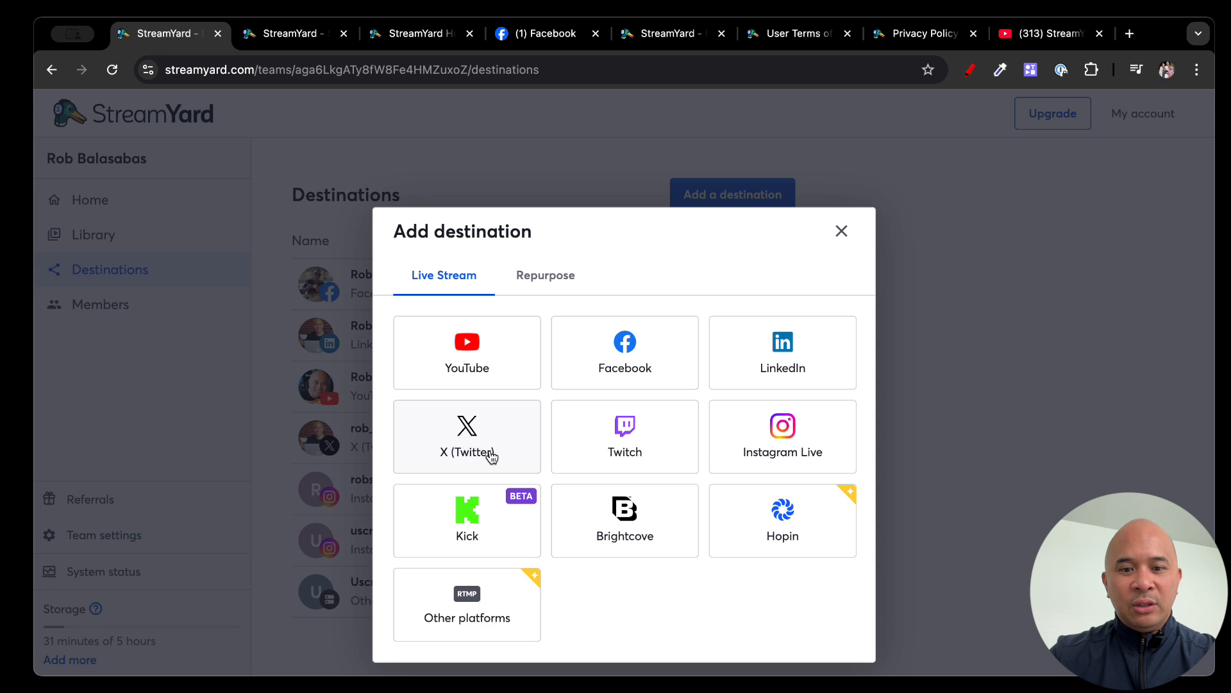
mouse_move(813, 466)
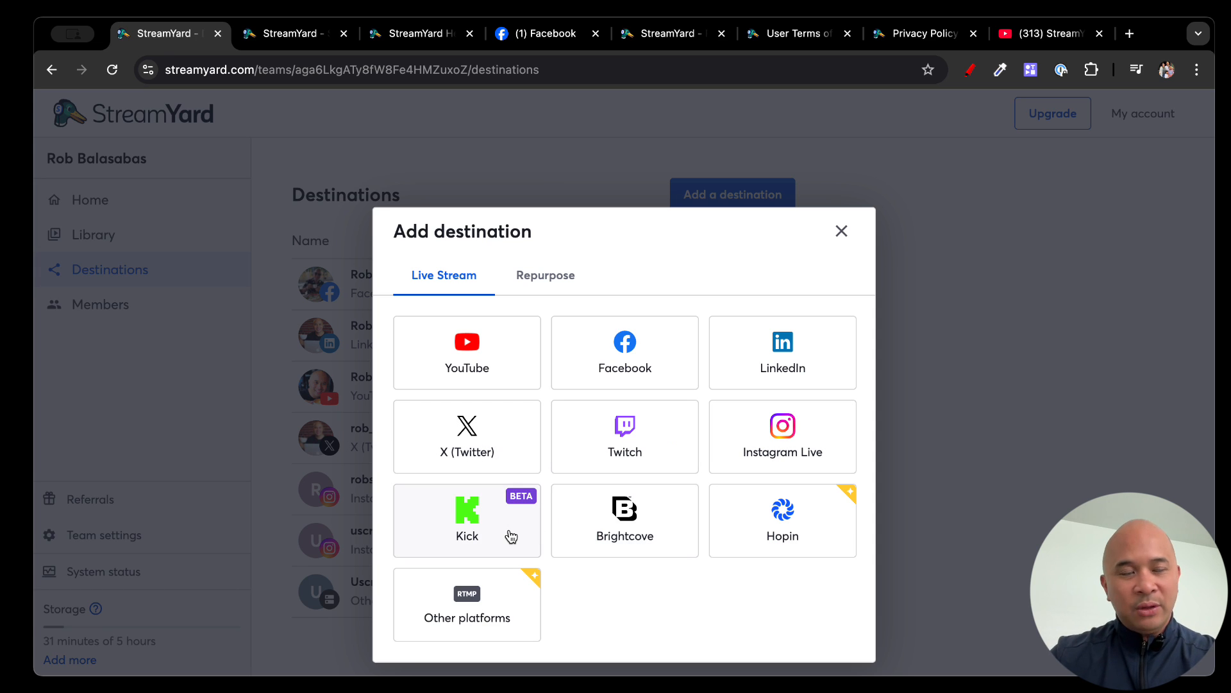
mouse_move(580, 526)
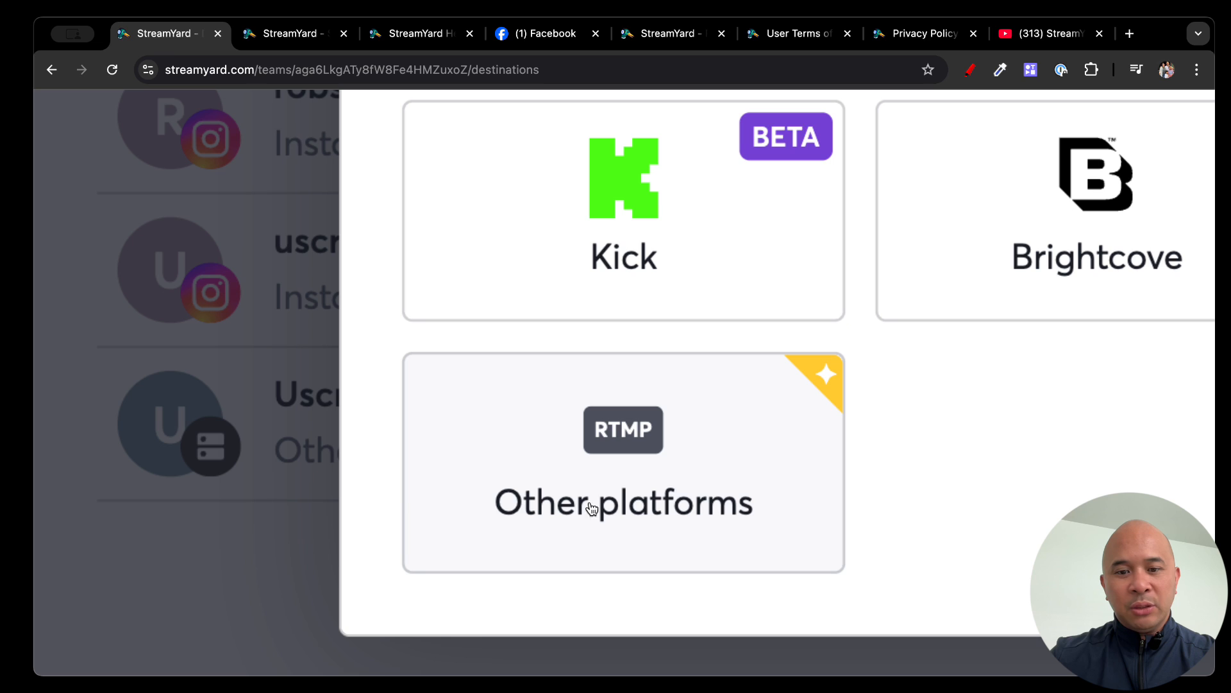
mouse_move(623, 463)
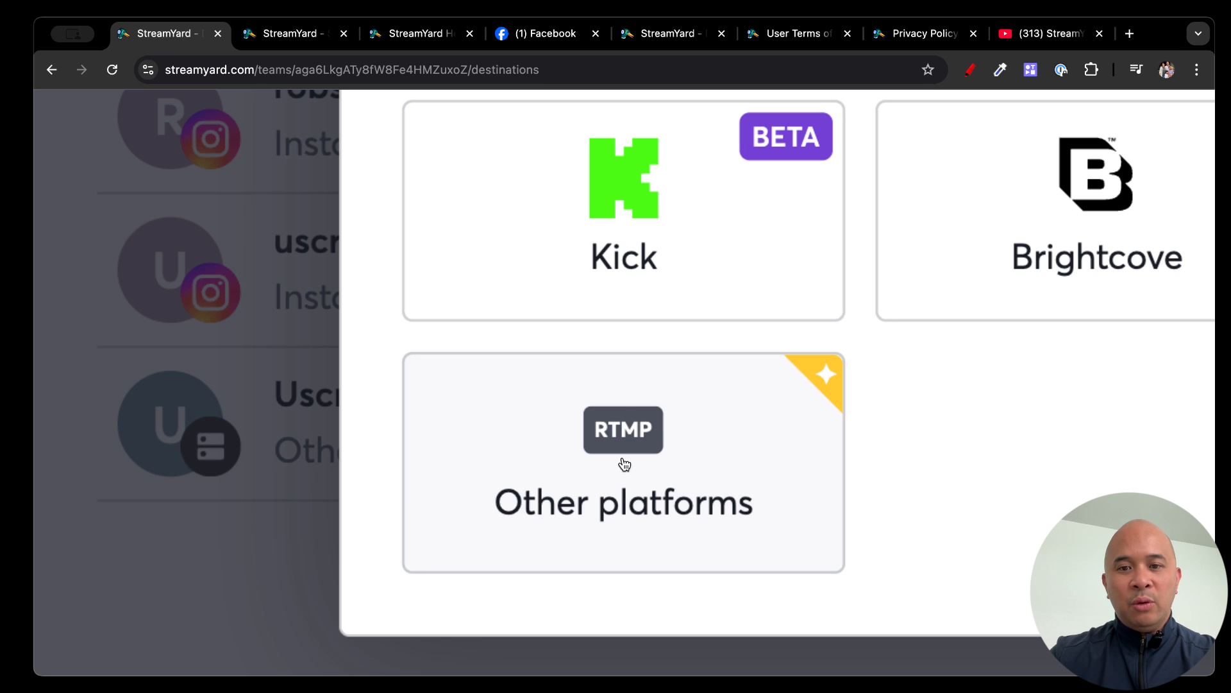
mouse_move(677, 503)
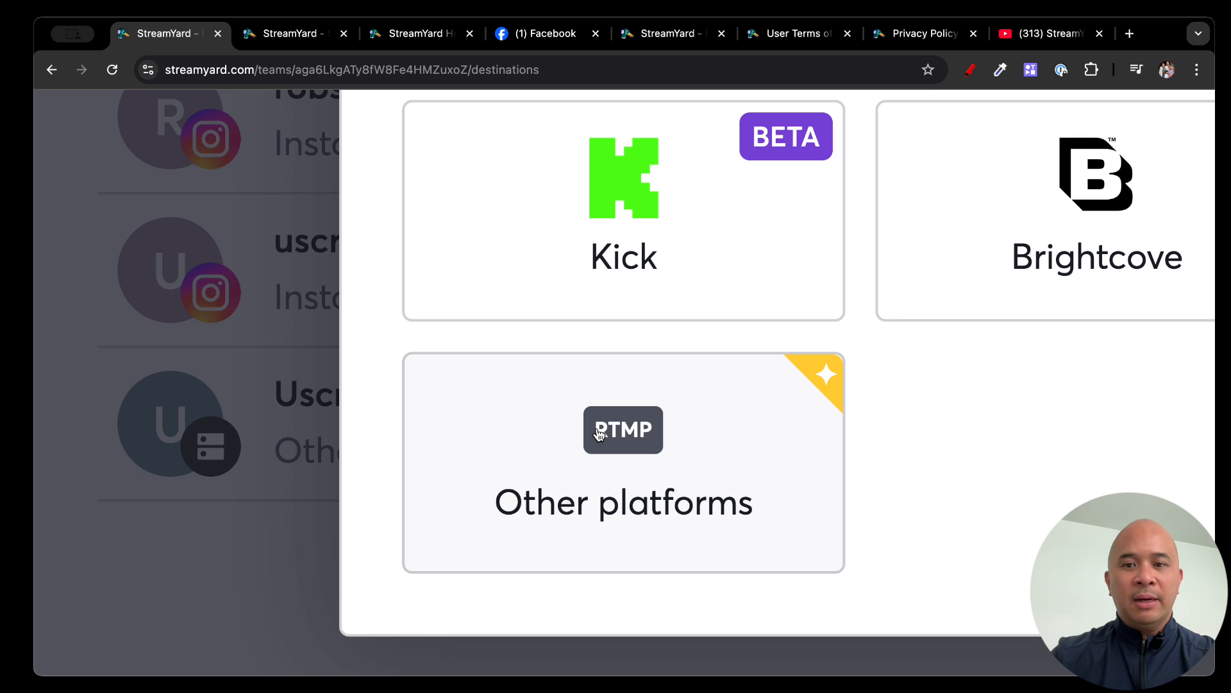
mouse_move(723, 431)
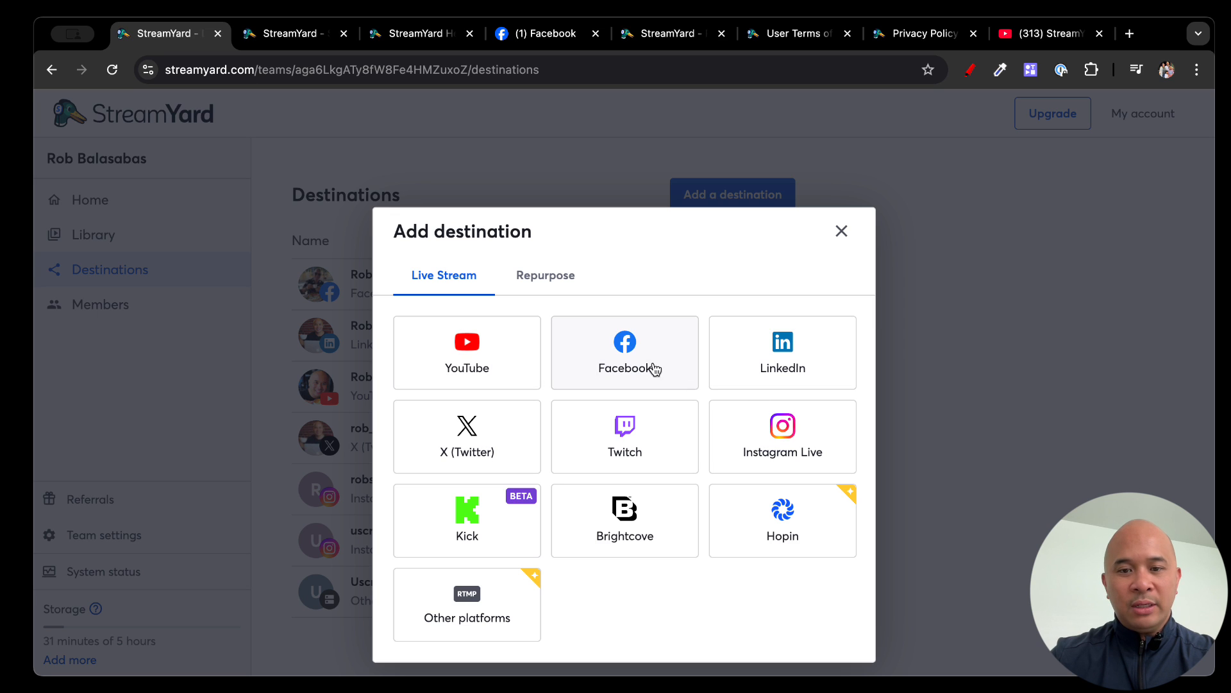
- View the Repurpose platforms (YouTube, Facebook Page, LinkedIn, Instagram, TikTok), then close the dialog
click(545, 276)
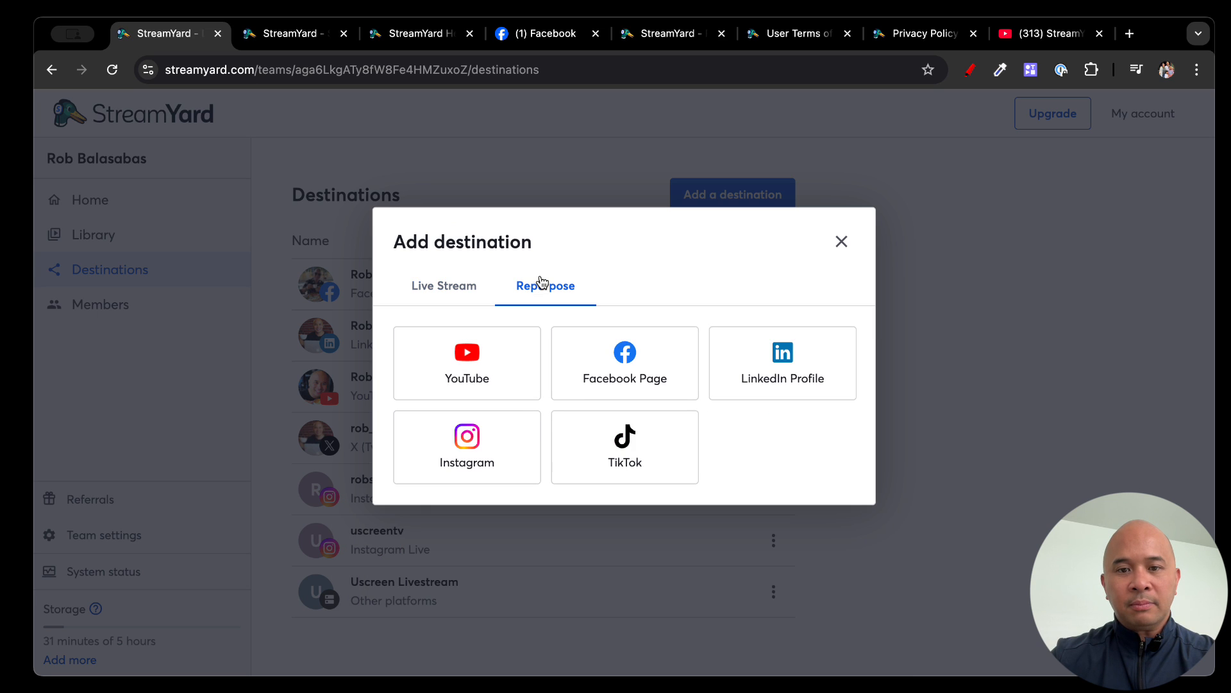
mouse_move(527, 307)
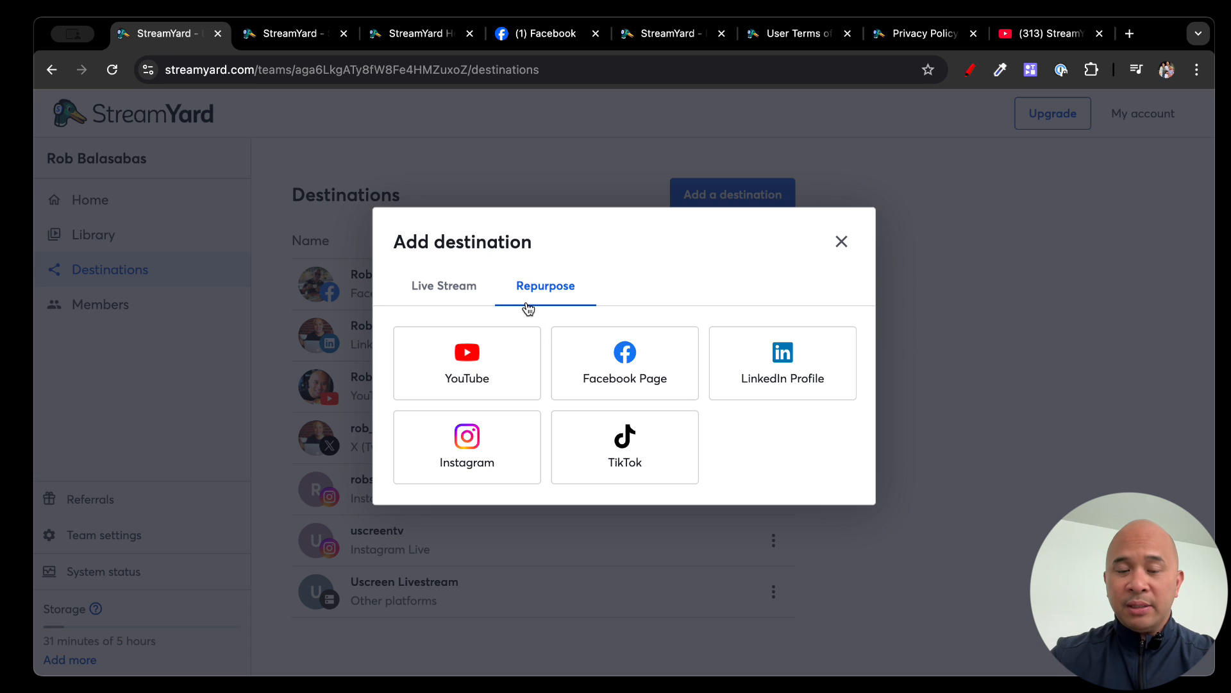
mouse_move(752, 460)
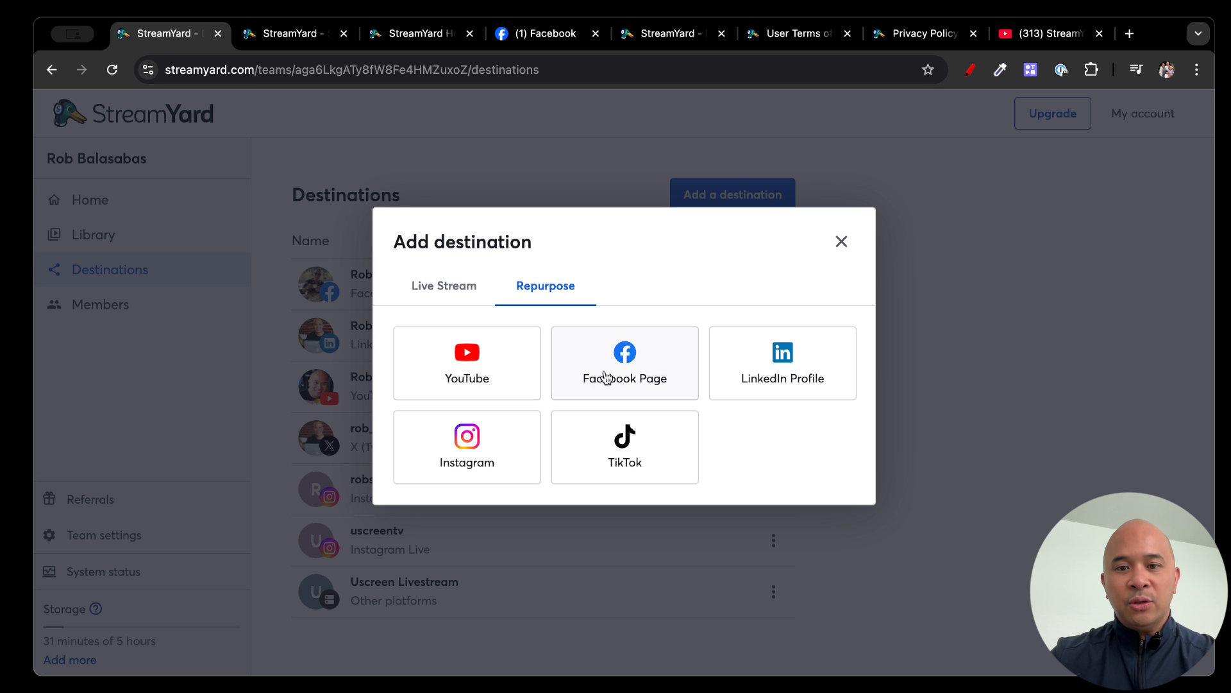
mouse_move(782, 378)
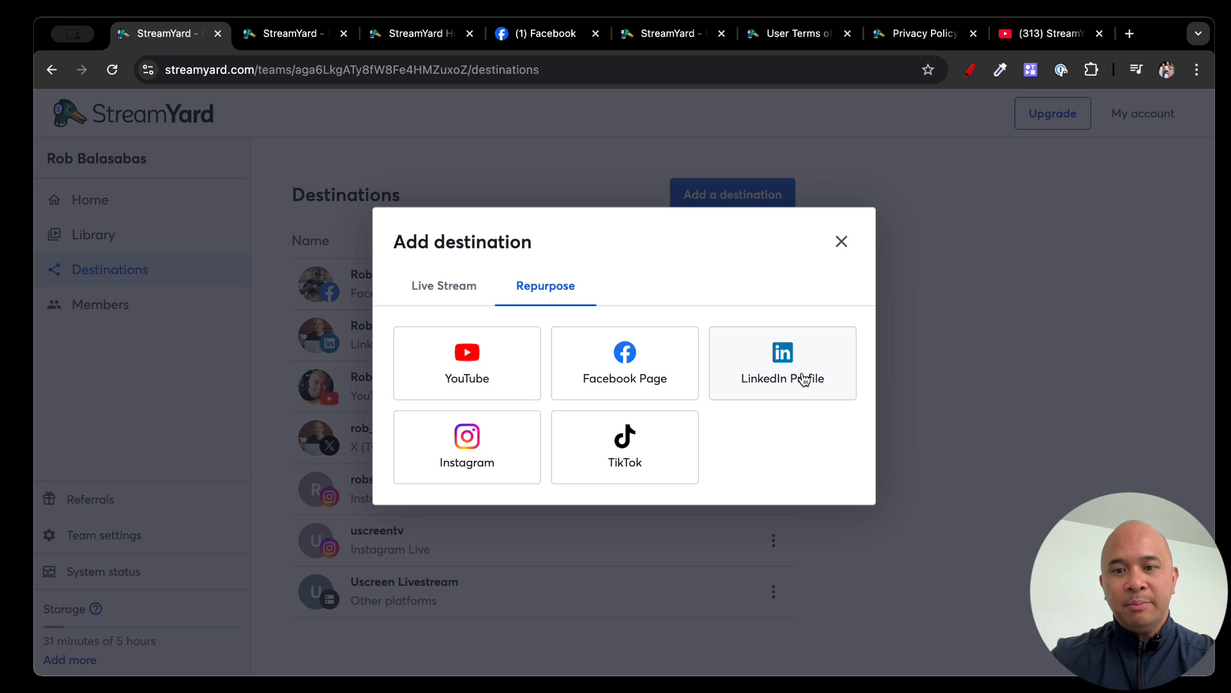
mouse_move(624, 446)
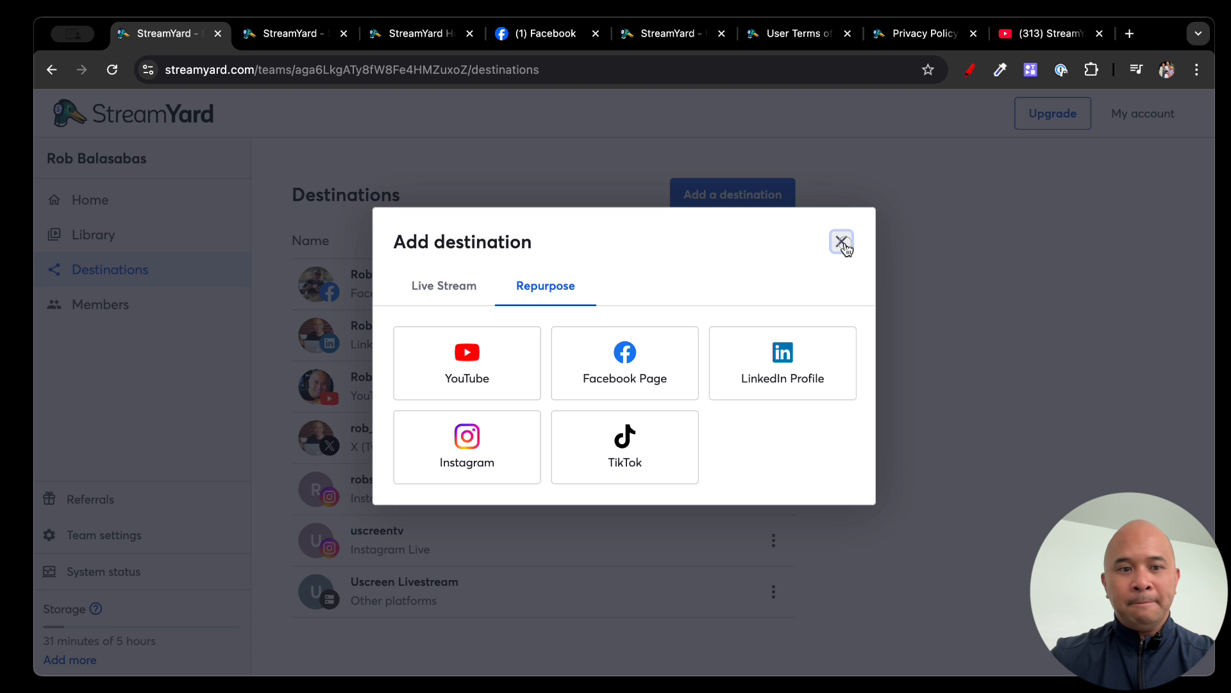
click(841, 241)
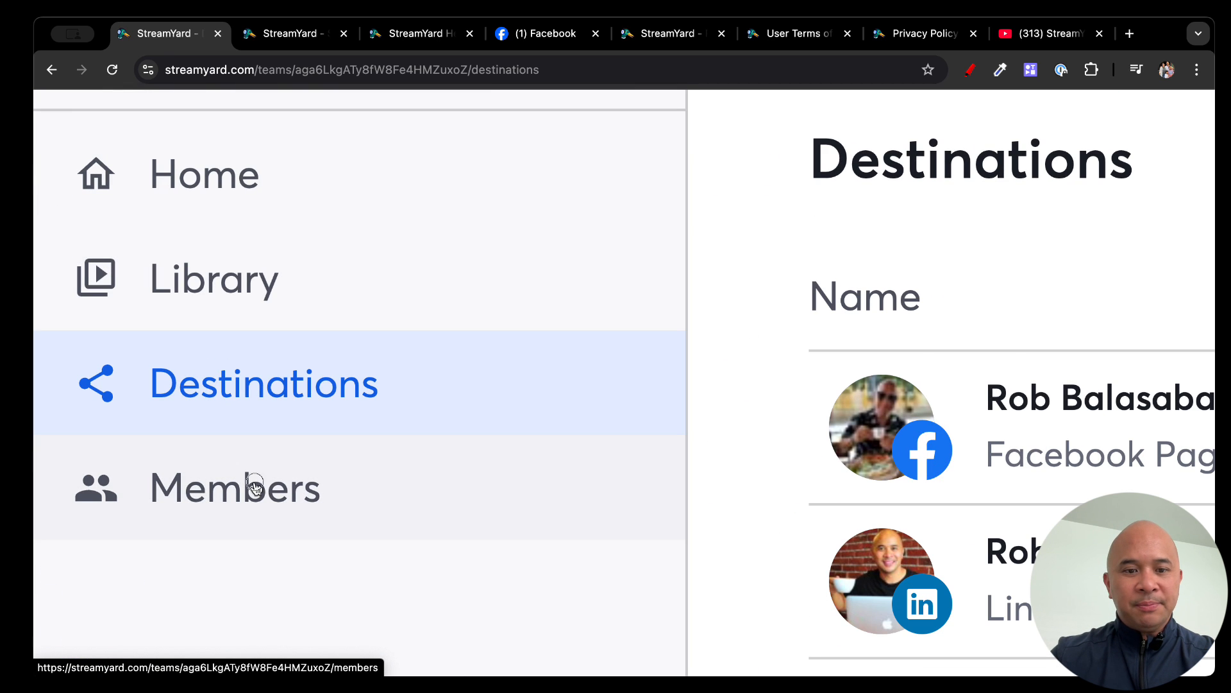
- Open the Members page showing the single owner account and one remaining seat
click(233, 488)
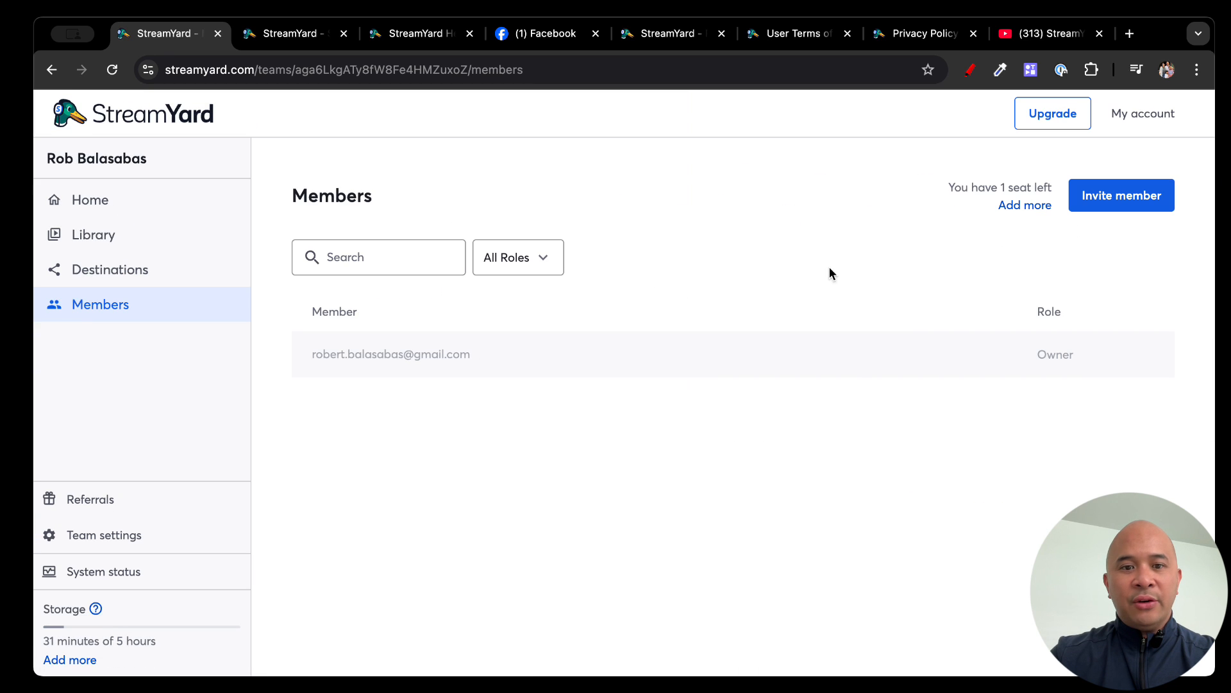
mouse_move(989, 218)
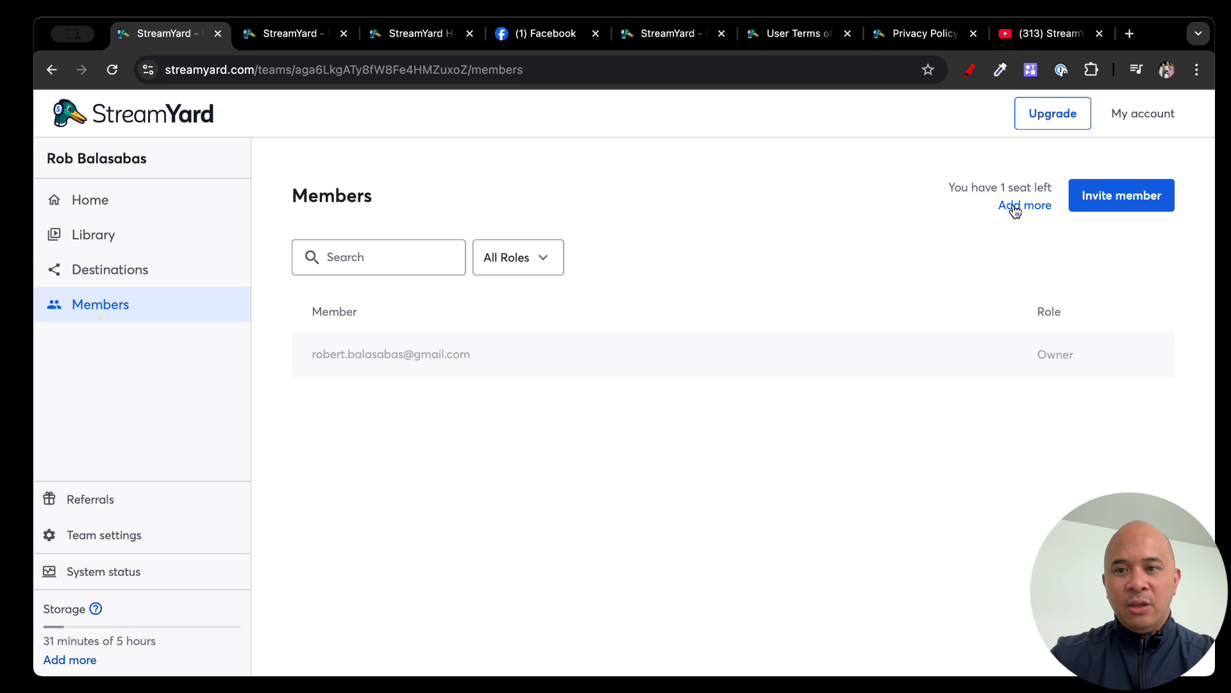
click(1024, 205)
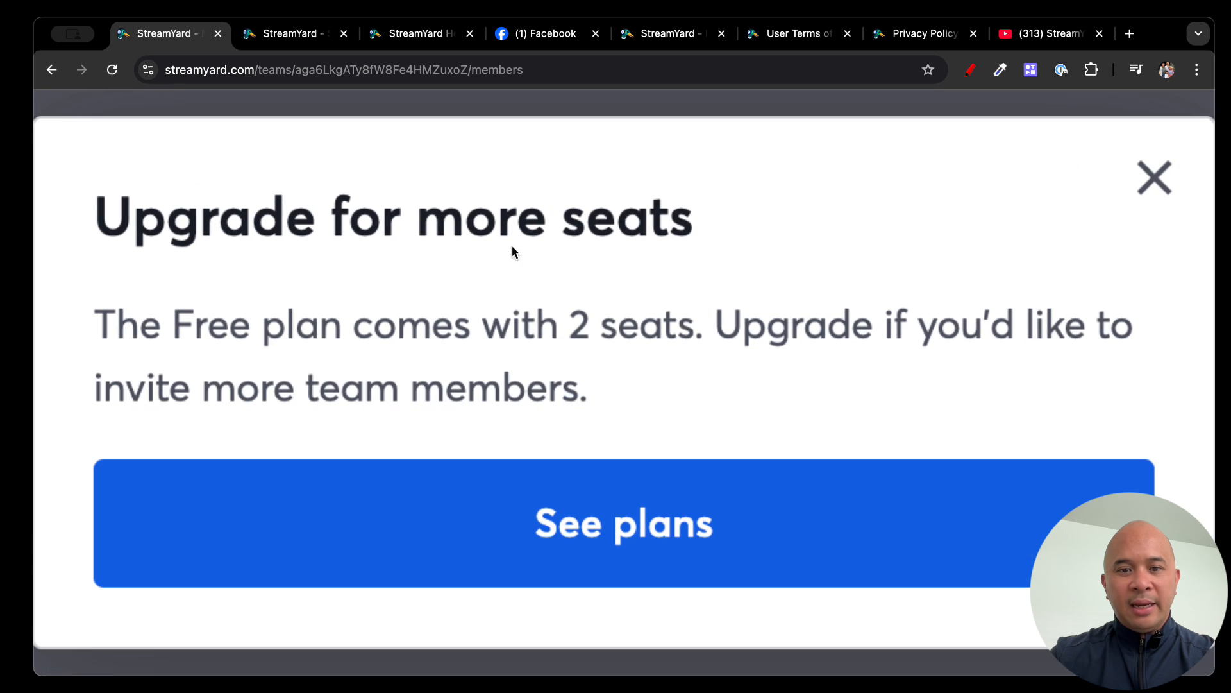
mouse_move(600, 327)
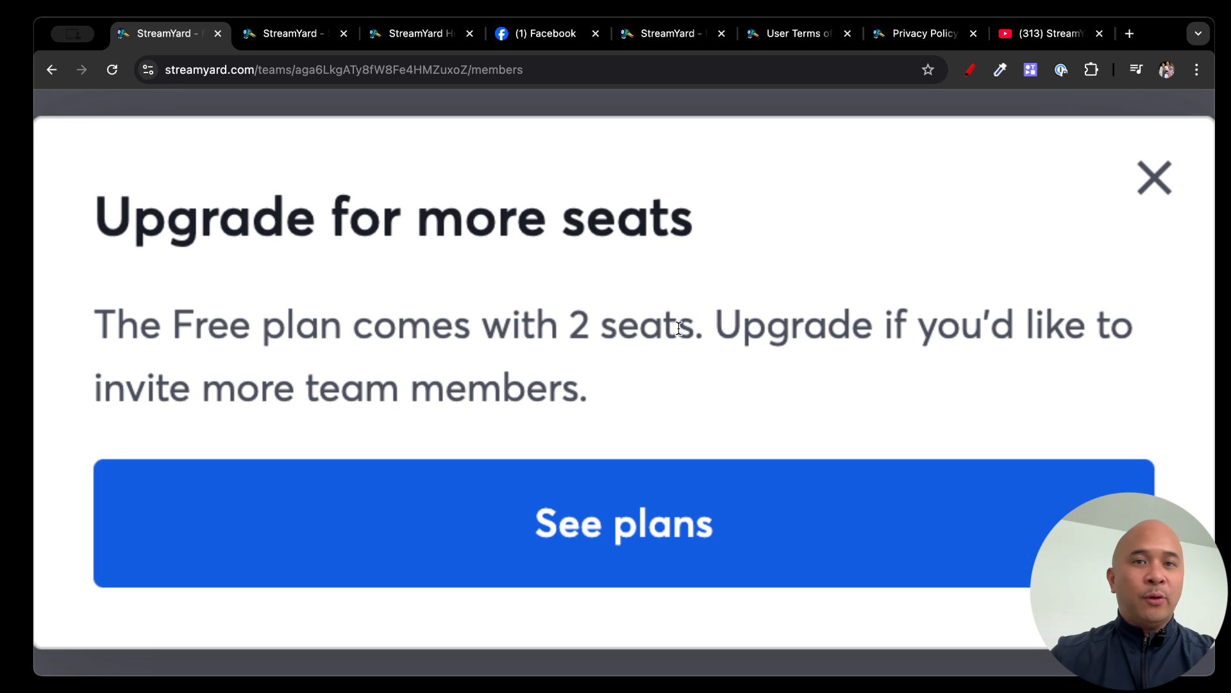
double_click(628, 325)
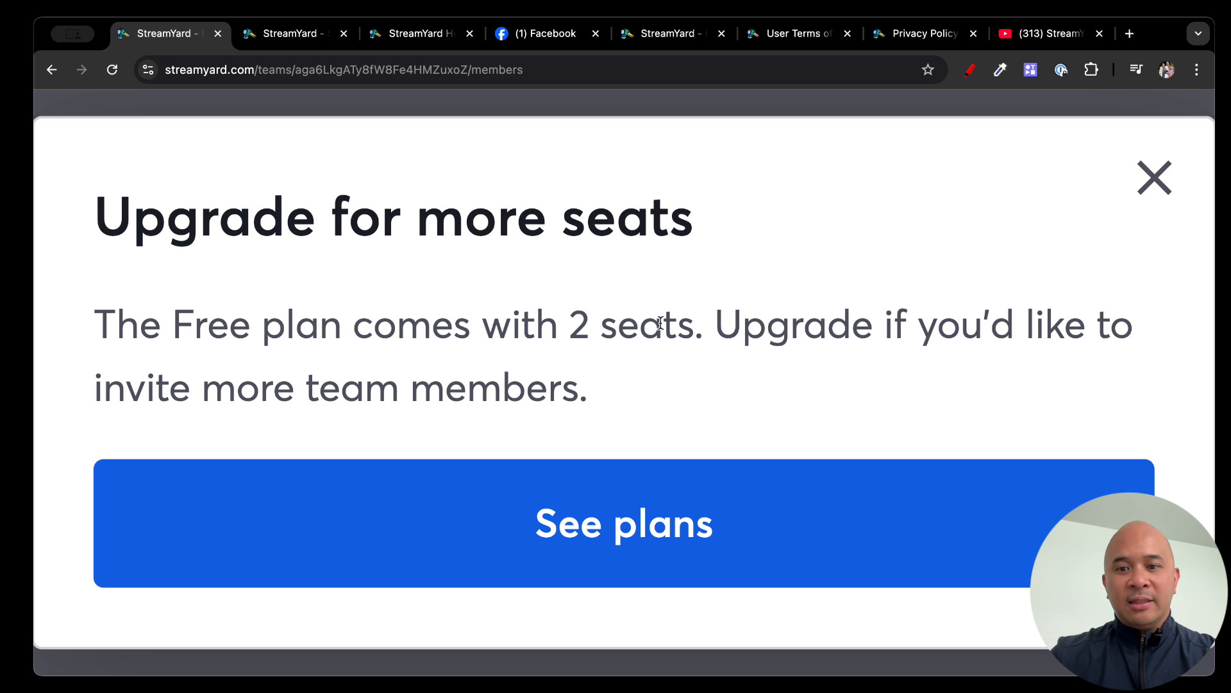
mouse_move(554, 364)
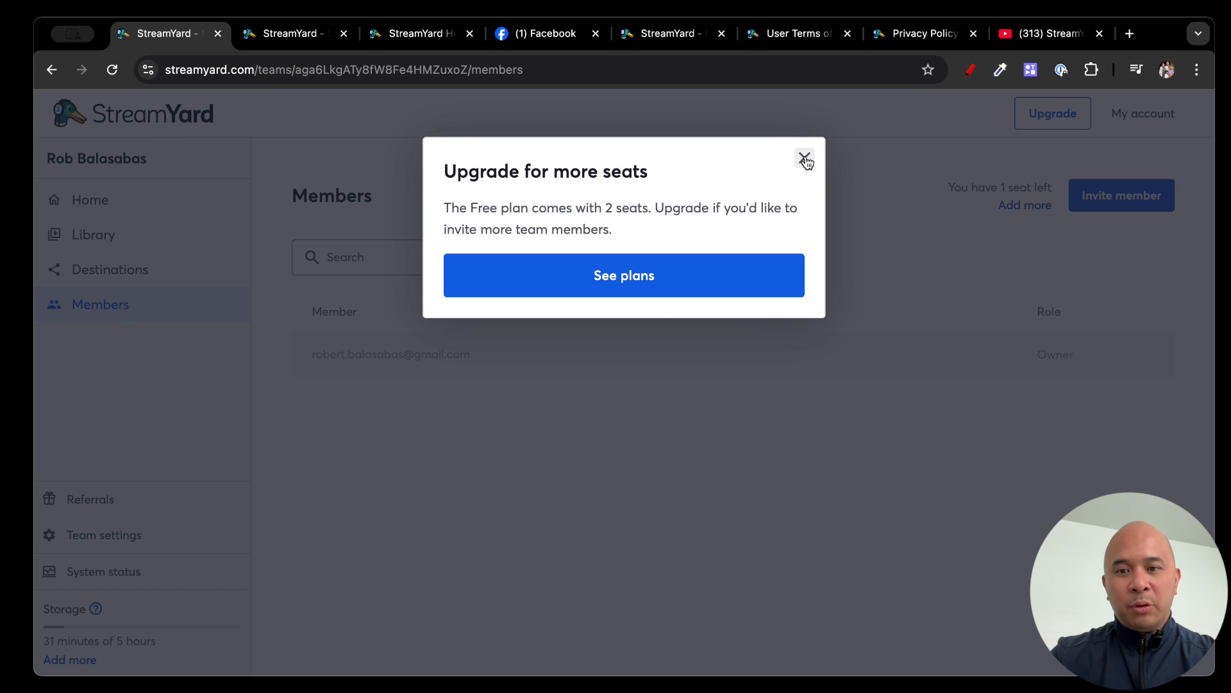
click(803, 159)
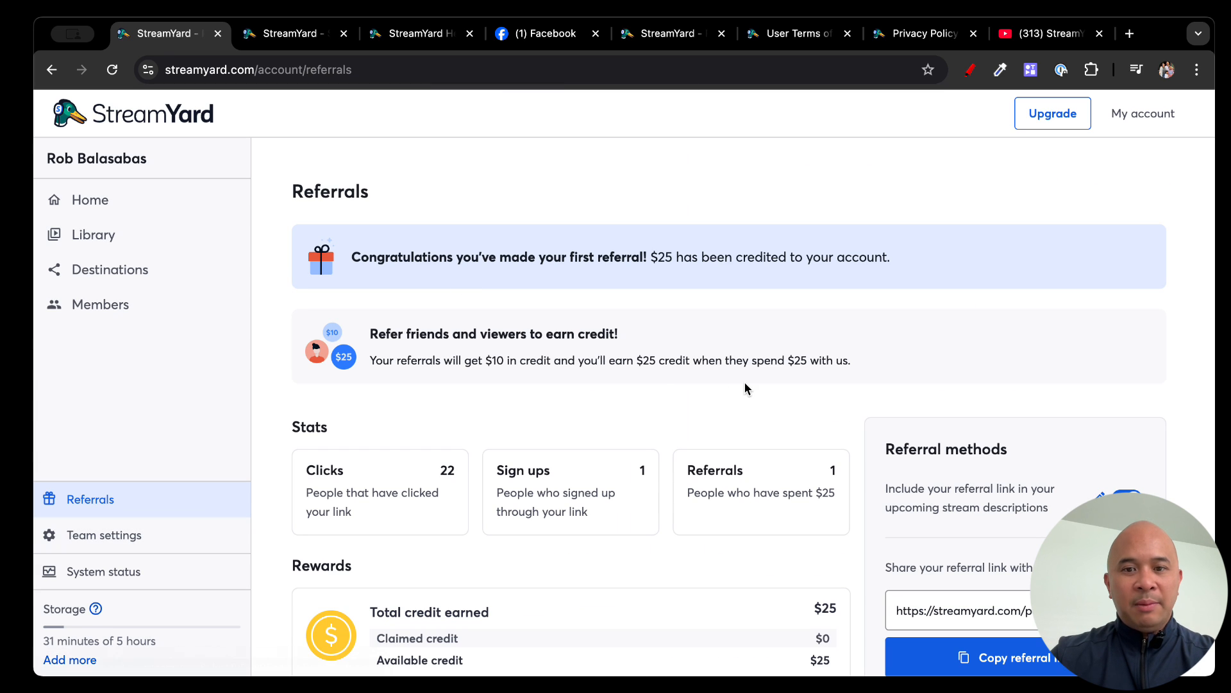
mouse_move(985, 387)
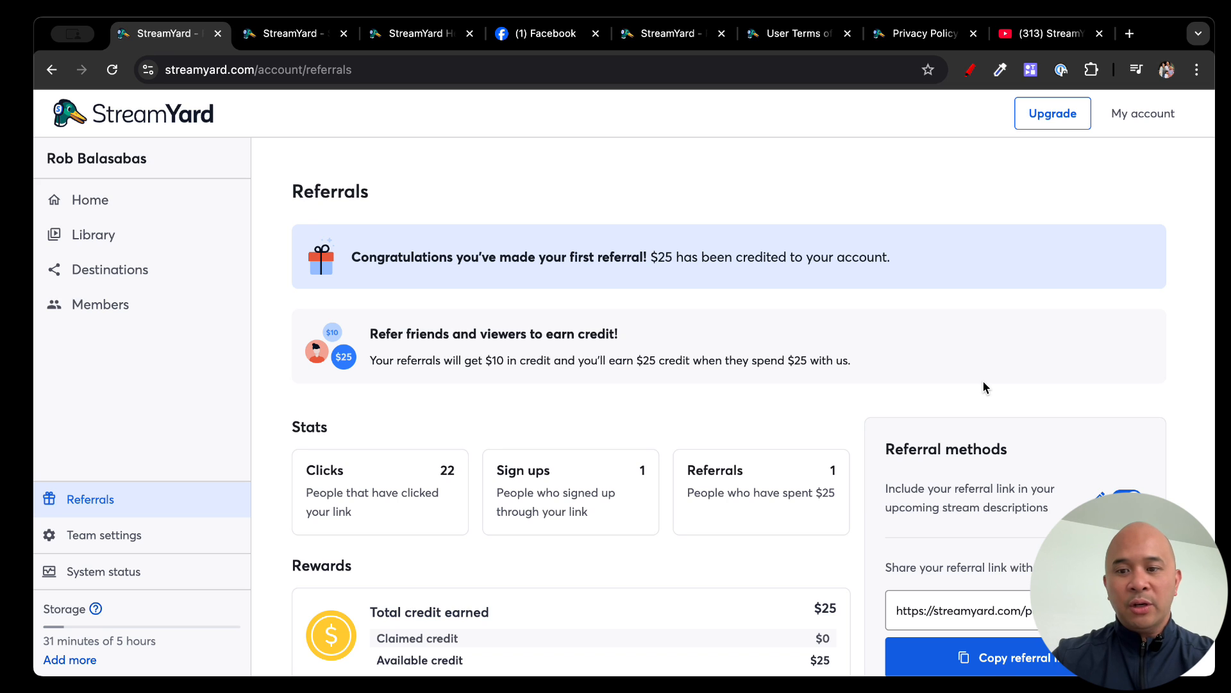
- Highlight the 'get $10 in credit' referral terms sentence on the Referrals page
scroll(down, 3)
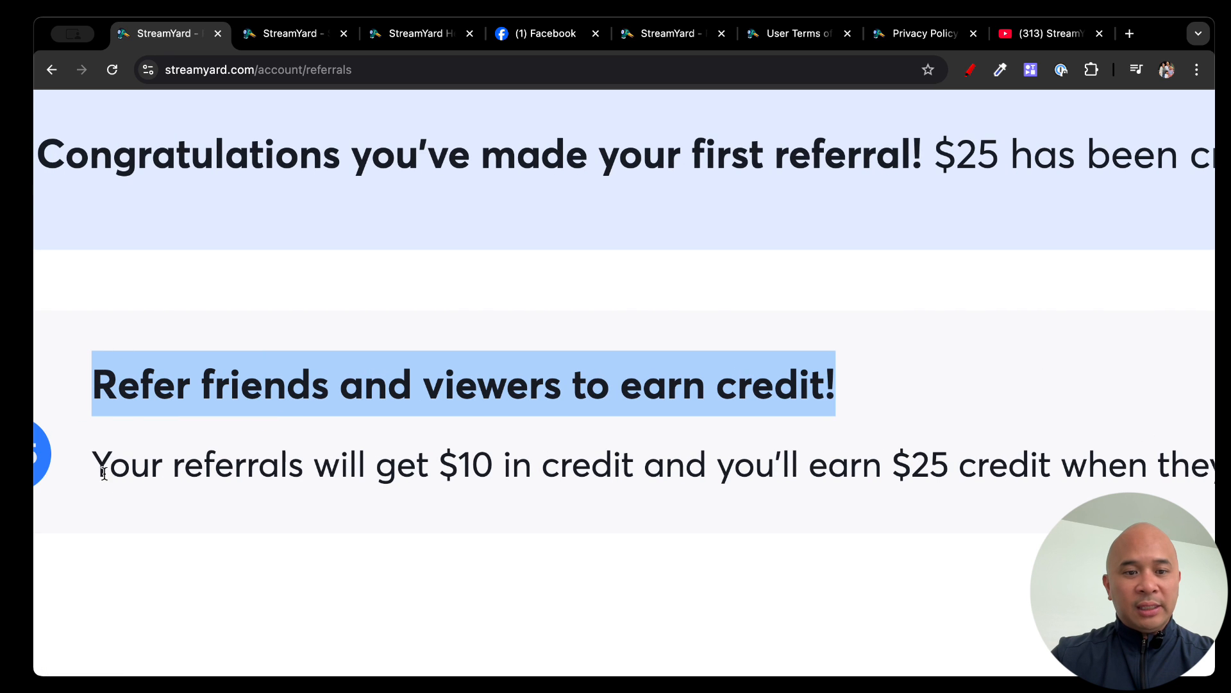
drag(91, 463, 640, 463)
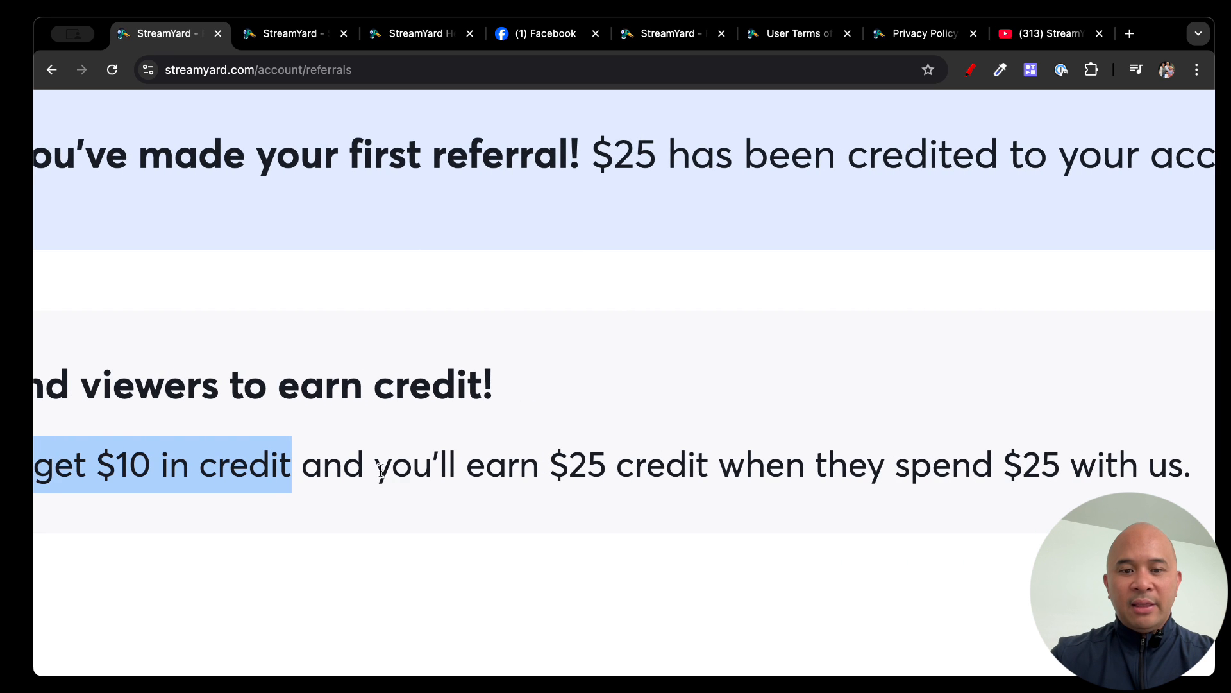
drag(373, 464, 717, 465)
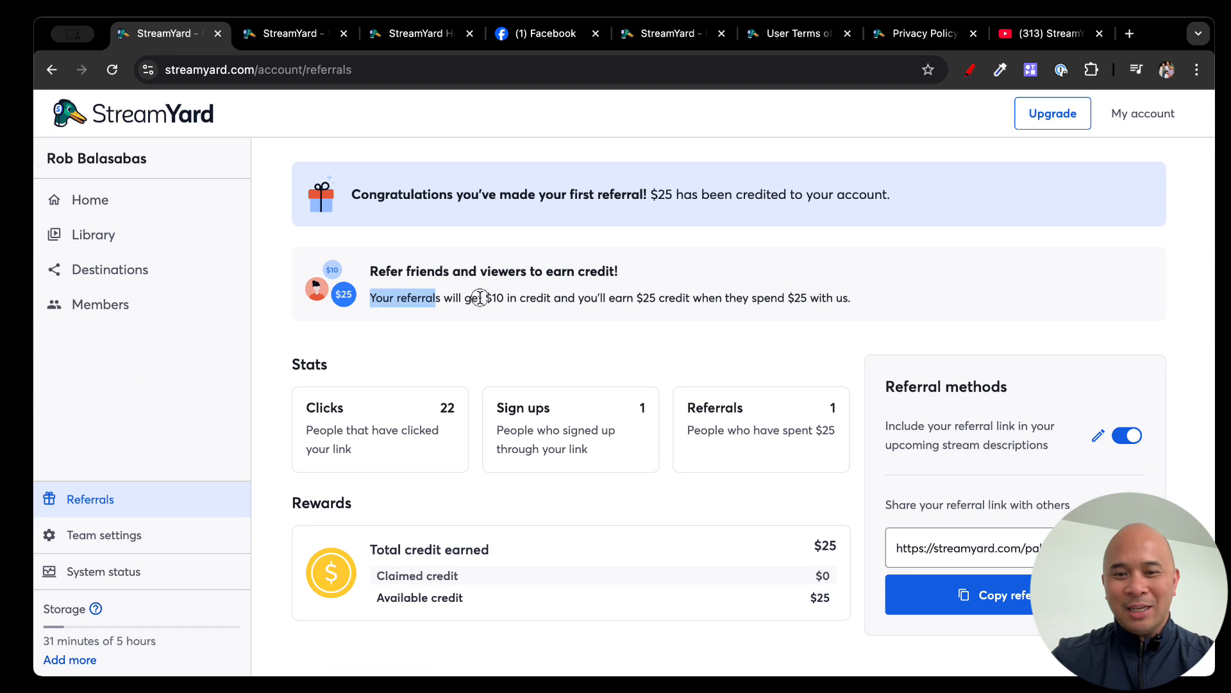
drag(444, 298, 847, 297)
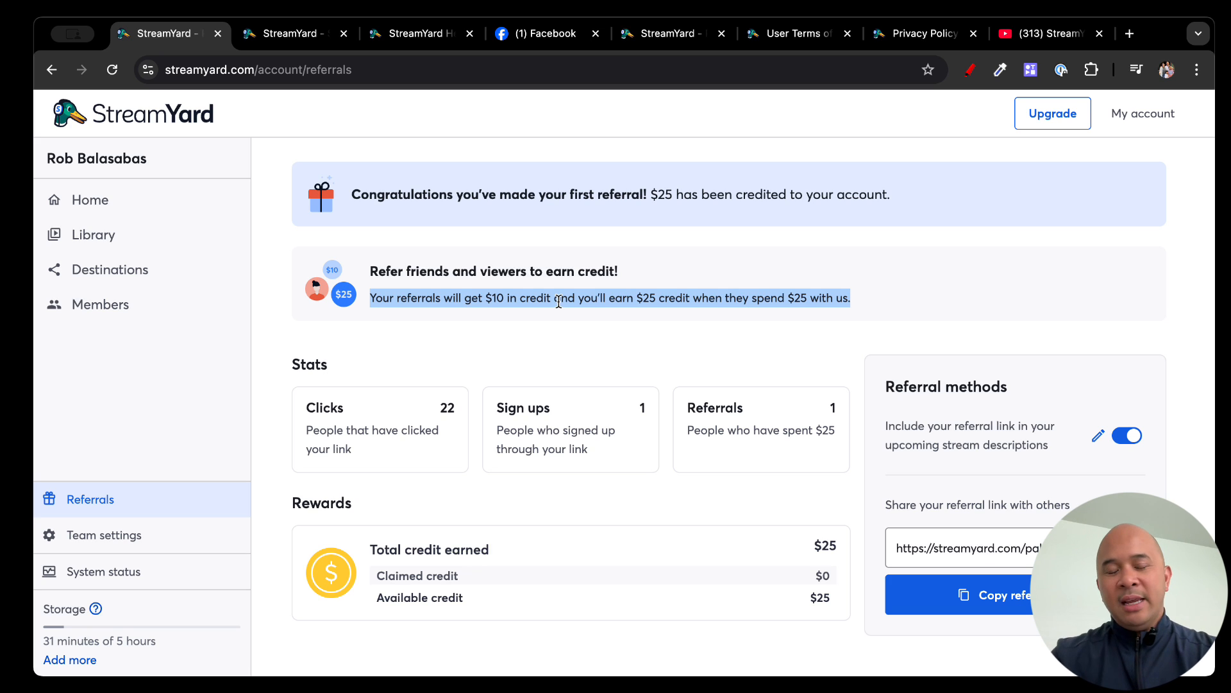
mouse_move(501, 354)
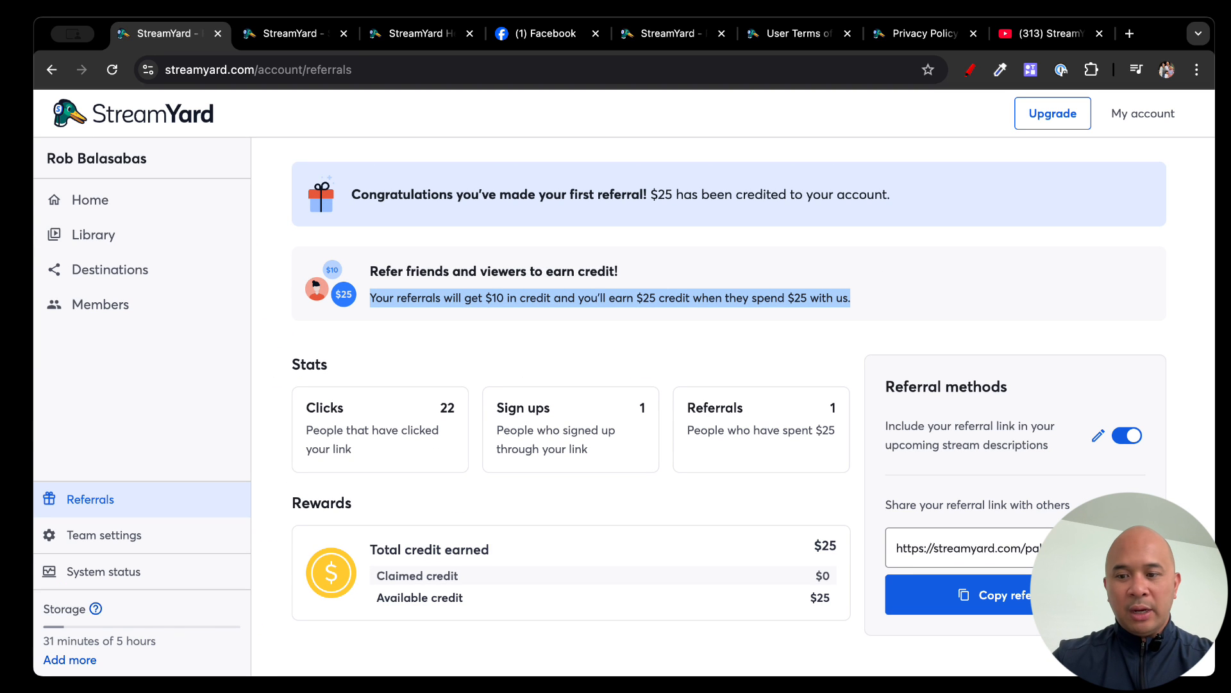
- Clear the highlight and review the stats, $25 earned credit and shareable referral link
click(892, 548)
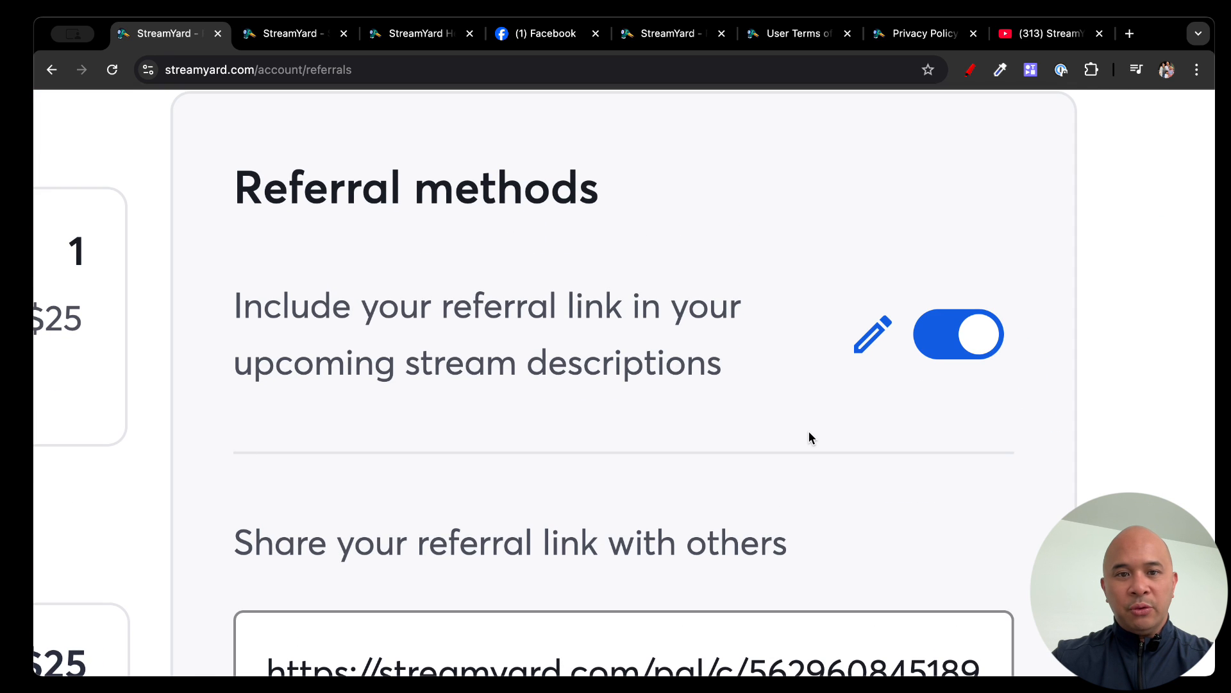
scroll(down, 3)
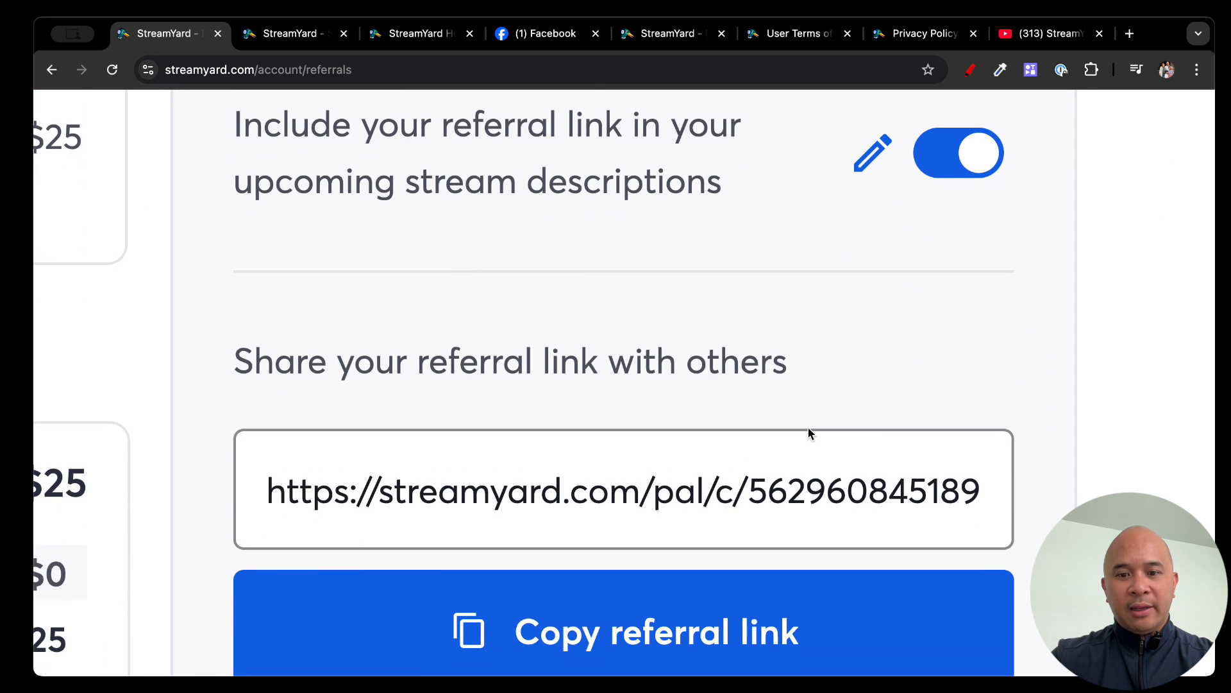
click(623, 632)
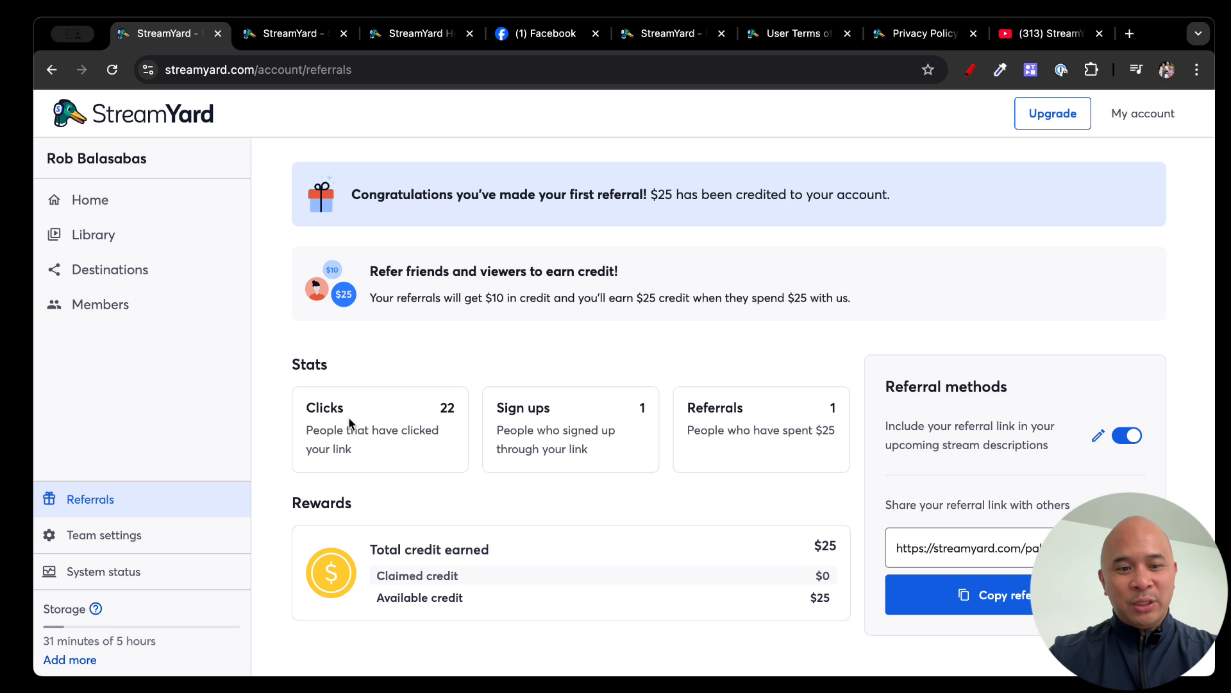
mouse_move(615, 492)
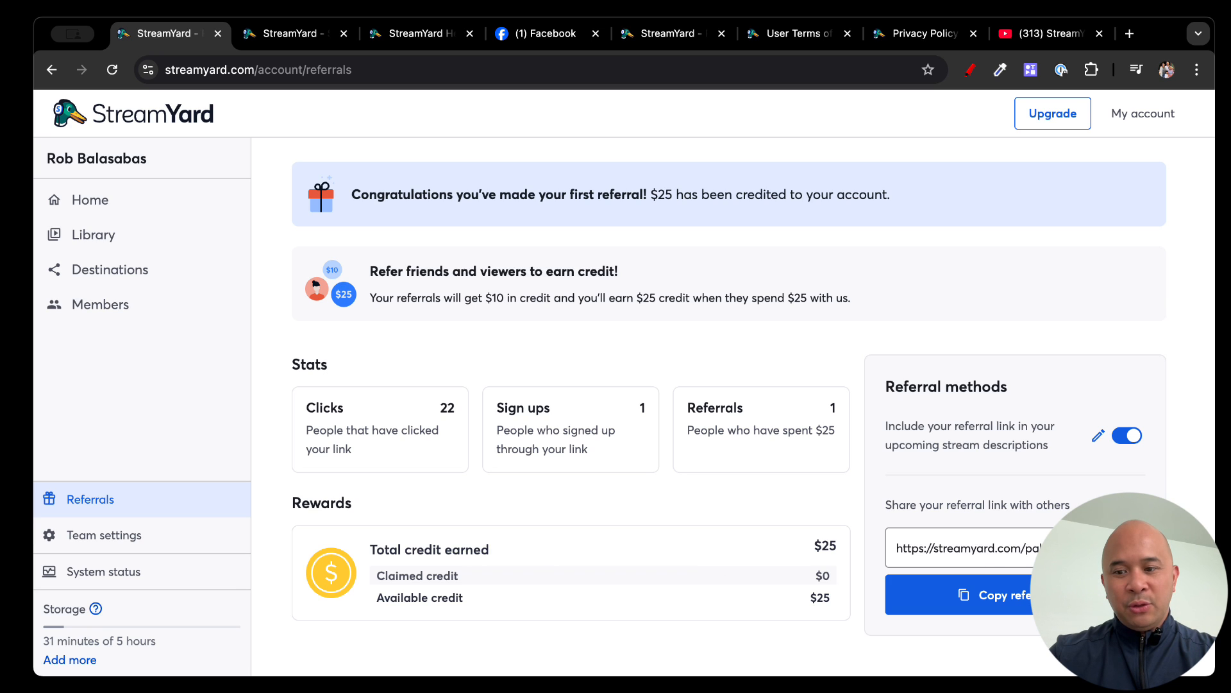
mouse_move(663, 421)
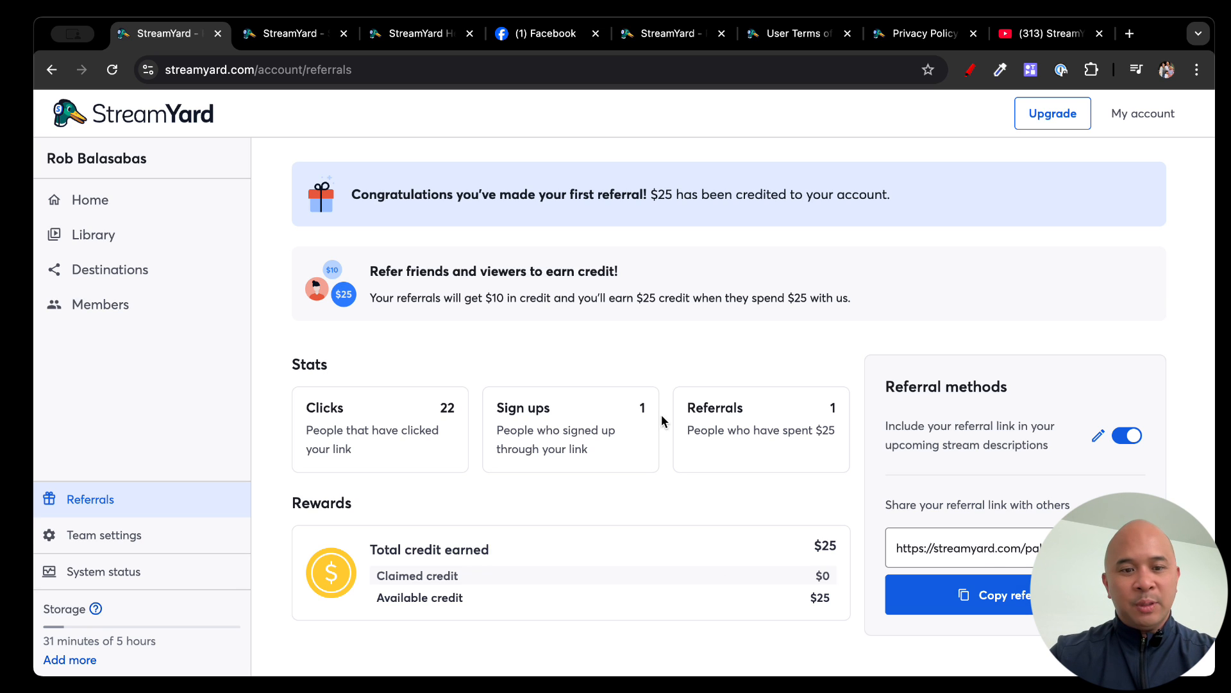
mouse_move(103, 534)
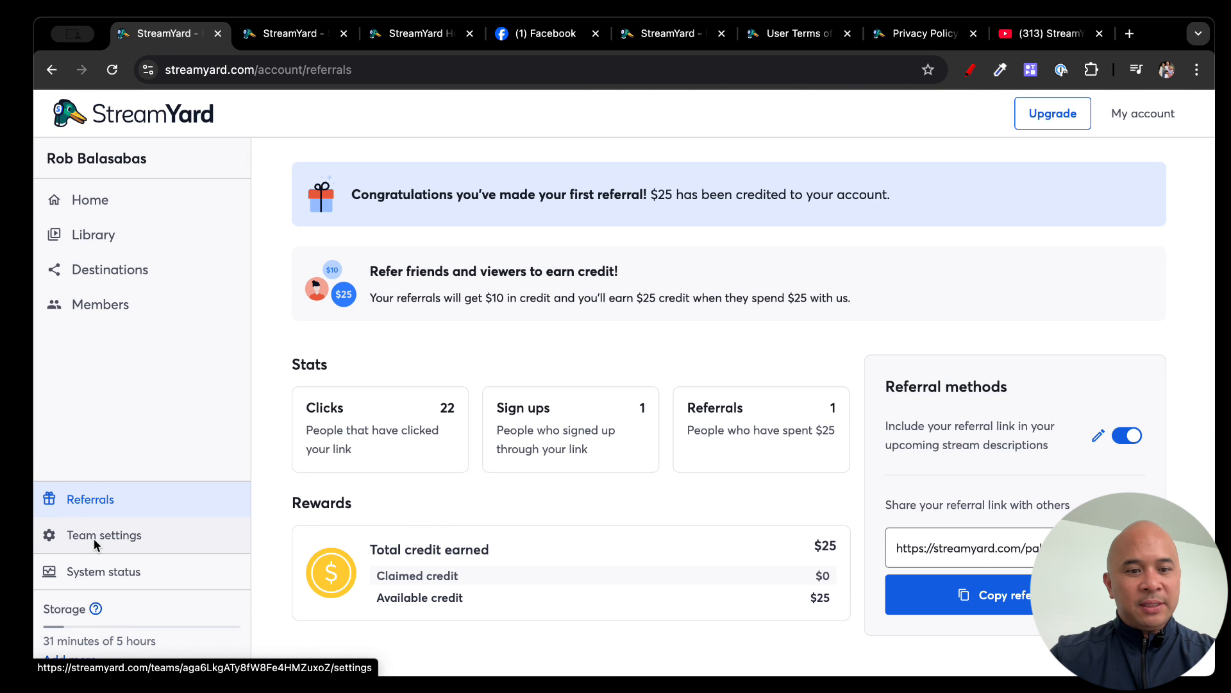
- Open Team settings General showing team name, auto-delete recordings and SSO request
click(103, 535)
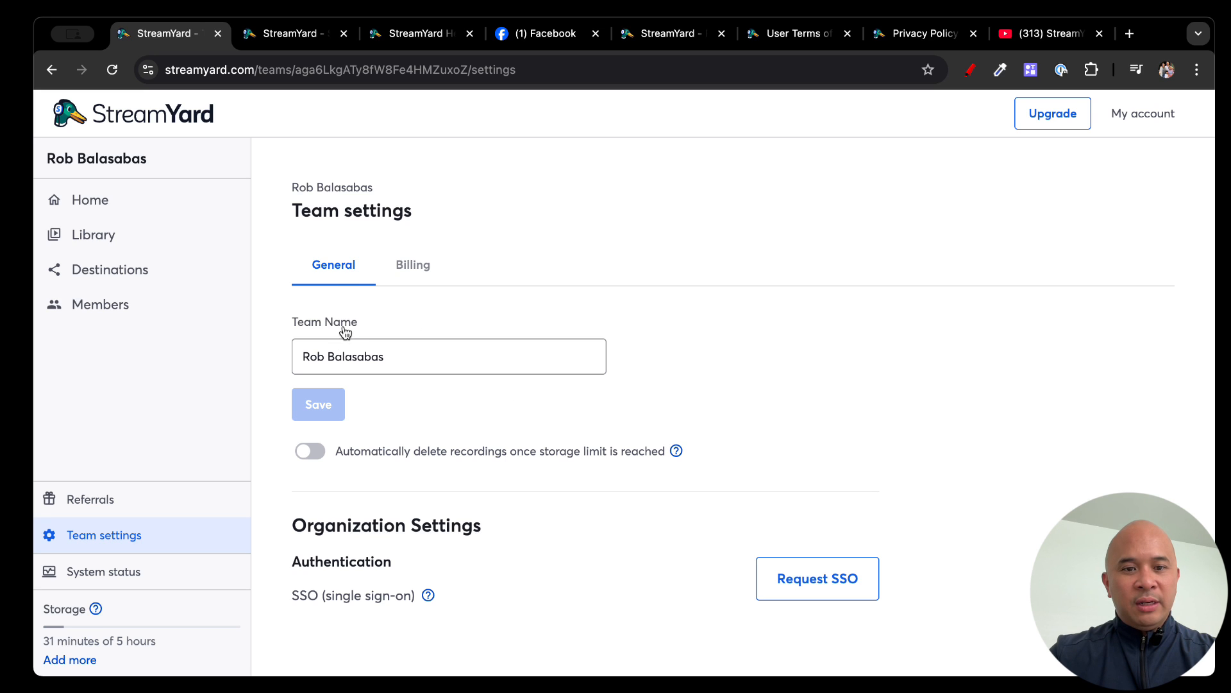
scroll(down, 3)
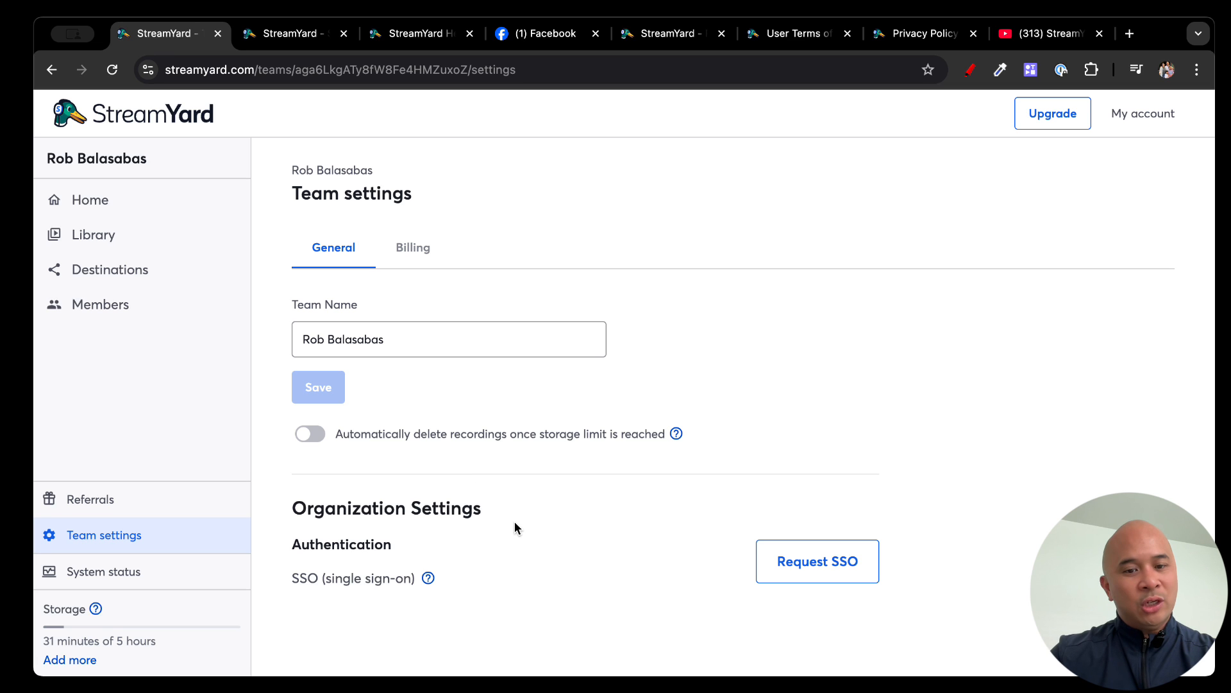
mouse_move(412, 247)
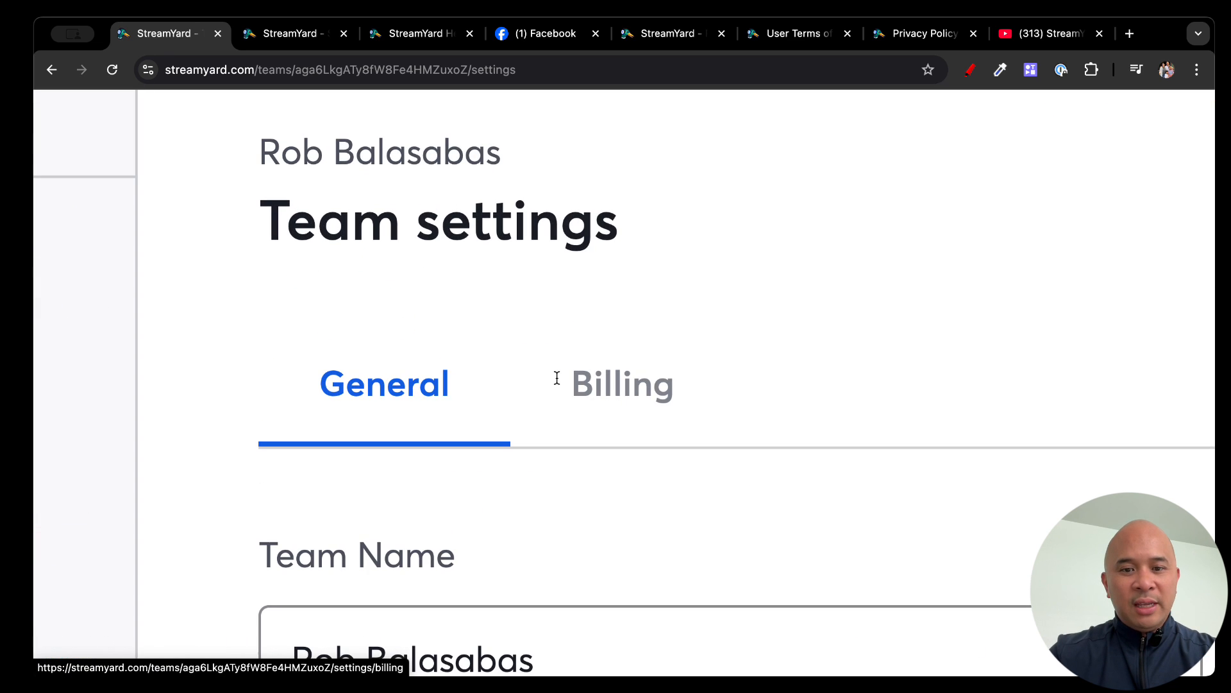
- View the Billing tab: seats, storage, 20-hour streaming limit, payment method and invoices
click(622, 384)
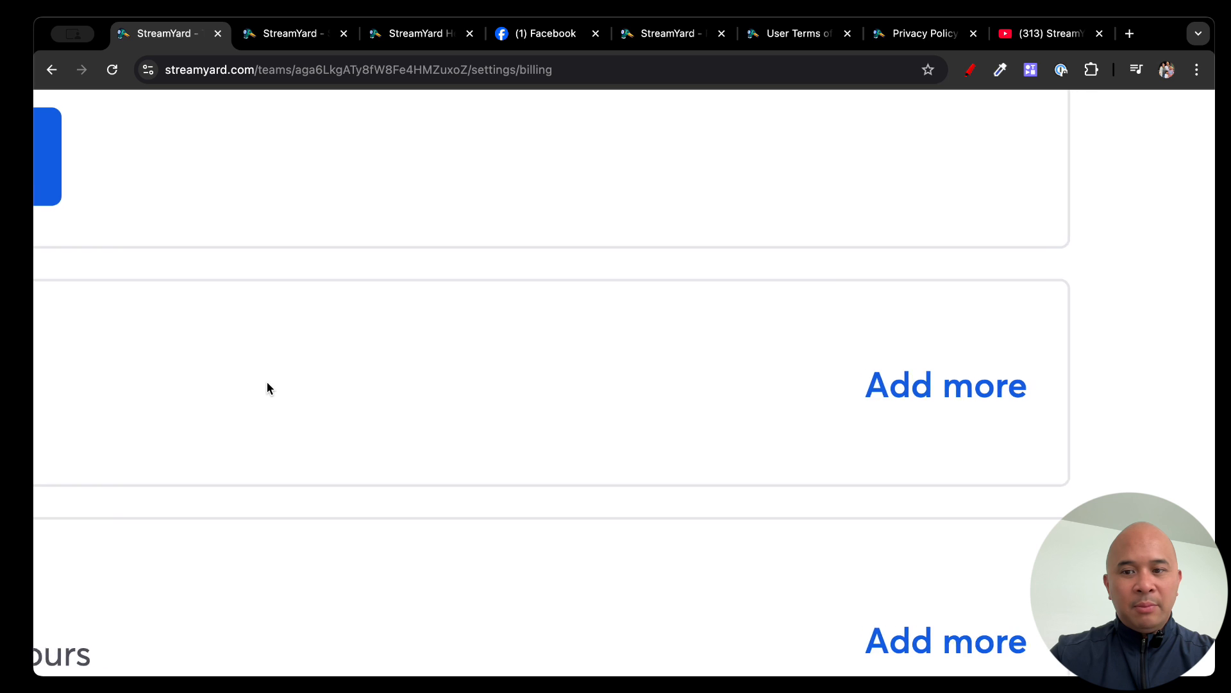
scroll(down, 3)
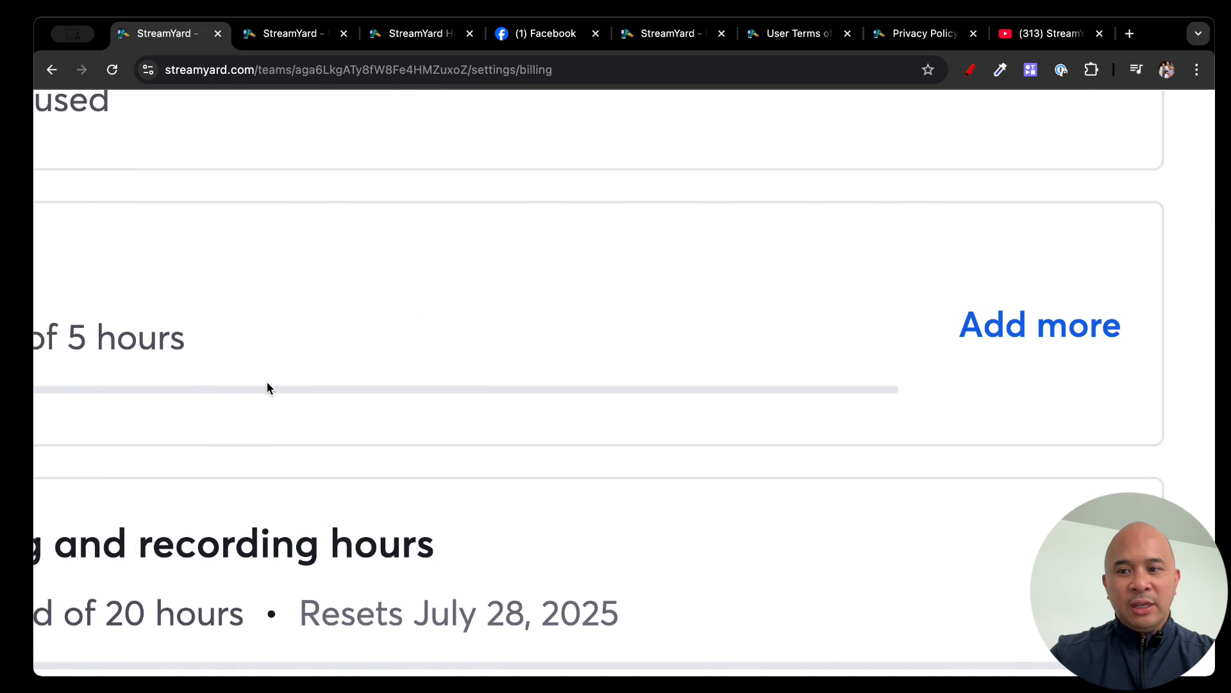
scroll(down, 3)
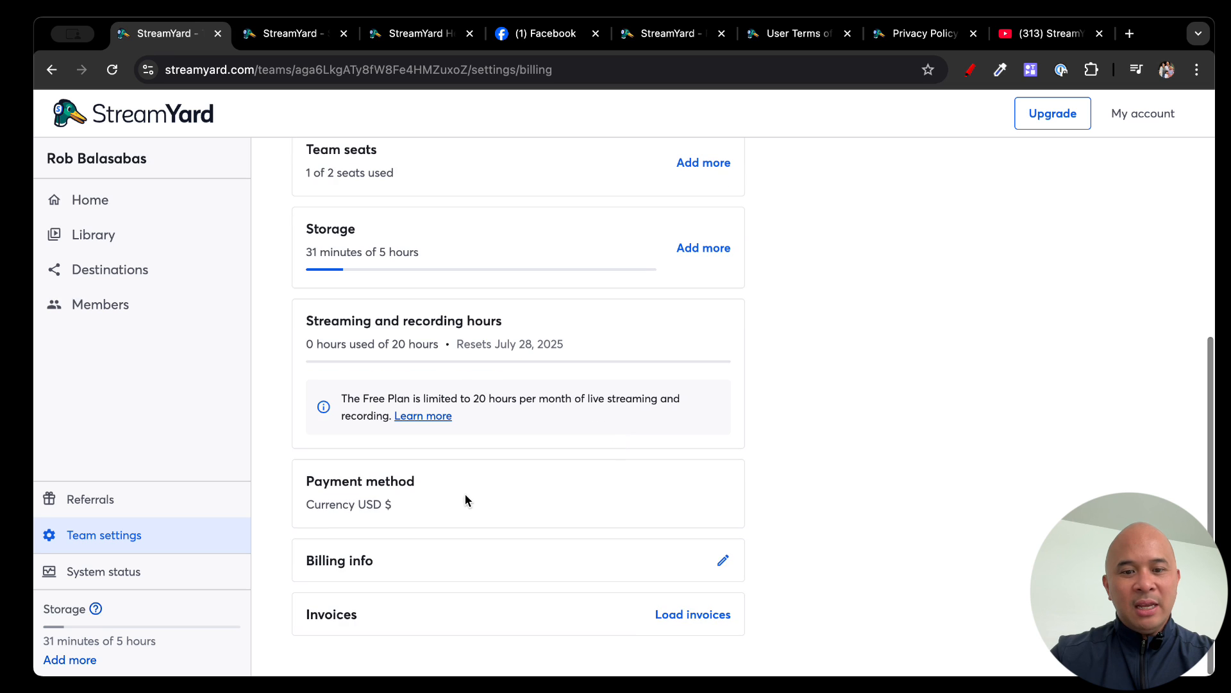
mouse_move(352, 574)
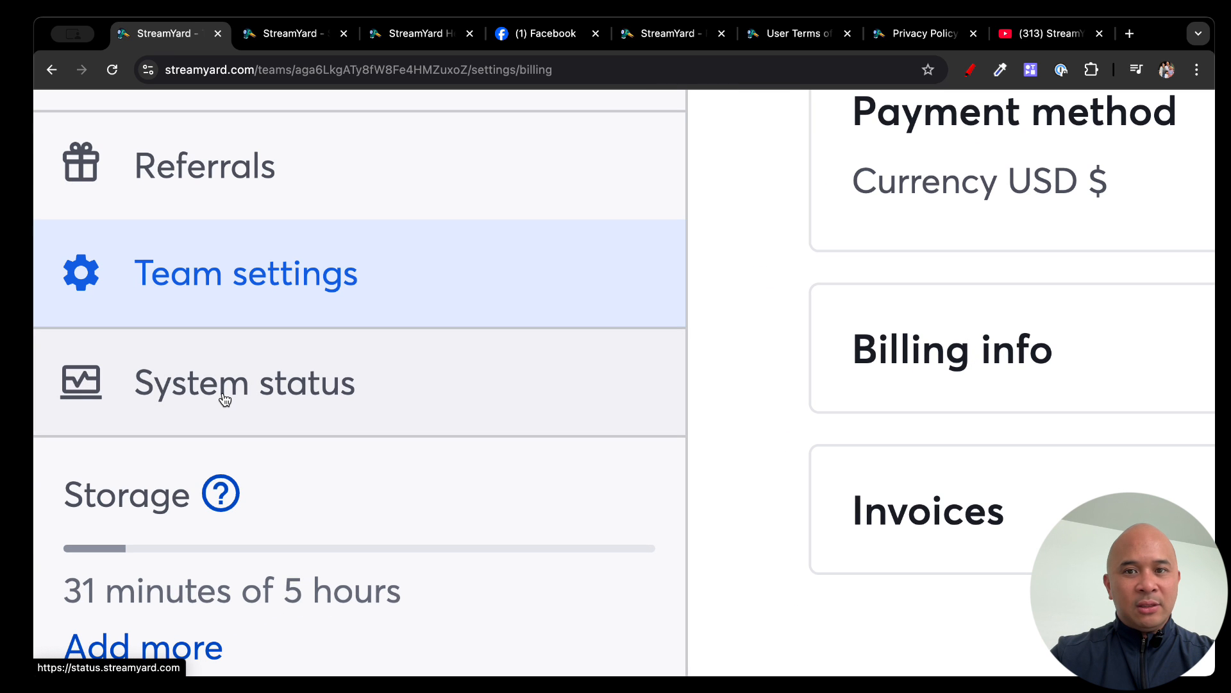
- Review the System status page's uptime and past incidents, then return to the billing tab
click(244, 383)
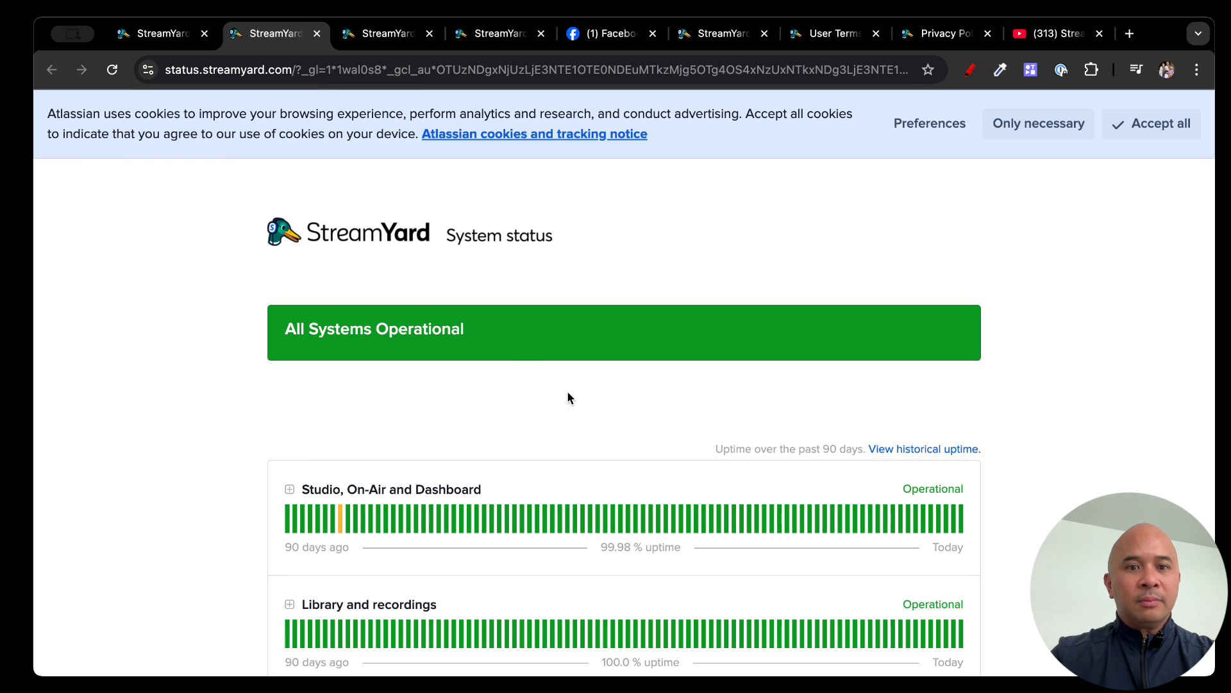
mouse_move(1035, 184)
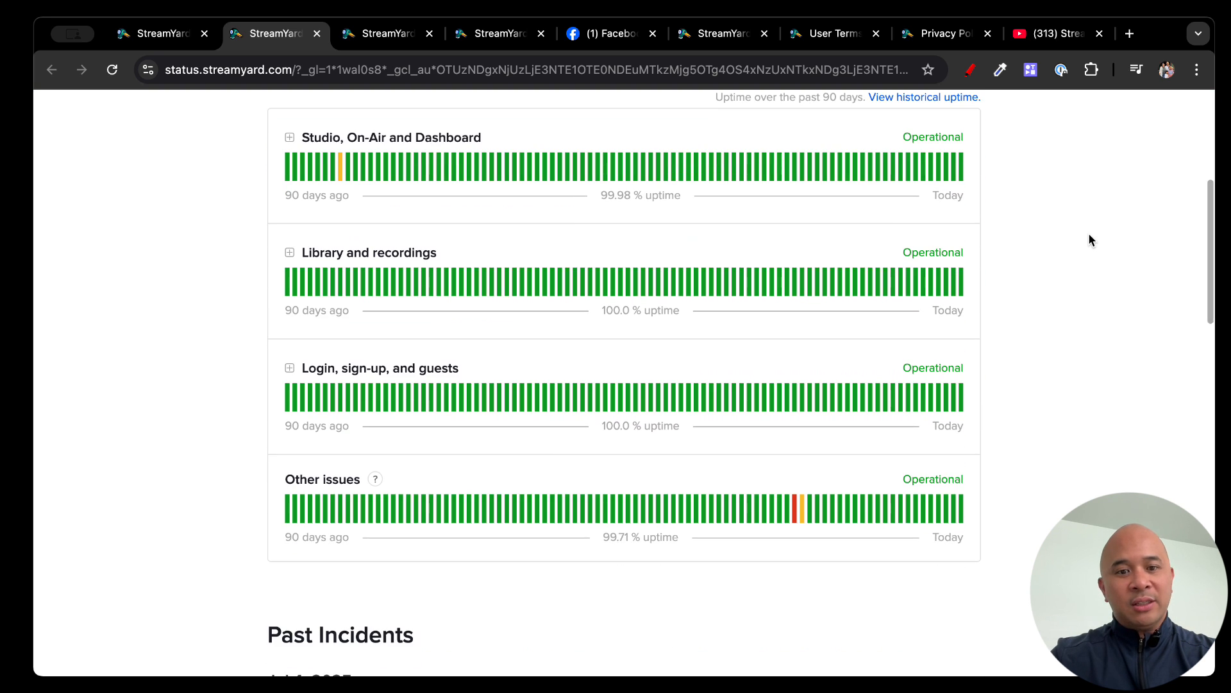
scroll(down, 3)
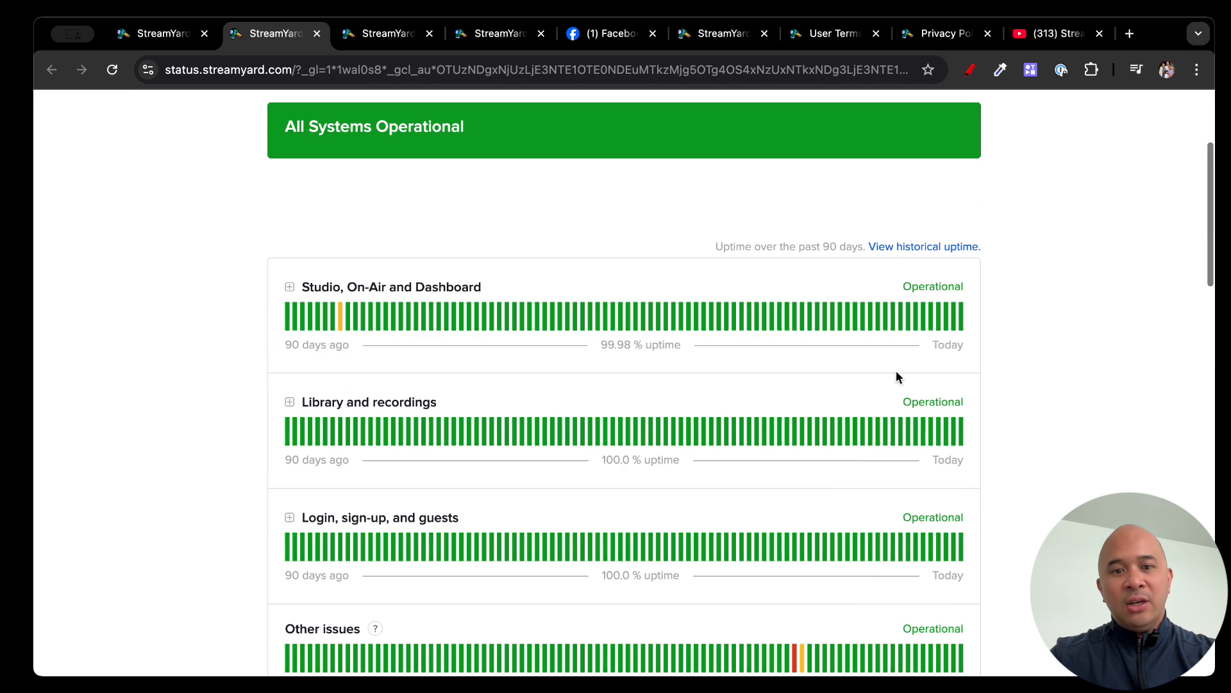
scroll(down, 3)
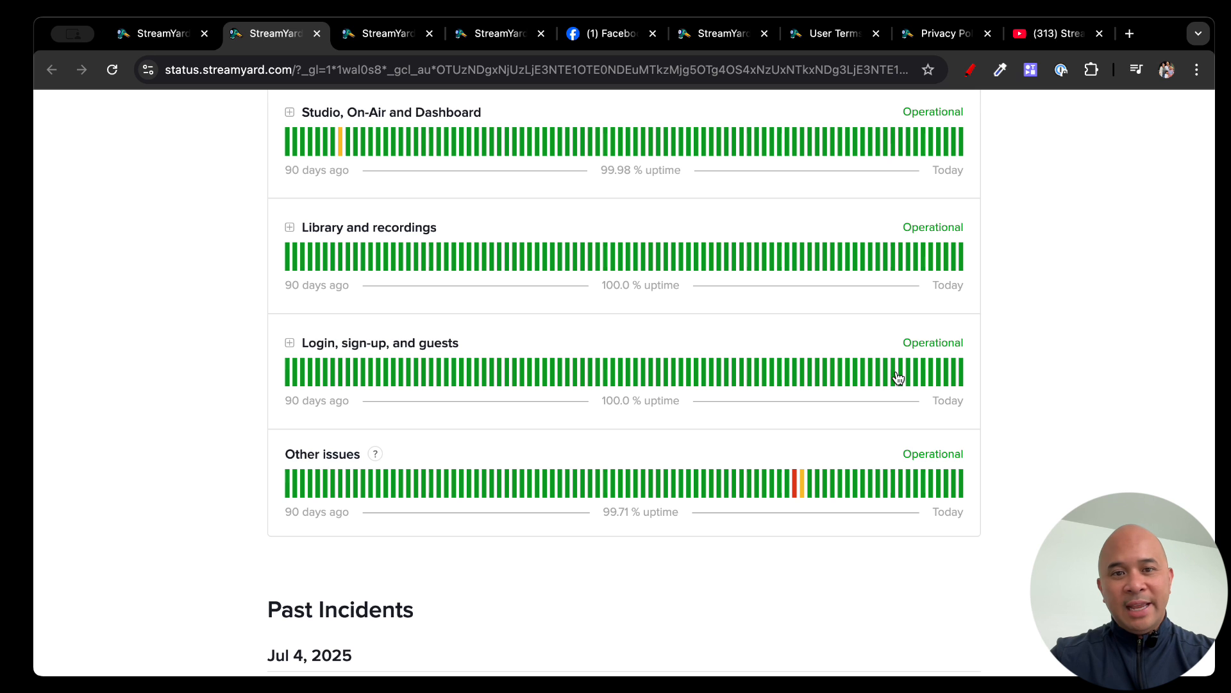
scroll(down, 3)
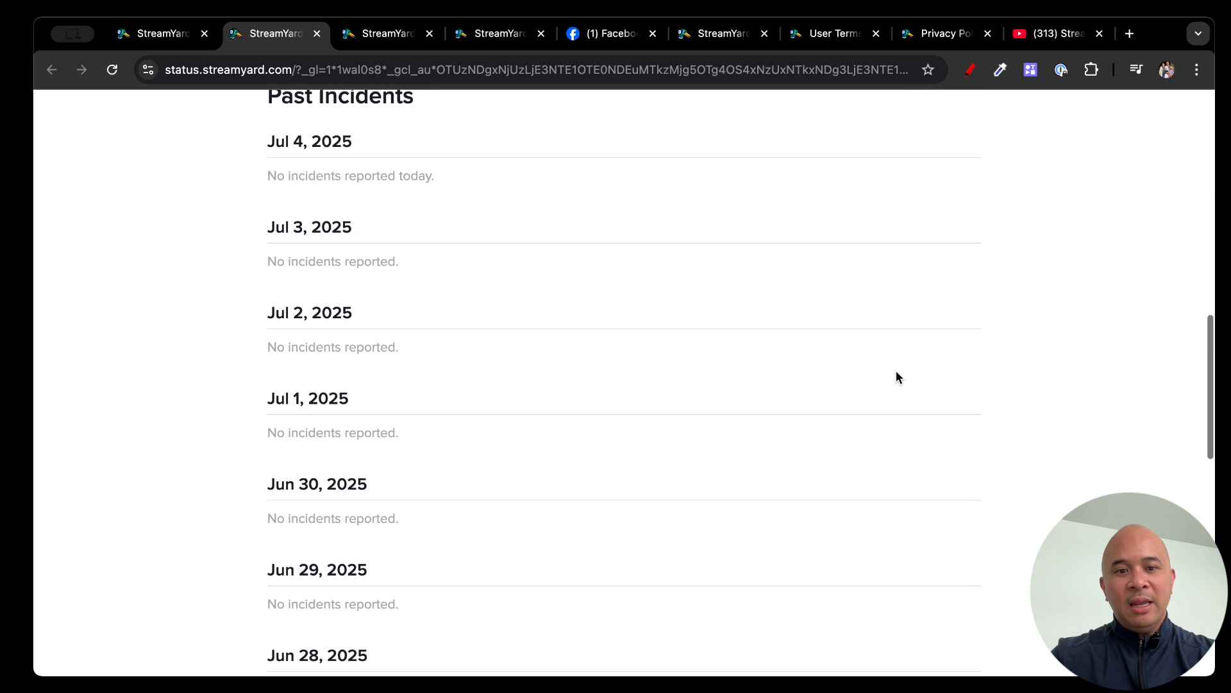
scroll(down, 3)
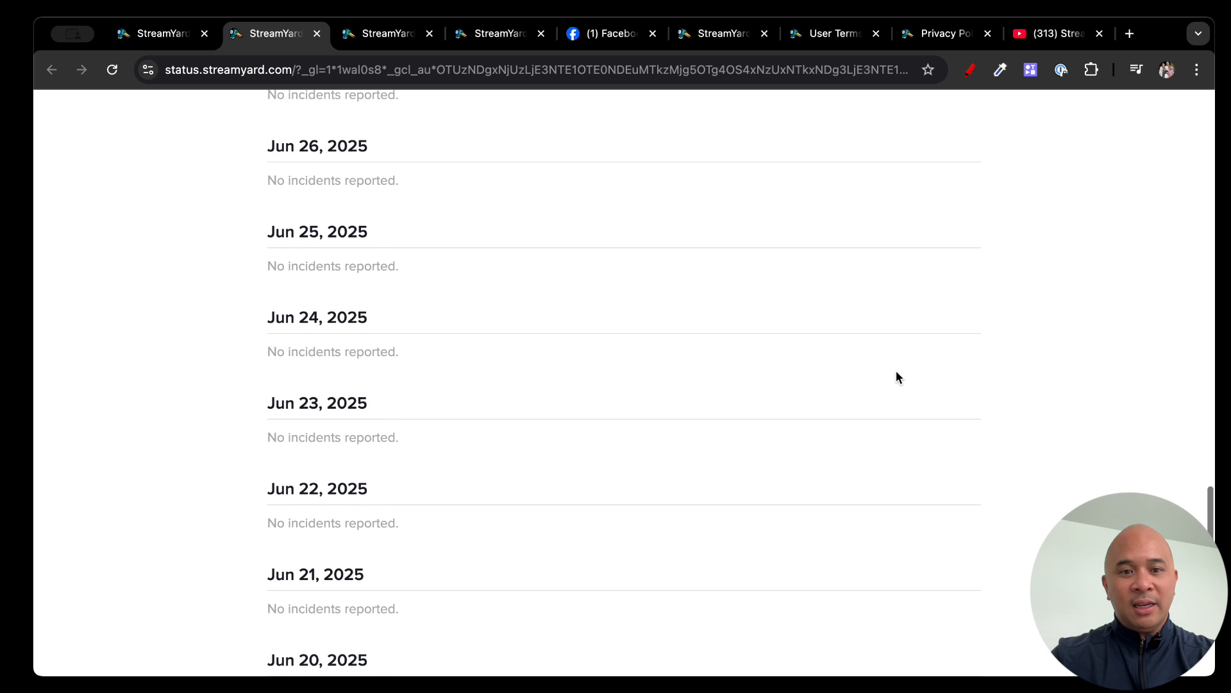
scroll(up, 3)
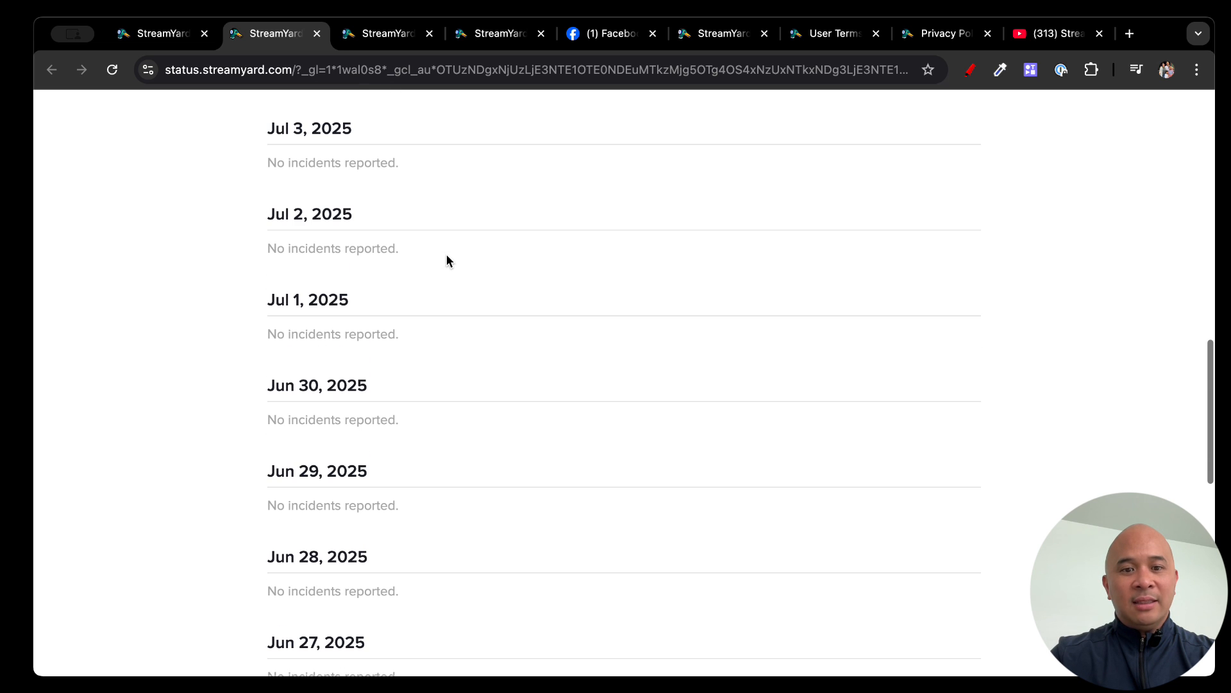
scroll(up, 3)
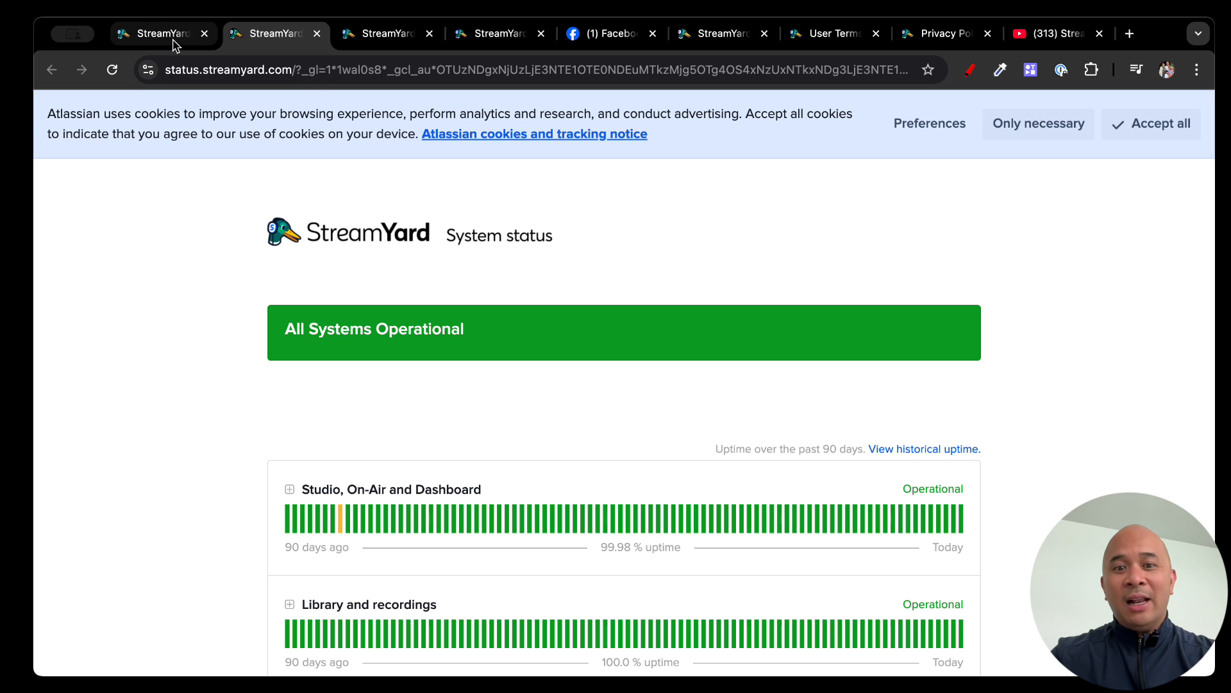
scroll(down, 3)
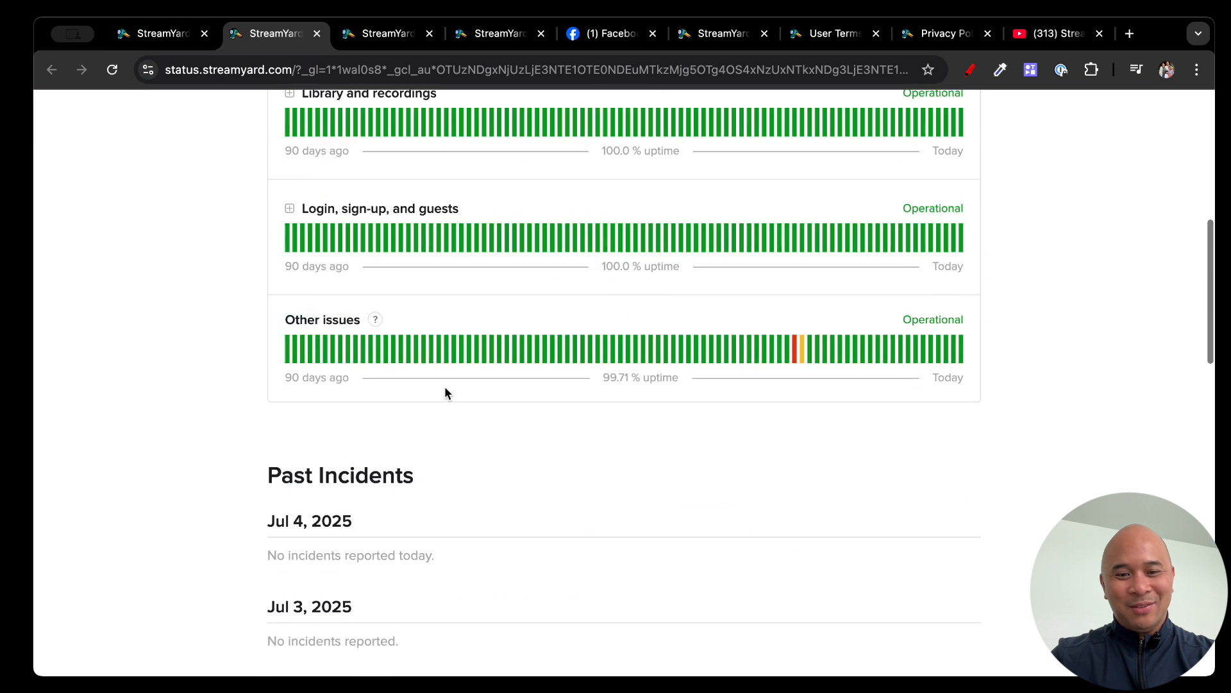
click(161, 33)
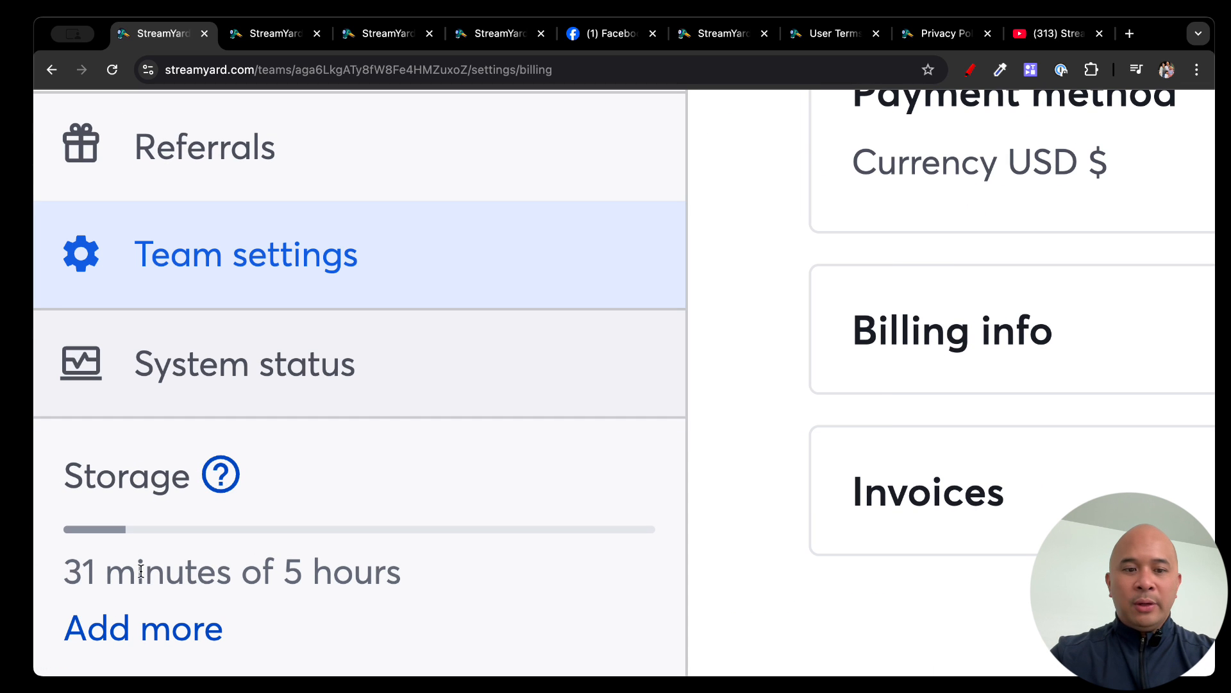
double_click(147, 572)
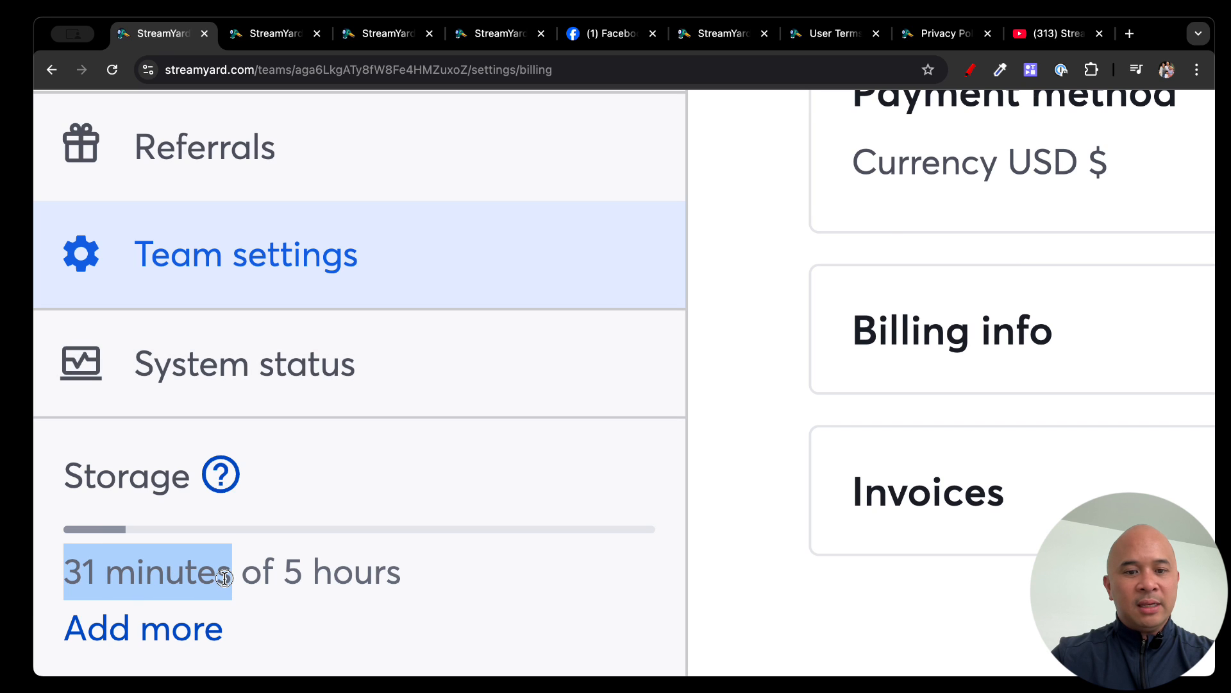
mouse_move(411, 580)
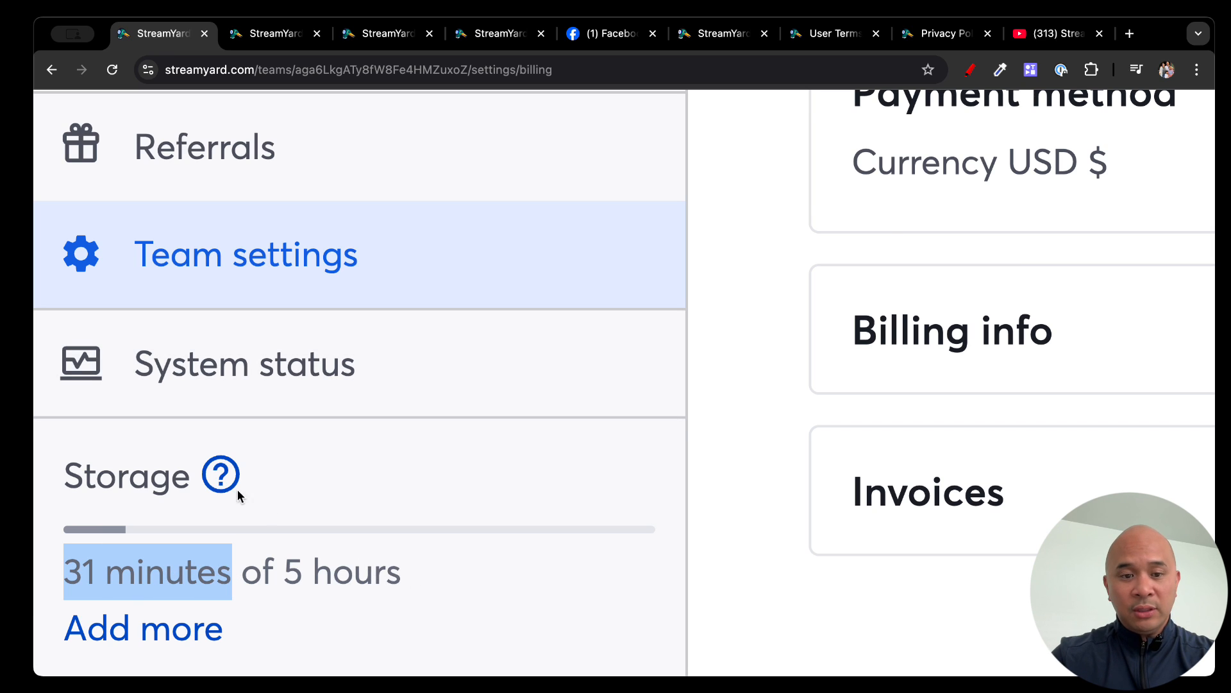
mouse_move(220, 473)
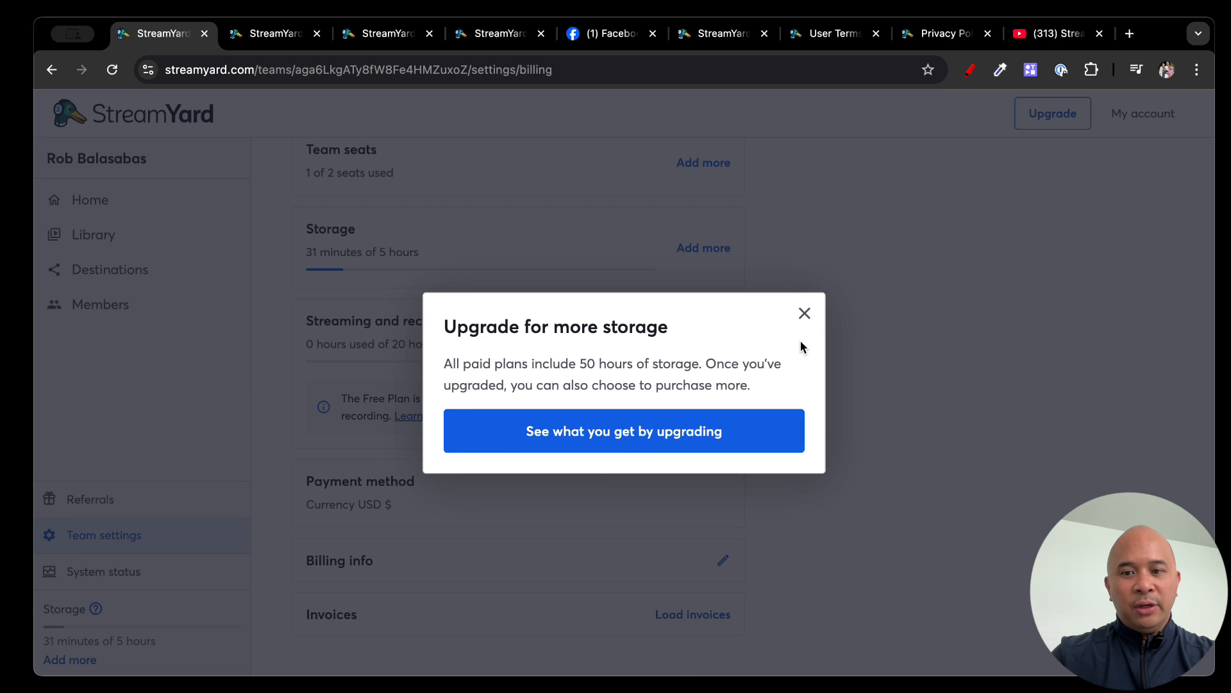
click(804, 313)
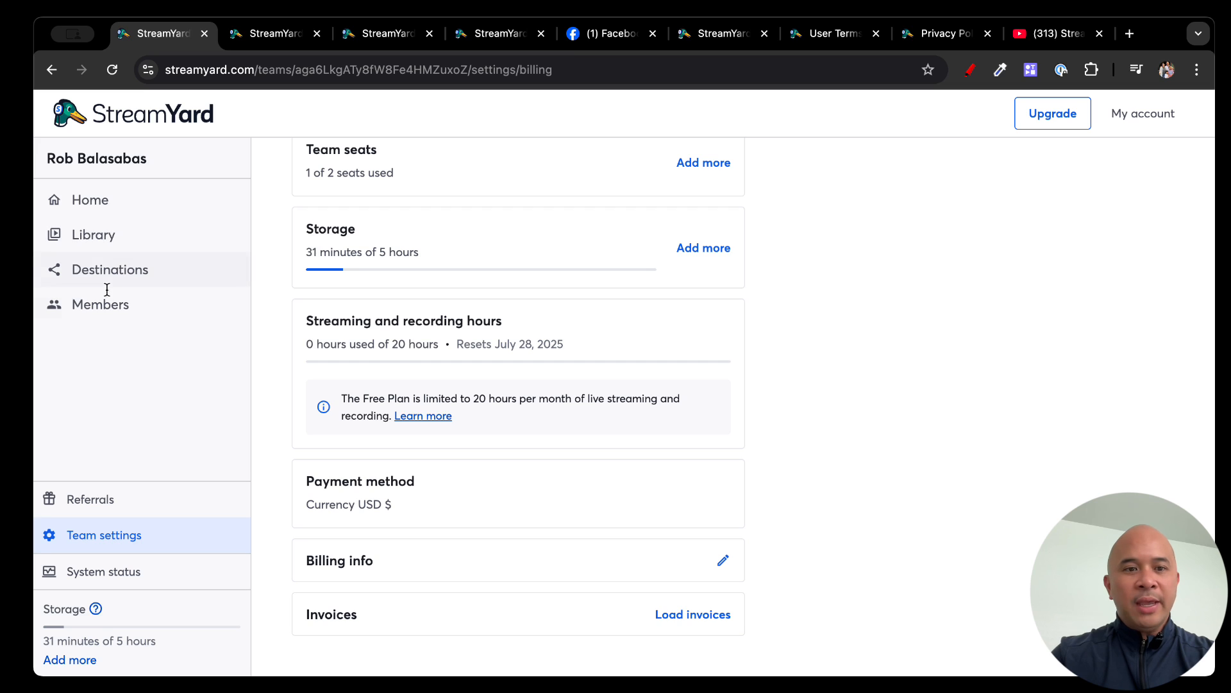
- Return to the Home dashboard and bring up the My account menu
click(970, 69)
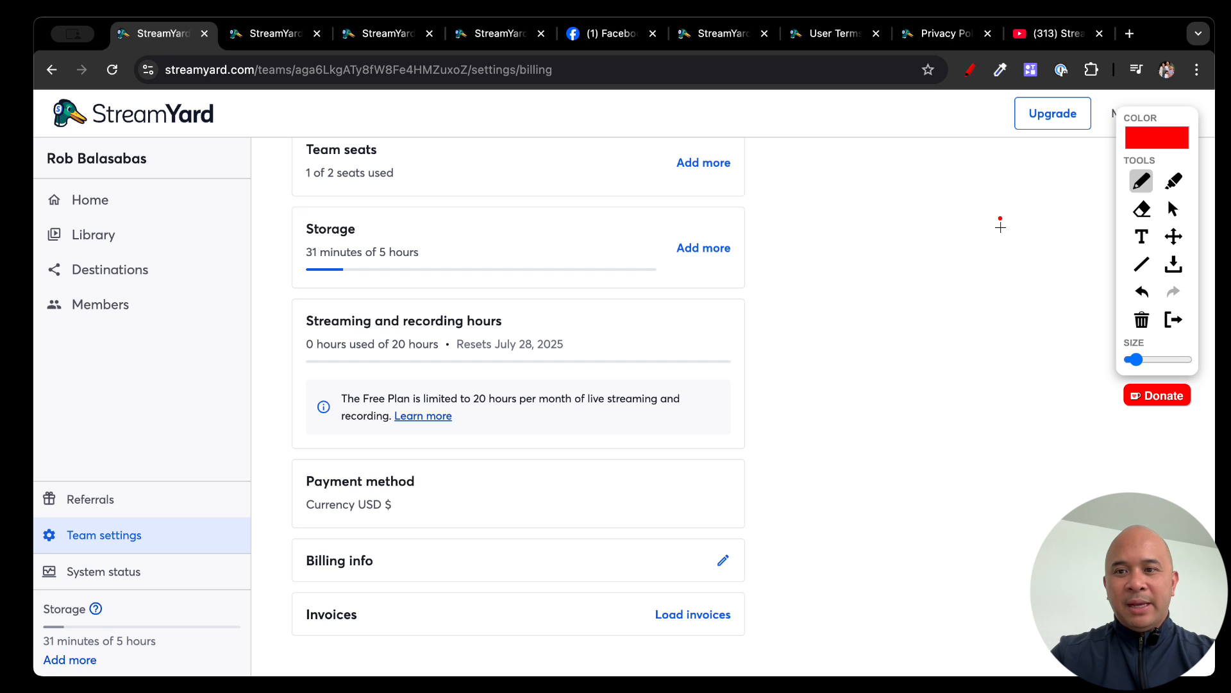
click(90, 200)
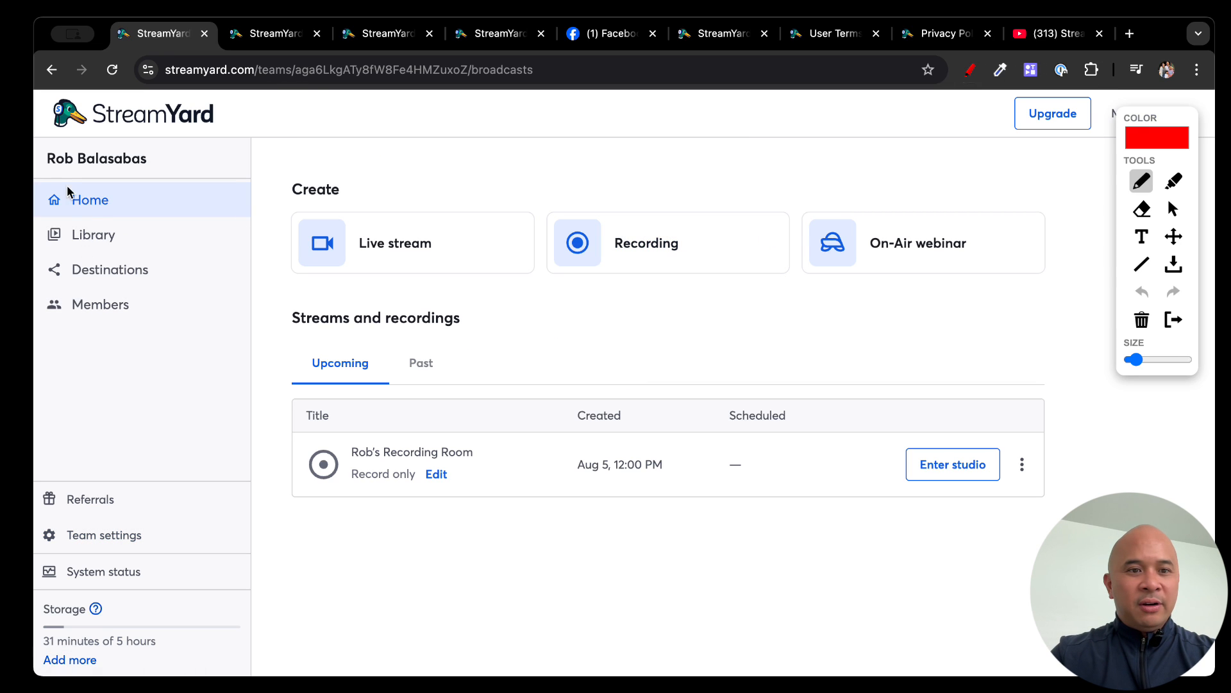
drag(43, 152, 205, 348)
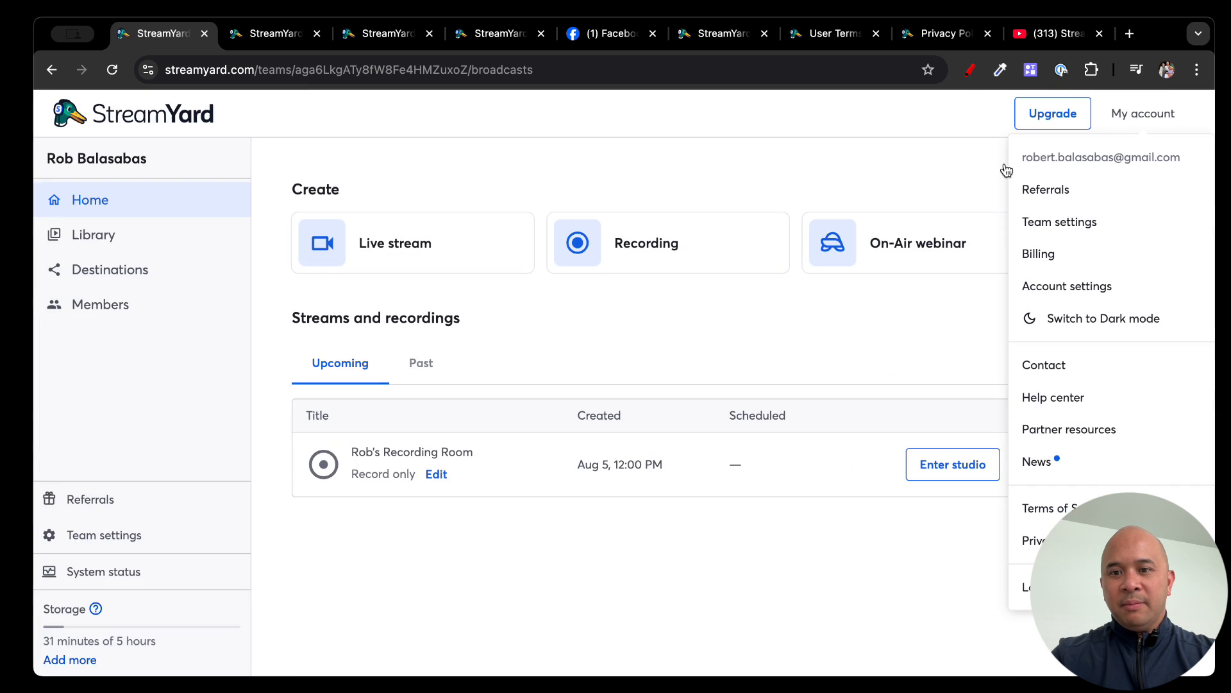
mouse_move(1180, 166)
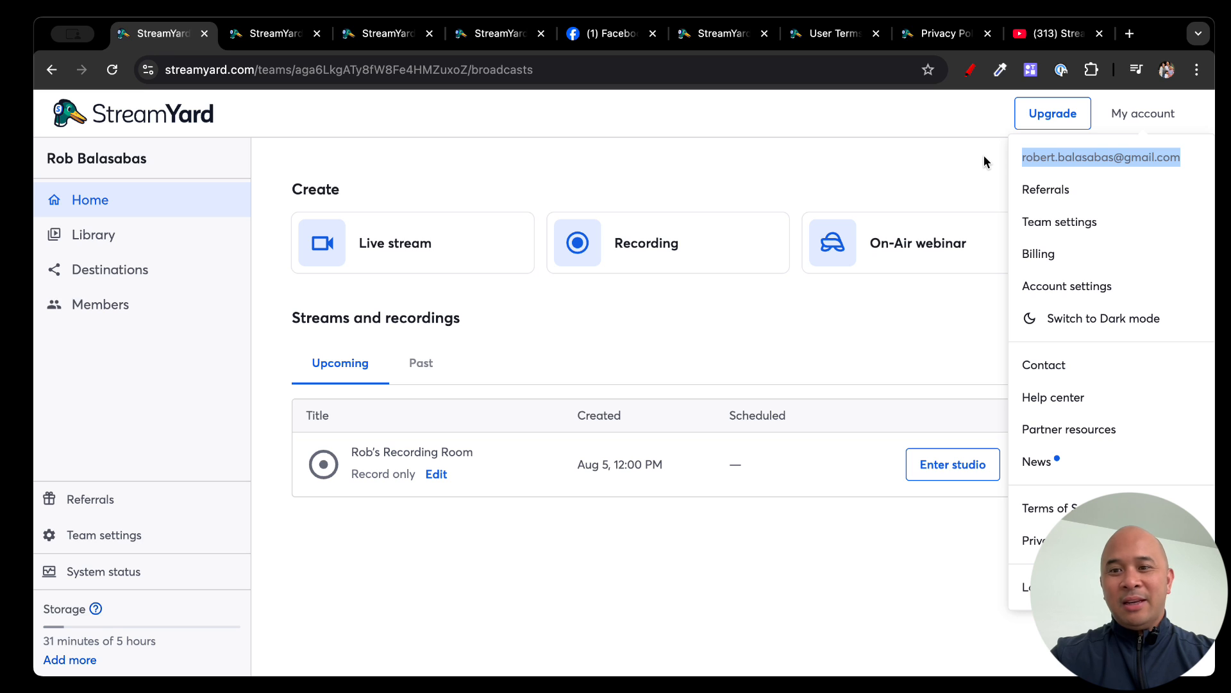
mouse_move(456, 106)
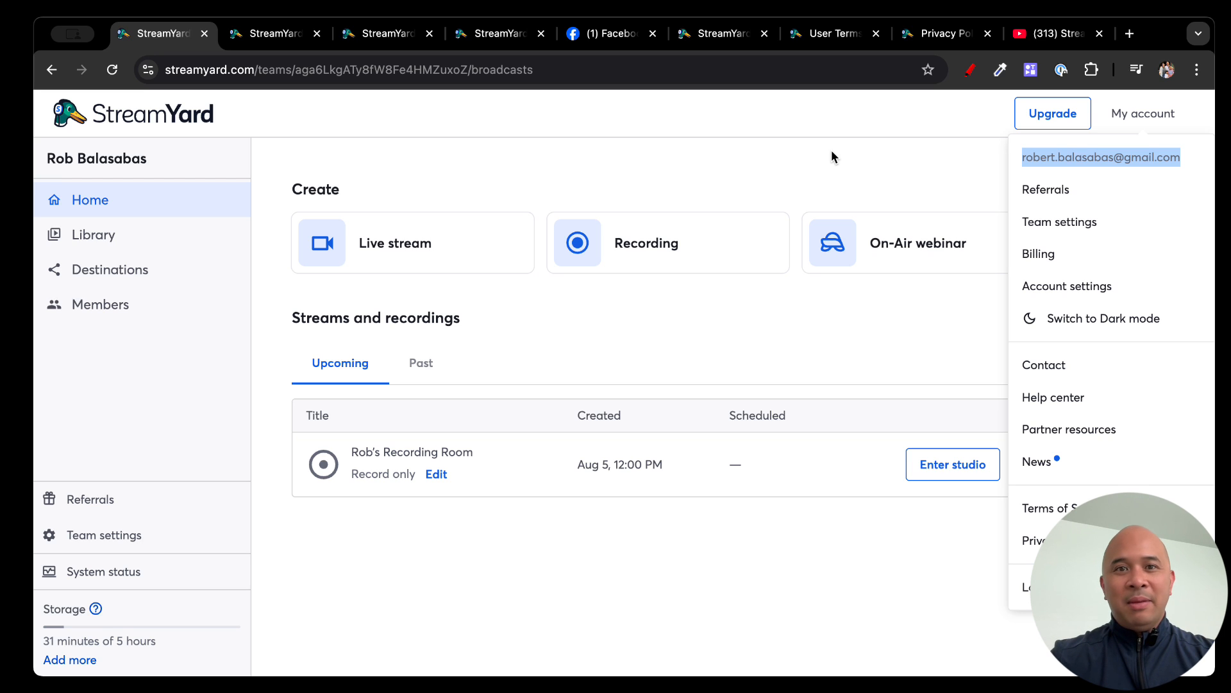
click(835, 157)
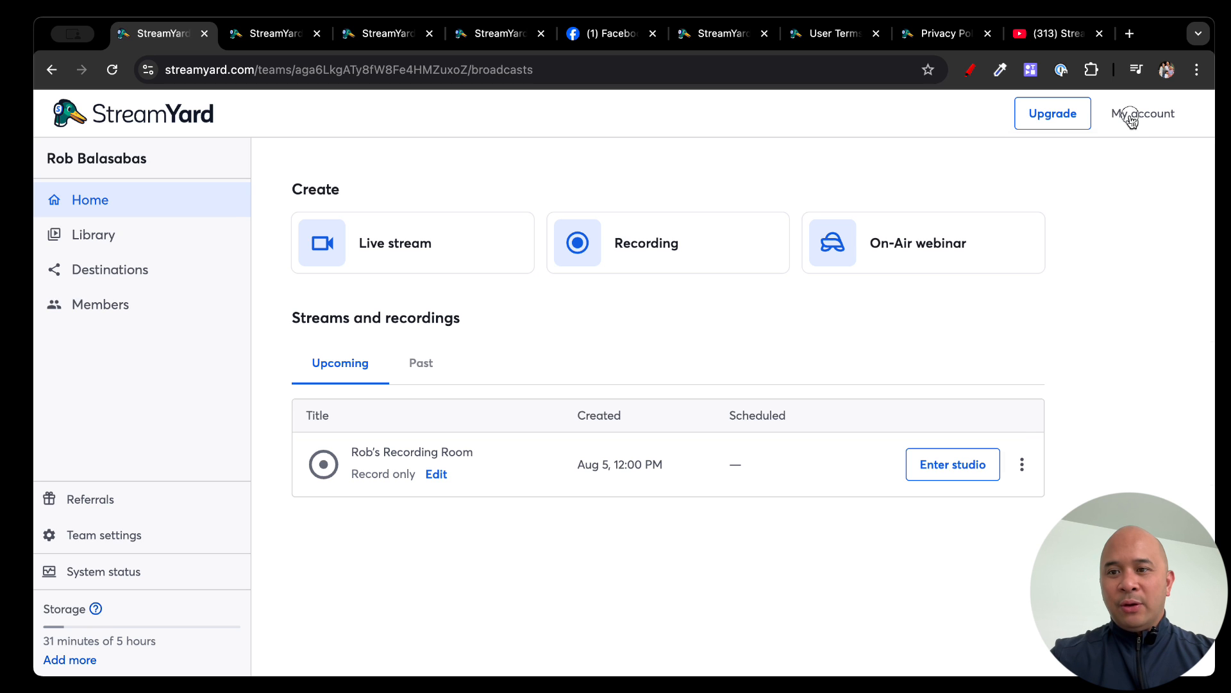
click(1144, 113)
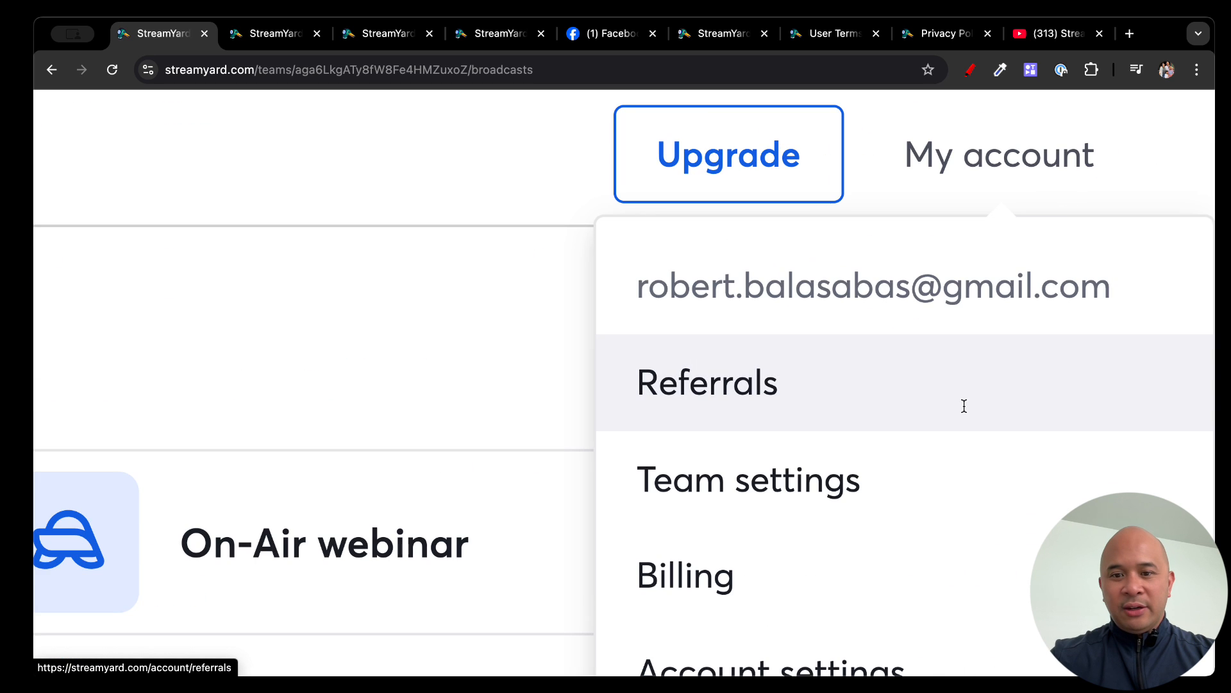
scroll(down, 3)
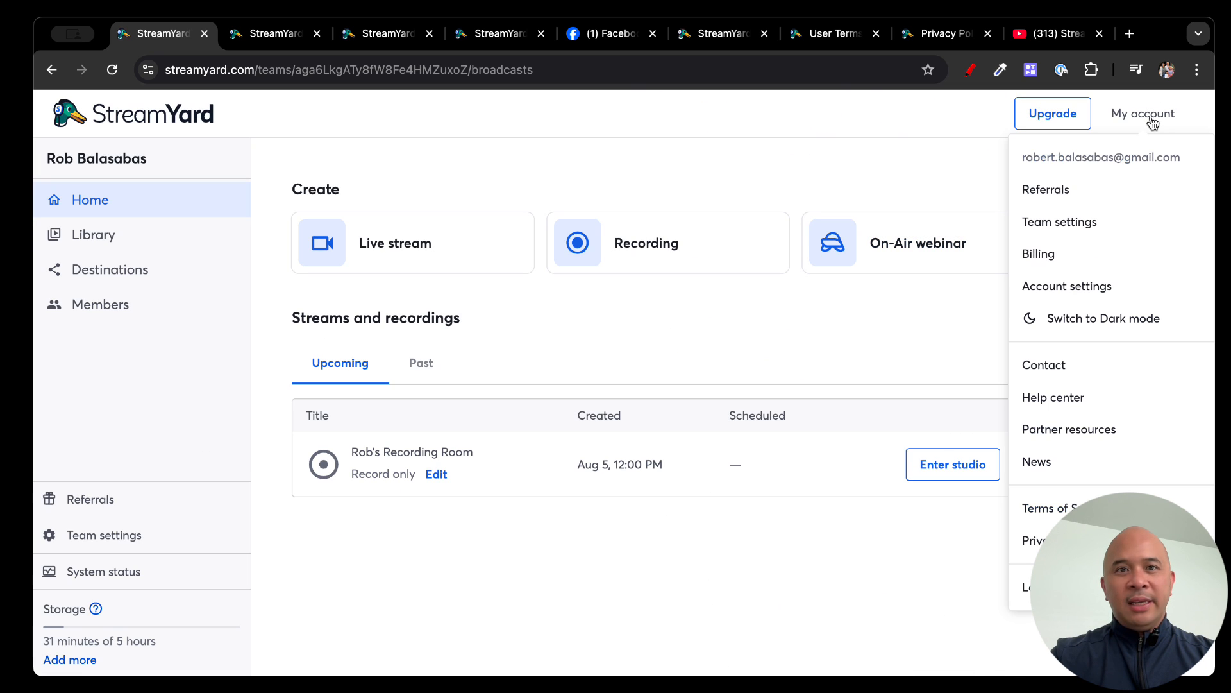
mouse_move(26, 175)
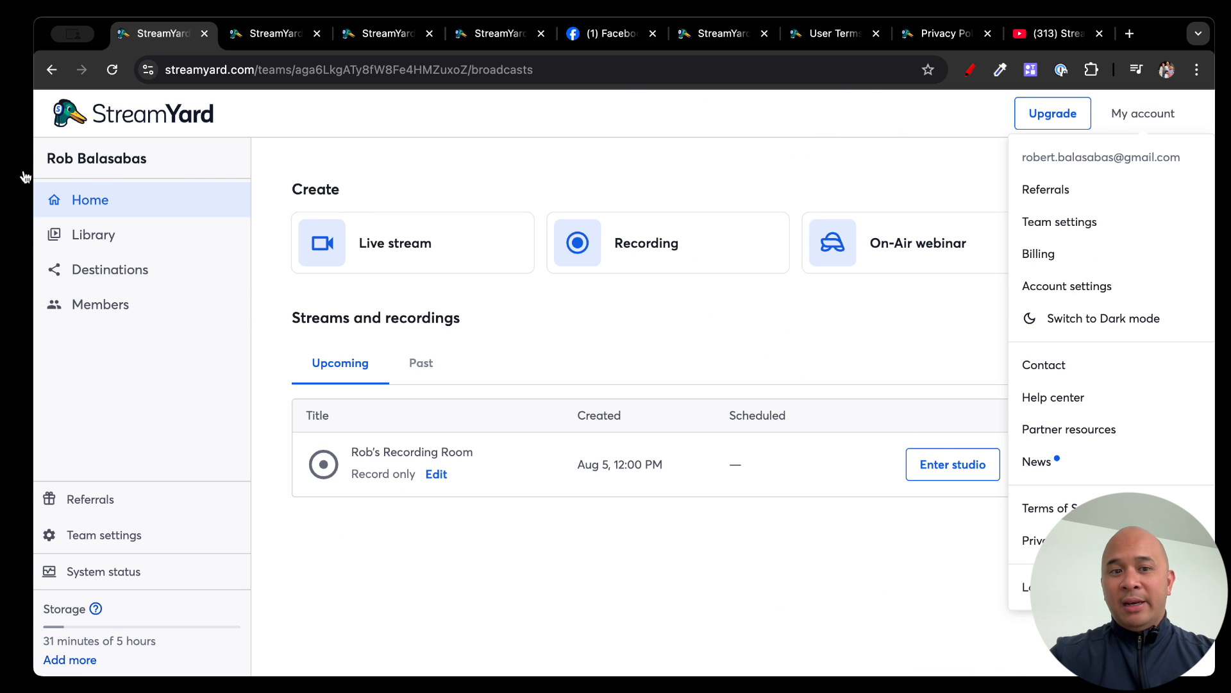
mouse_move(936, 208)
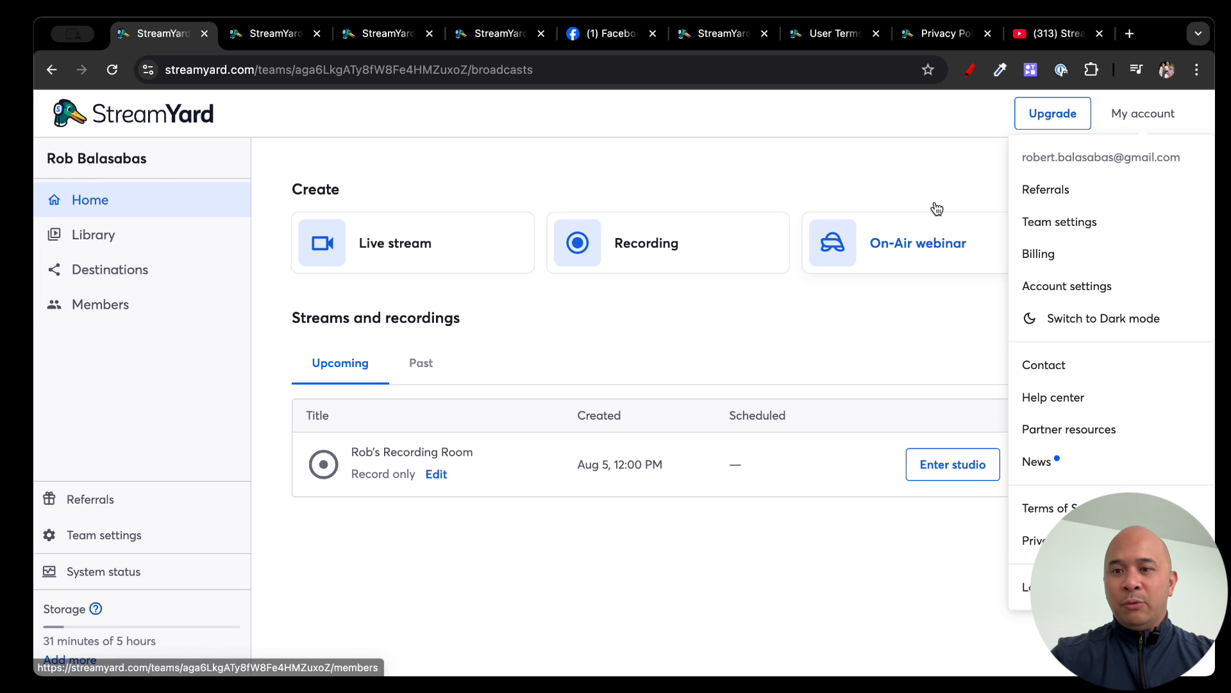
click(1046, 190)
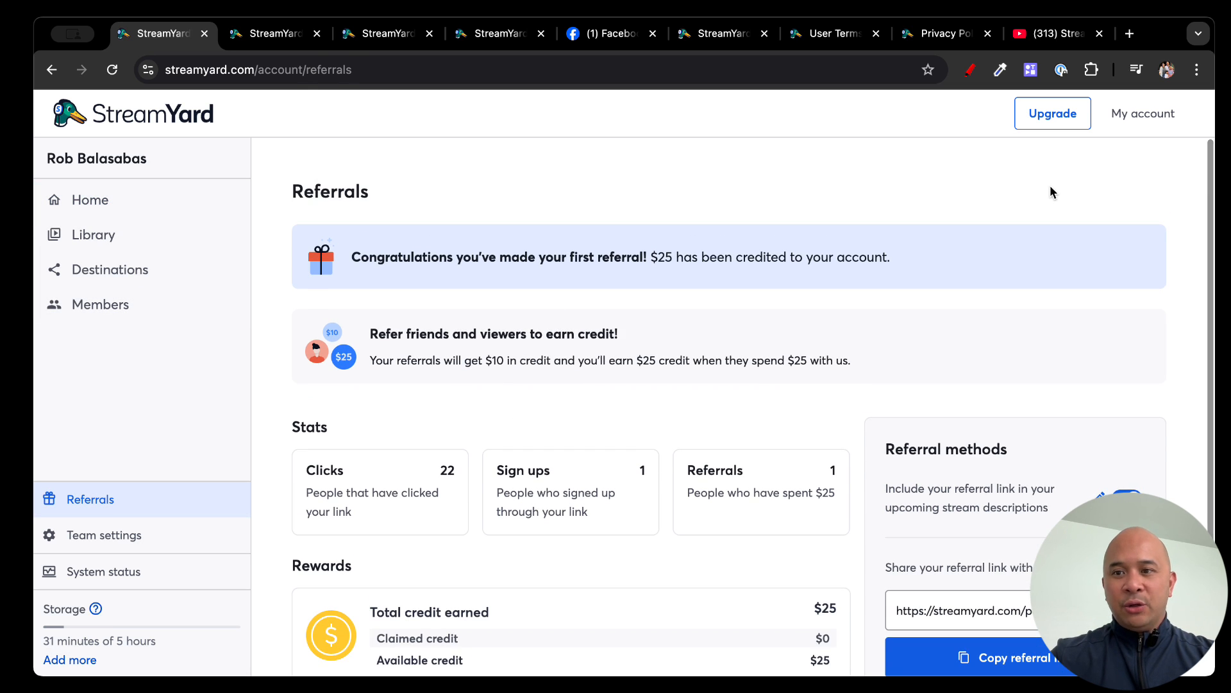
- Visit Team settings, then review the team's Billing details with plan, seats and storage usage
click(1143, 113)
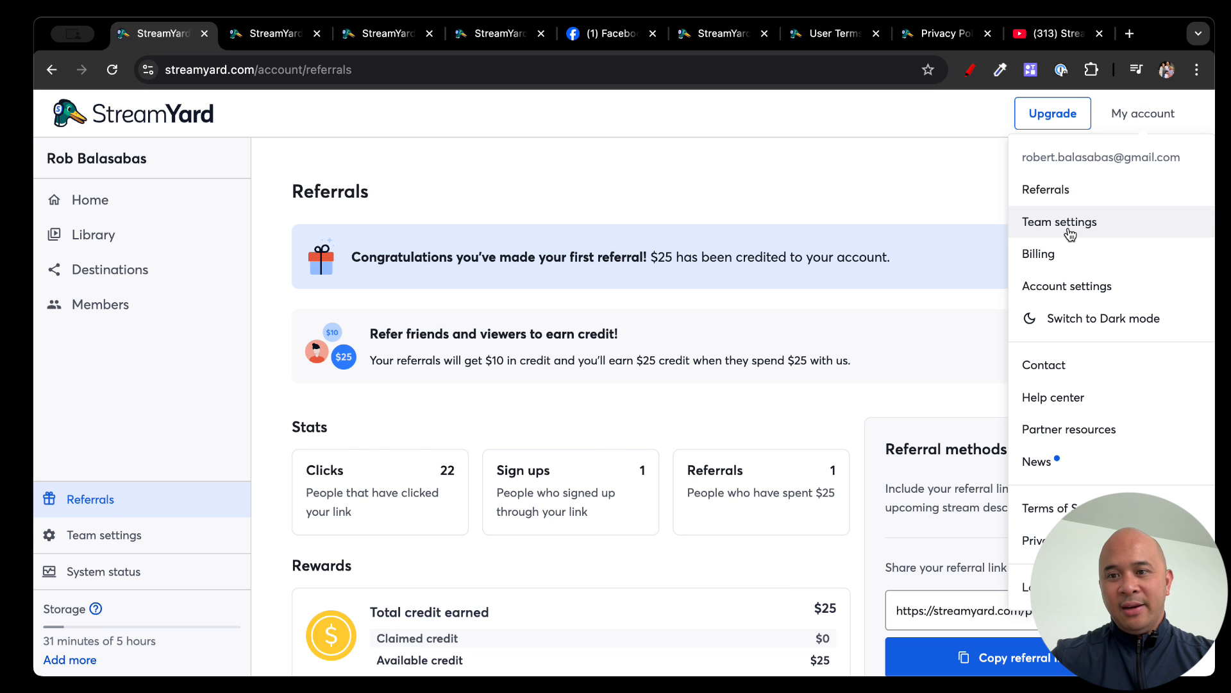
click(1058, 222)
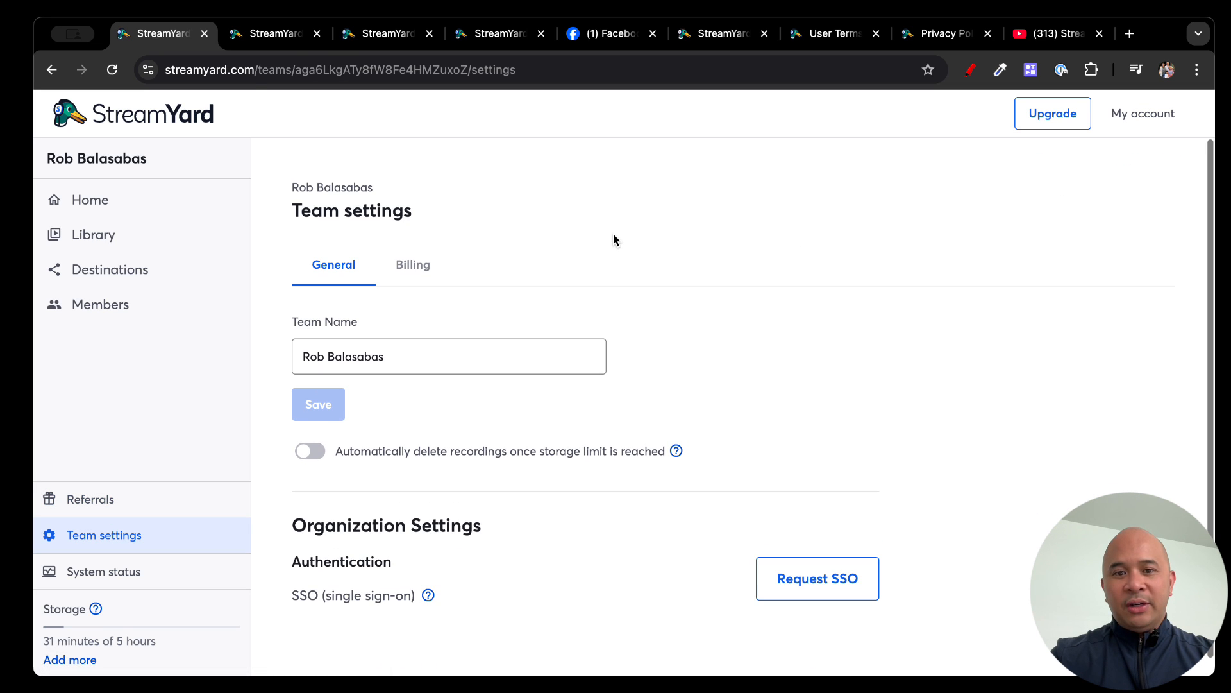
mouse_move(1147, 124)
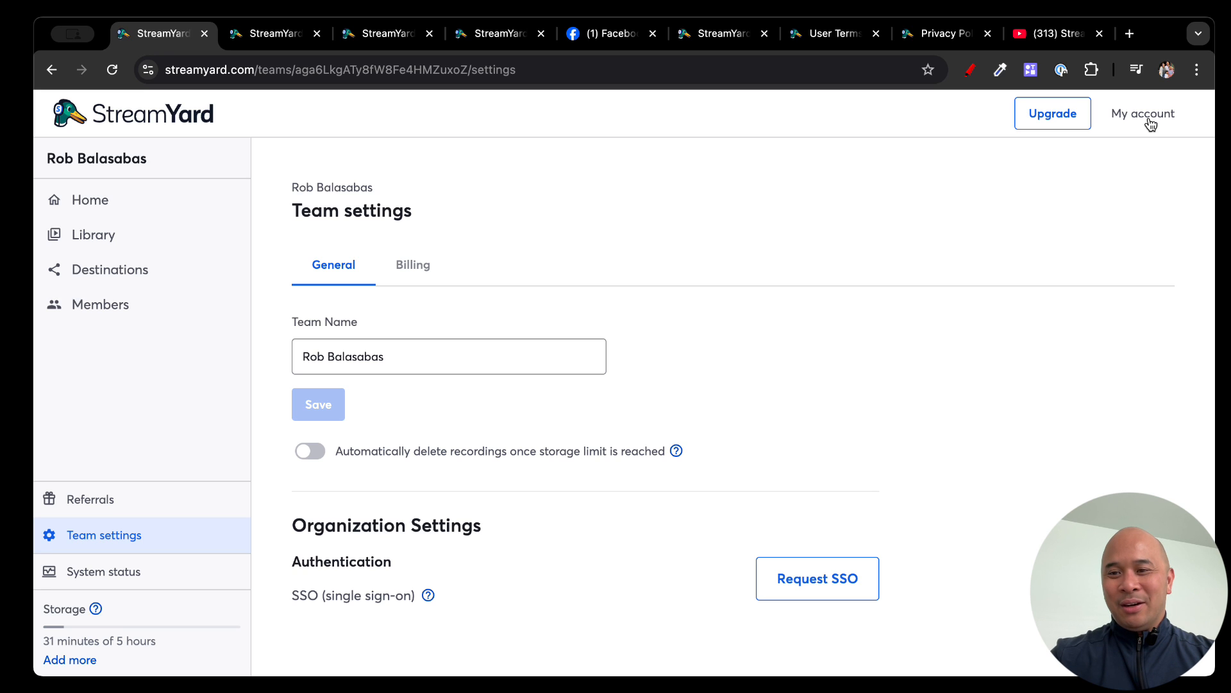
click(1143, 113)
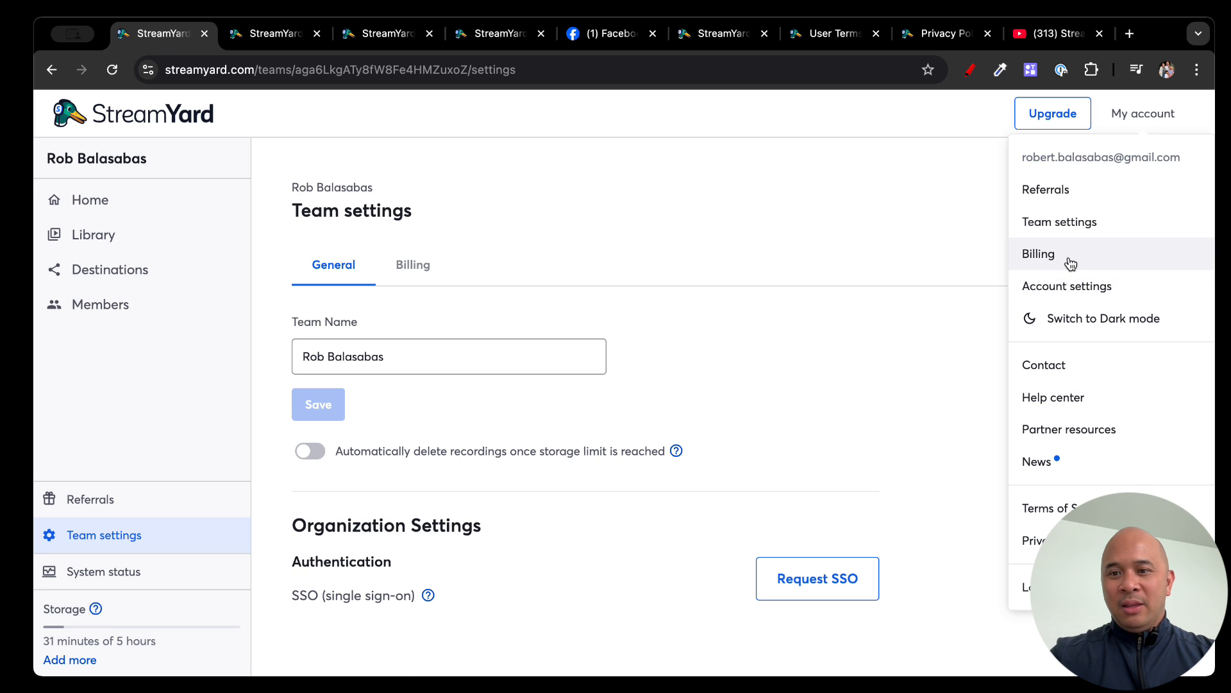
click(1038, 254)
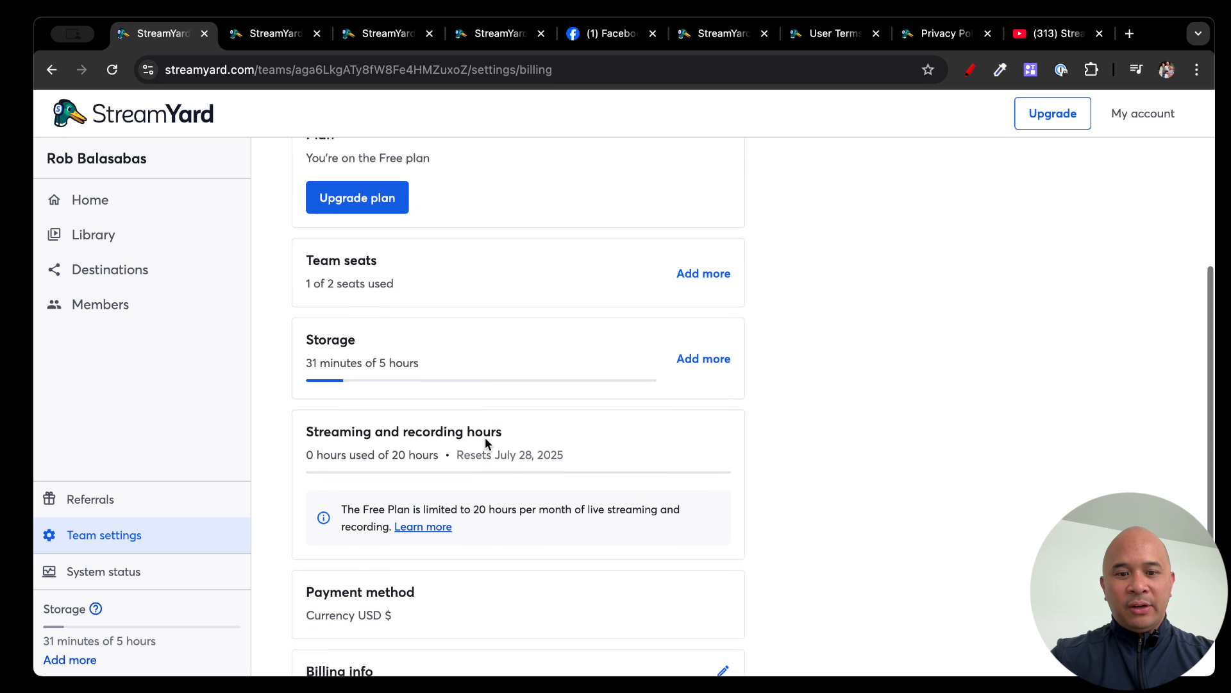
scroll(down, 3)
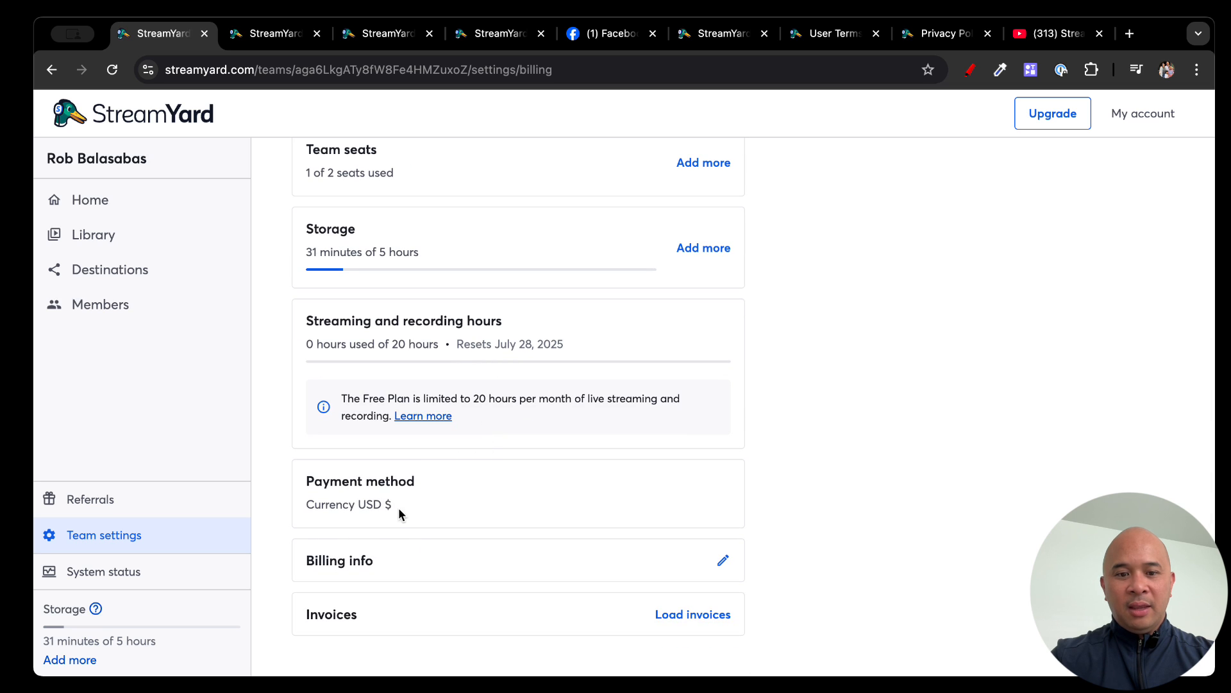
- Go to Account settings showing the email and connected Google login
click(1143, 113)
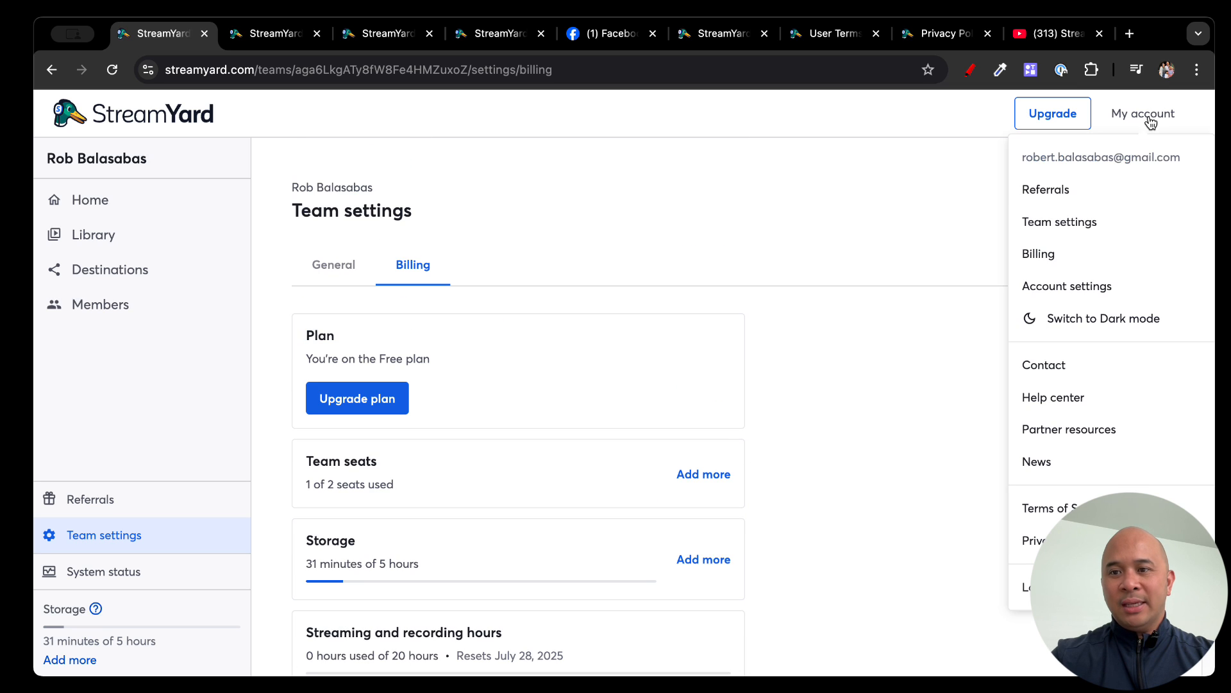
click(1066, 286)
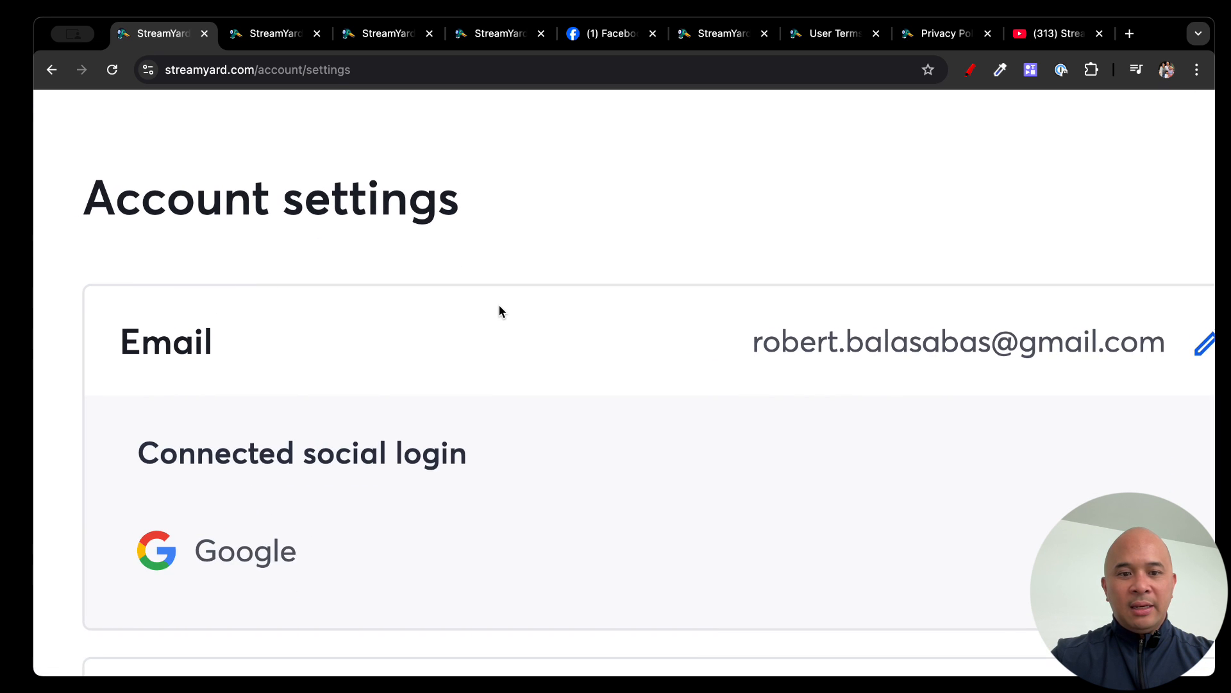
- Review the Language and Time format preferences, then bring up the My account menu again
scroll(down, 3)
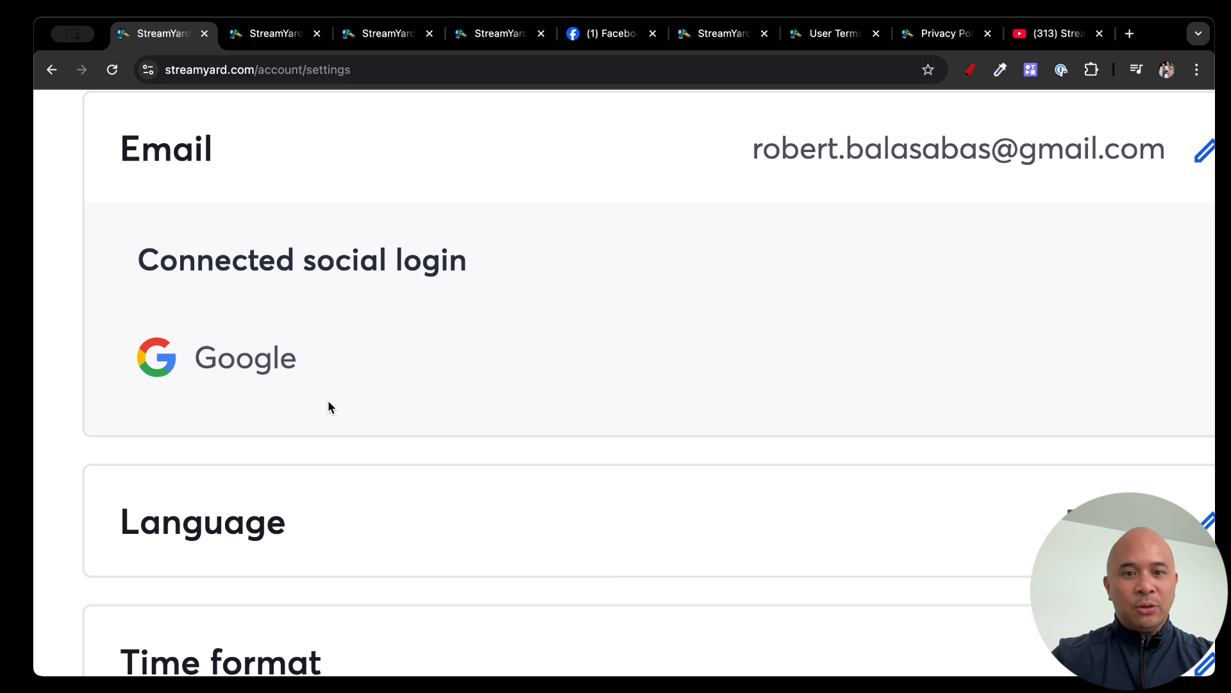
scroll(down, 3)
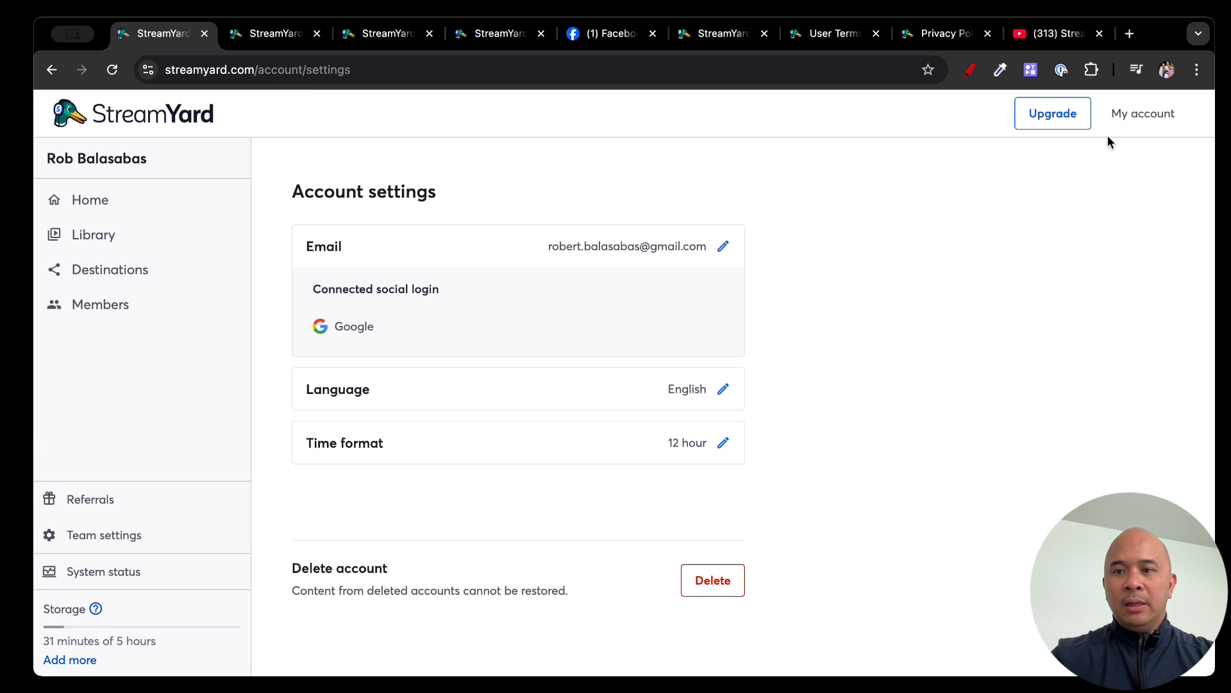
click(1143, 113)
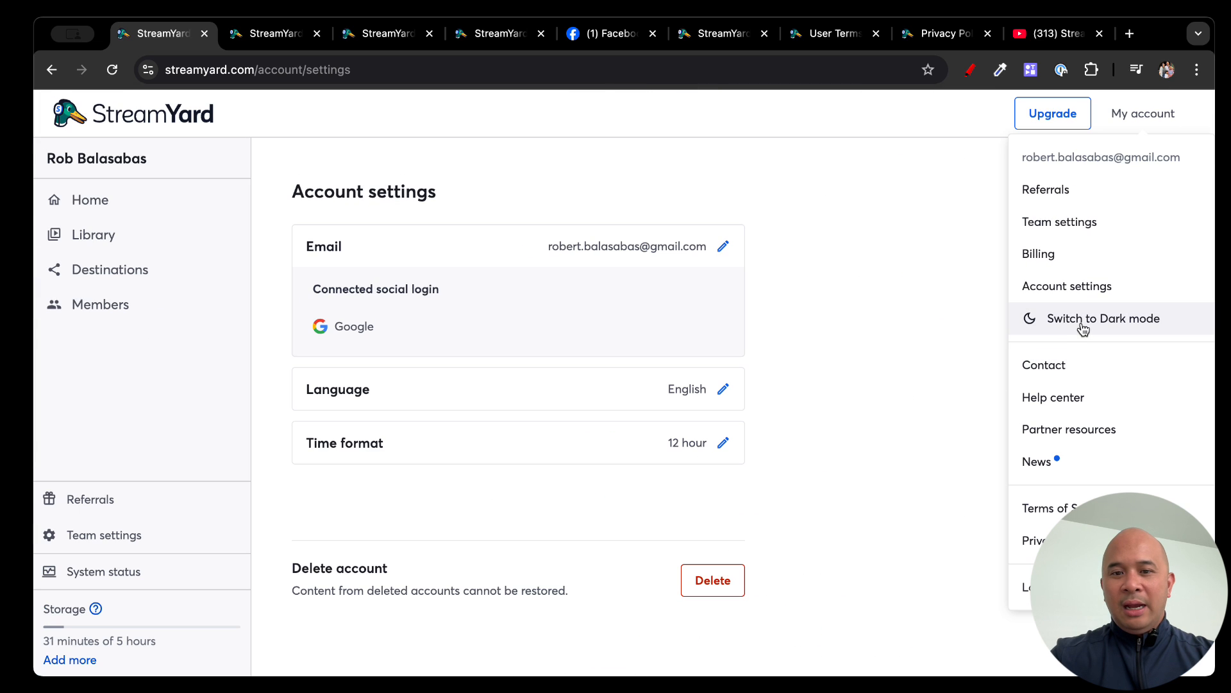
click(1103, 318)
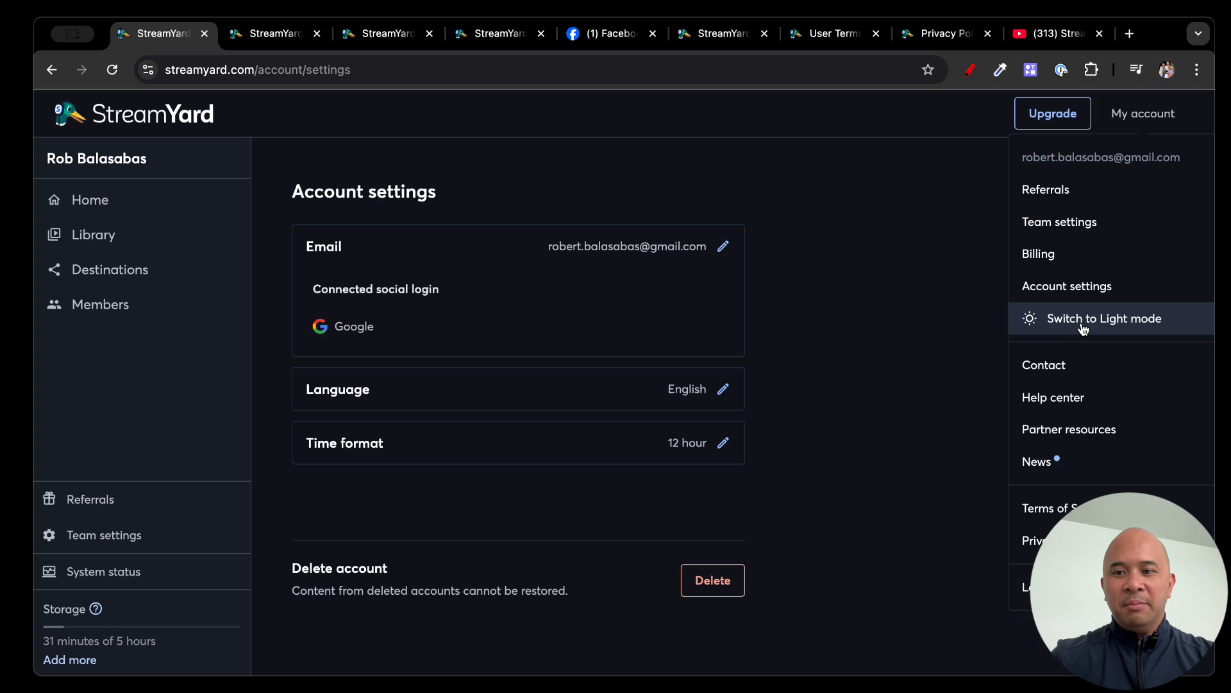
click(1103, 318)
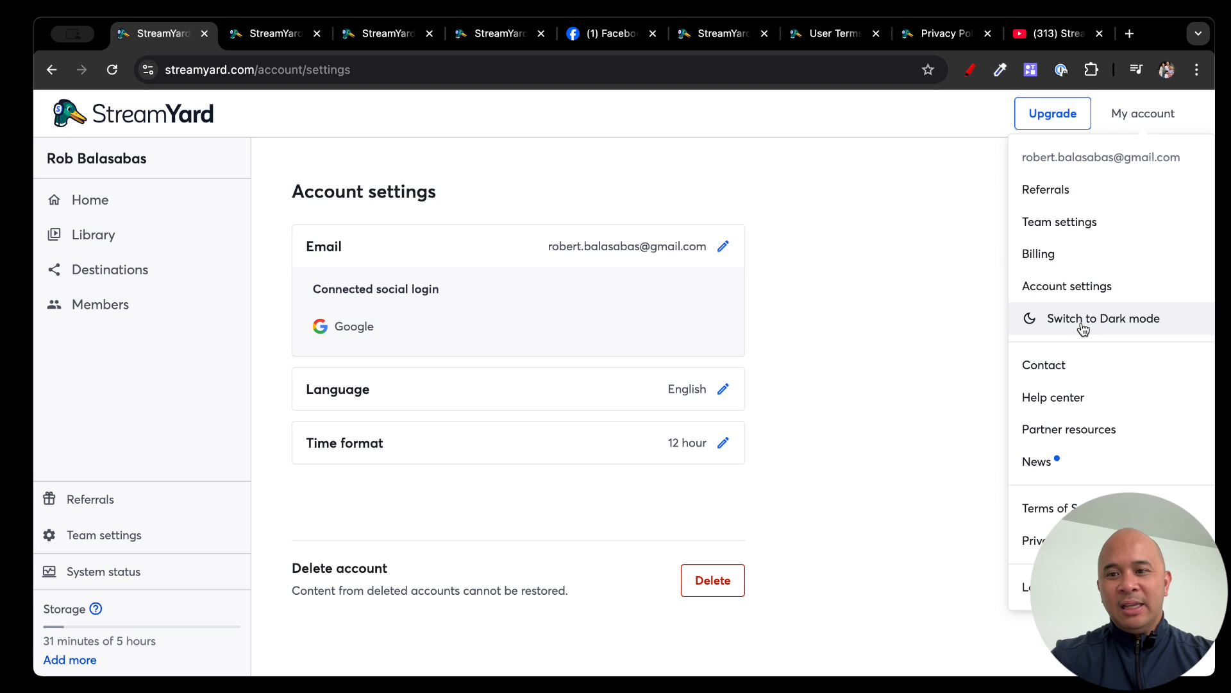
mouse_move(1055, 325)
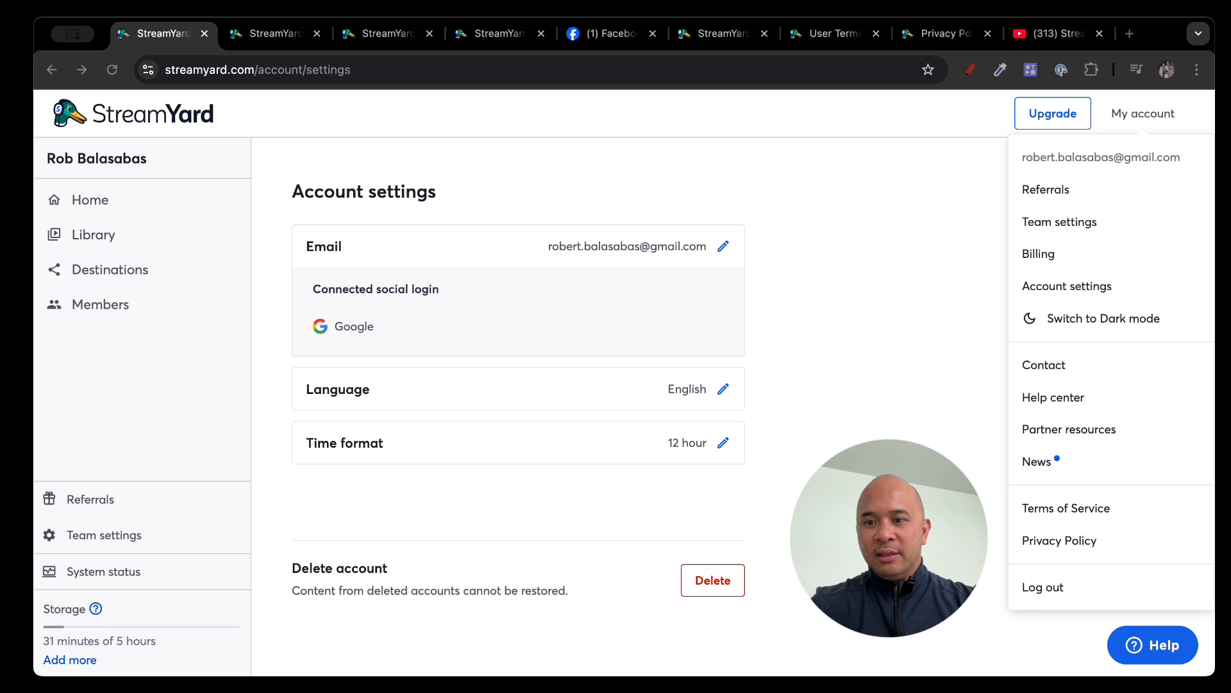
click(1044, 365)
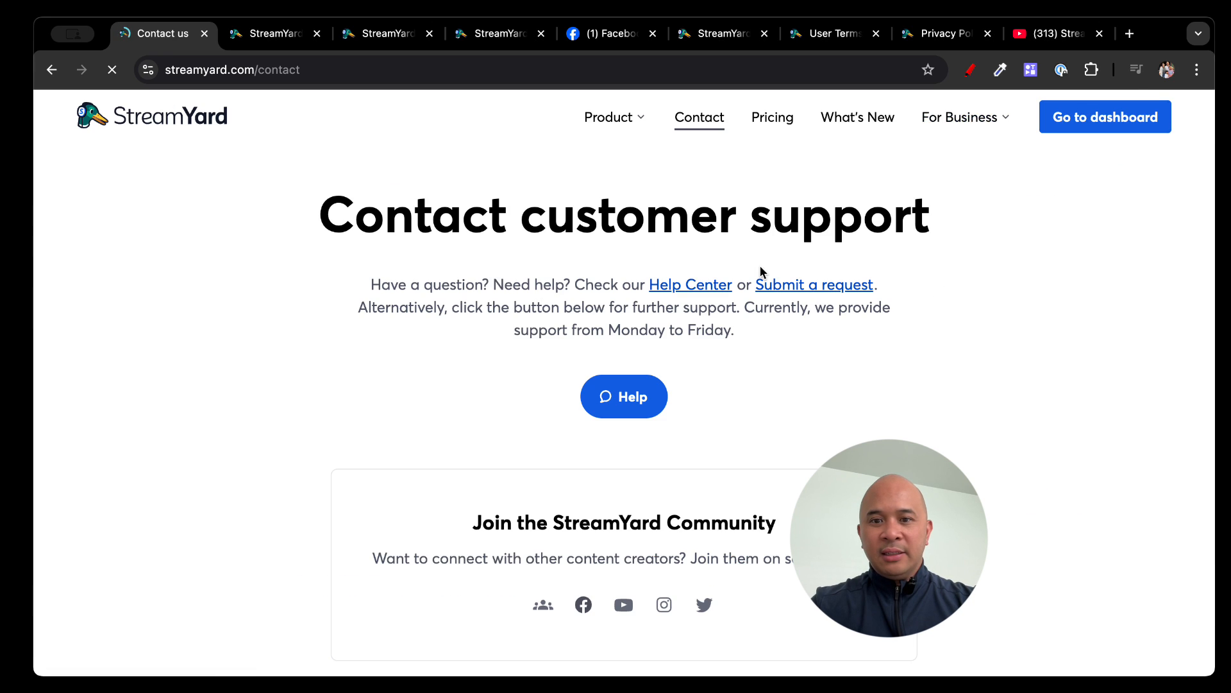
scroll(down, 3)
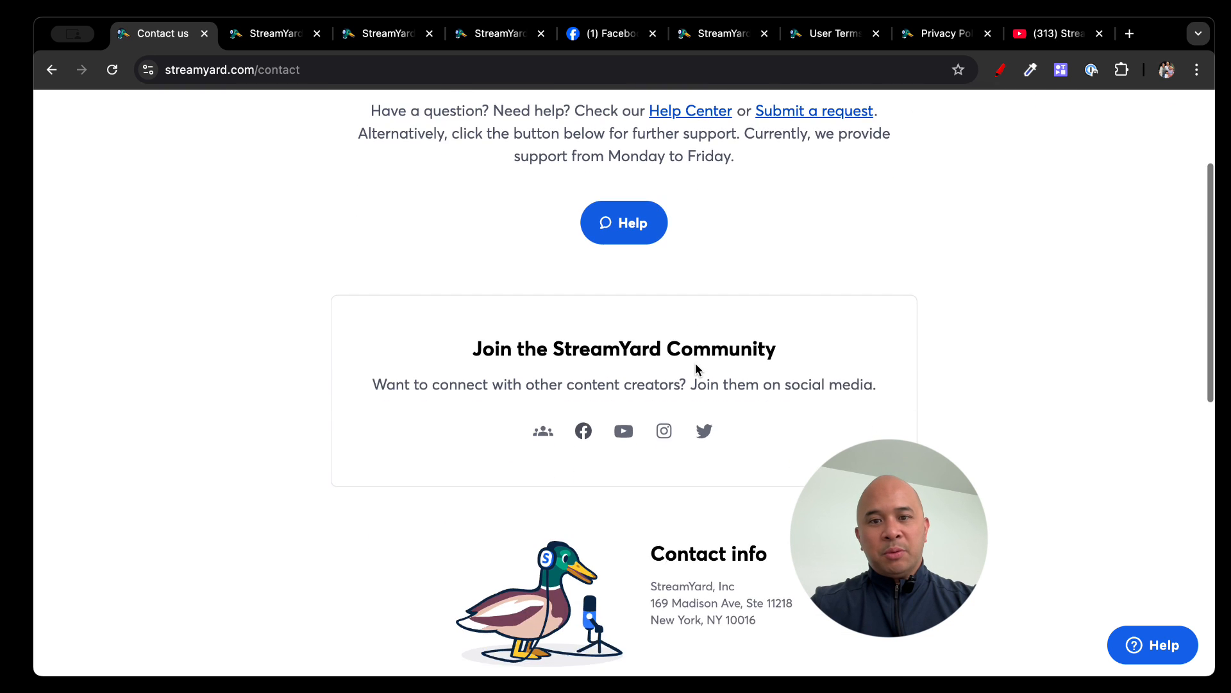
scroll(up, 3)
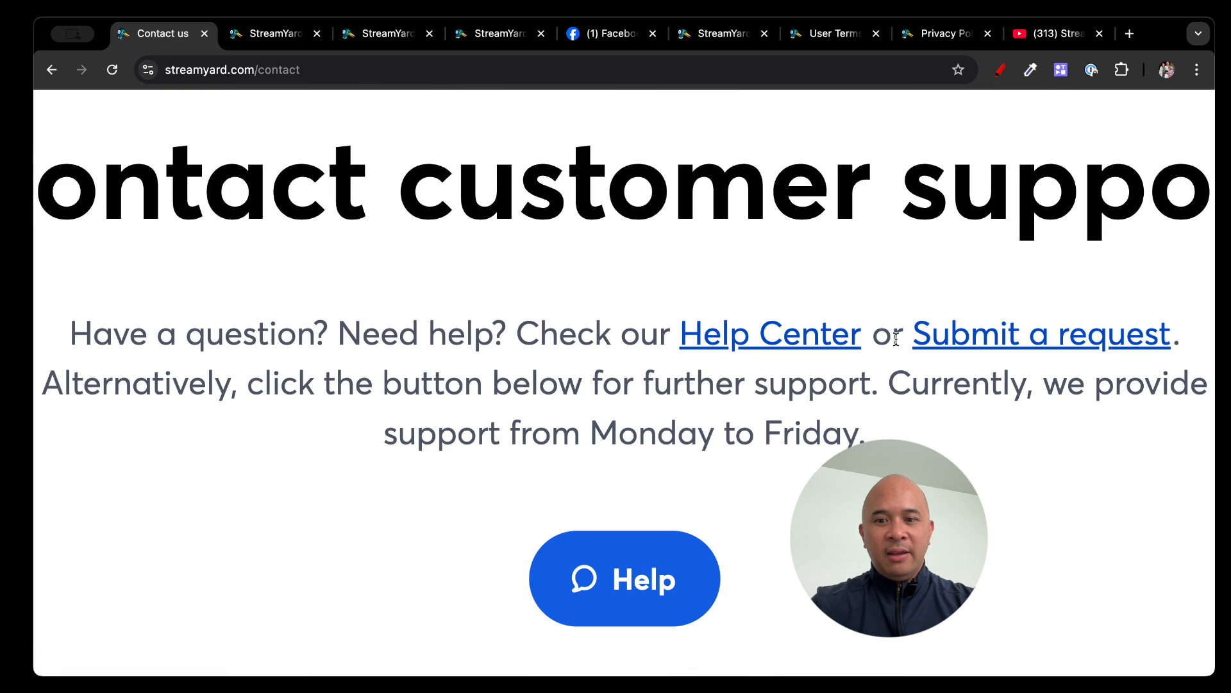
scroll(down, 3)
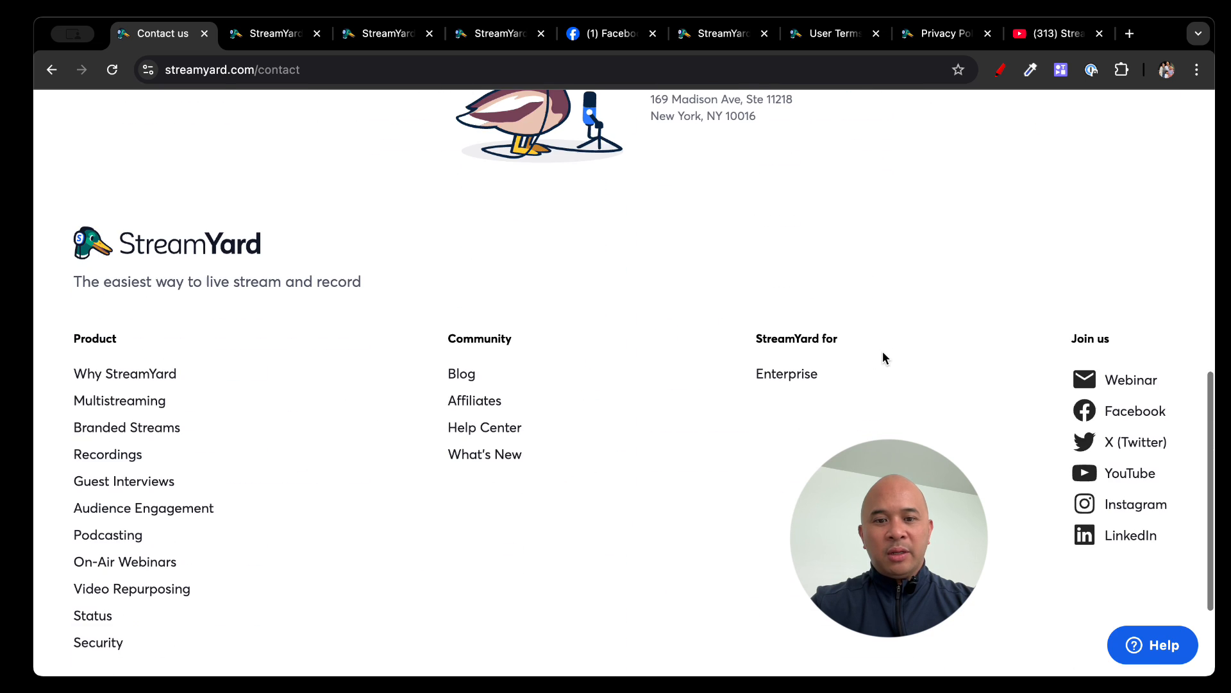
scroll(up, 3)
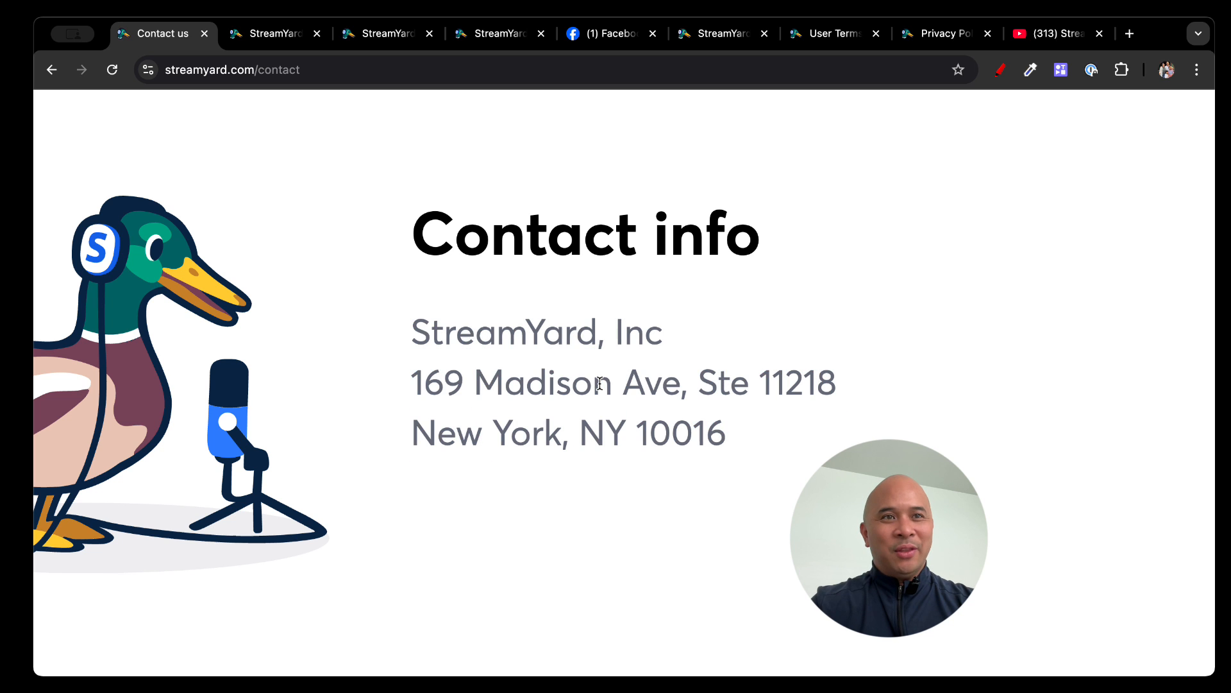
scroll(down, 3)
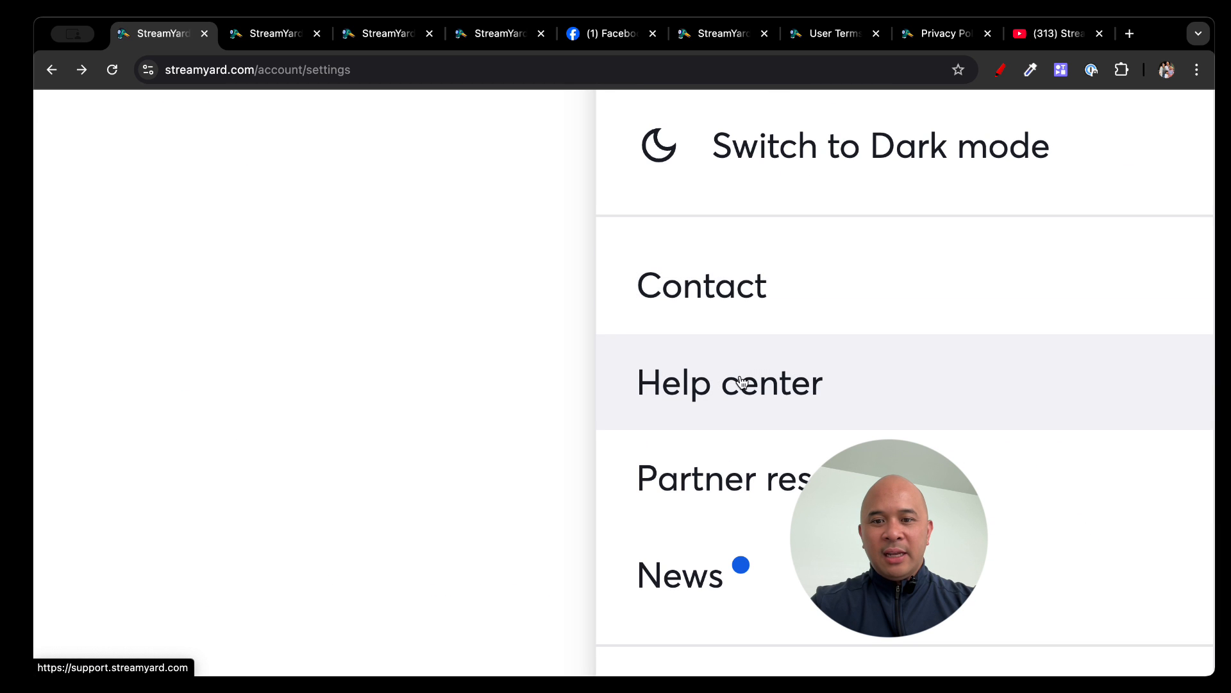
- Search the Help Center for 'des' and open the Guest Destinations article
click(729, 383)
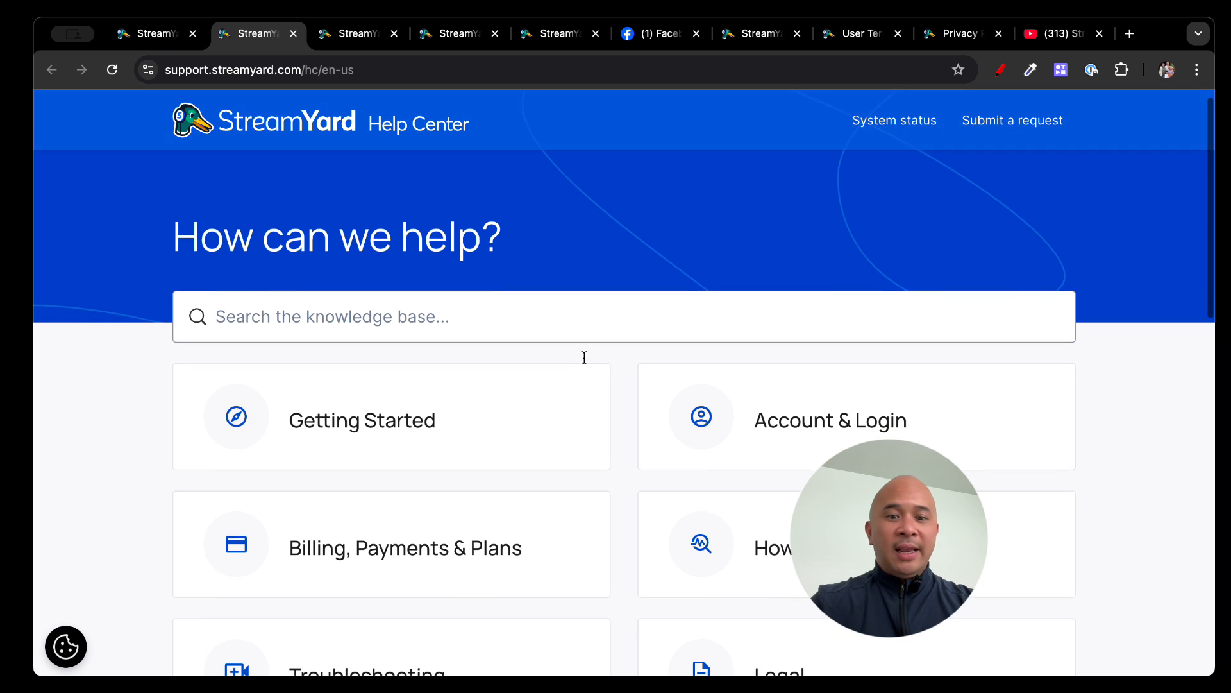
text(destination)
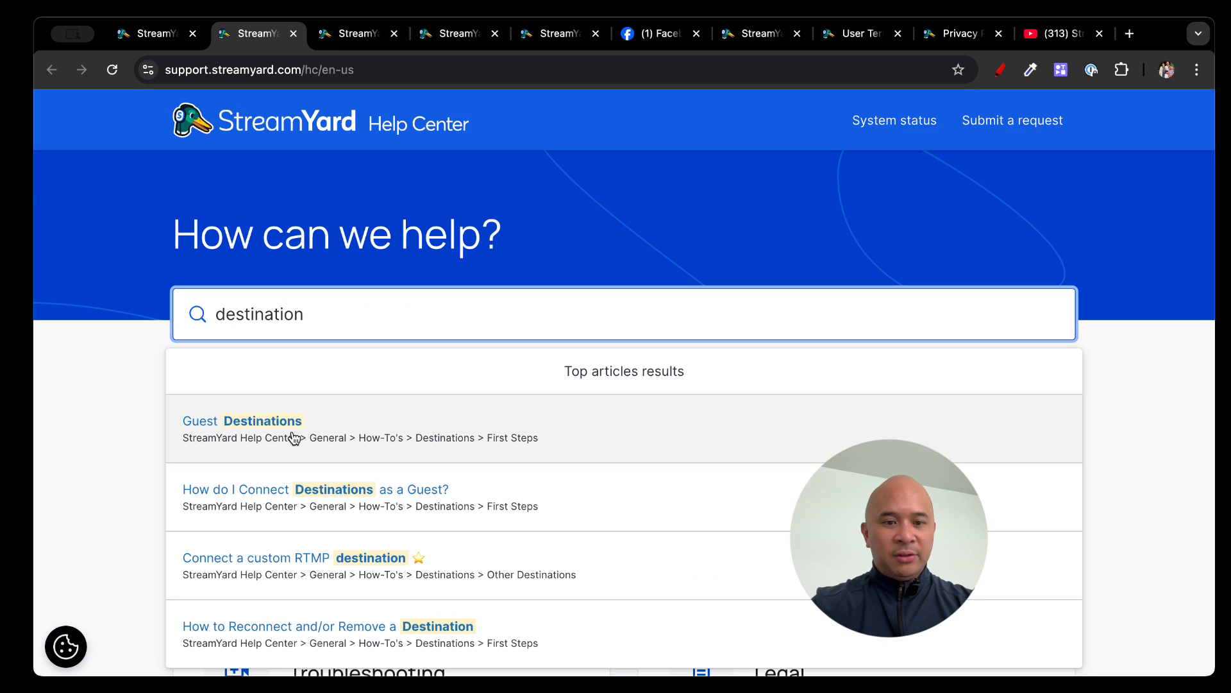
click(242, 421)
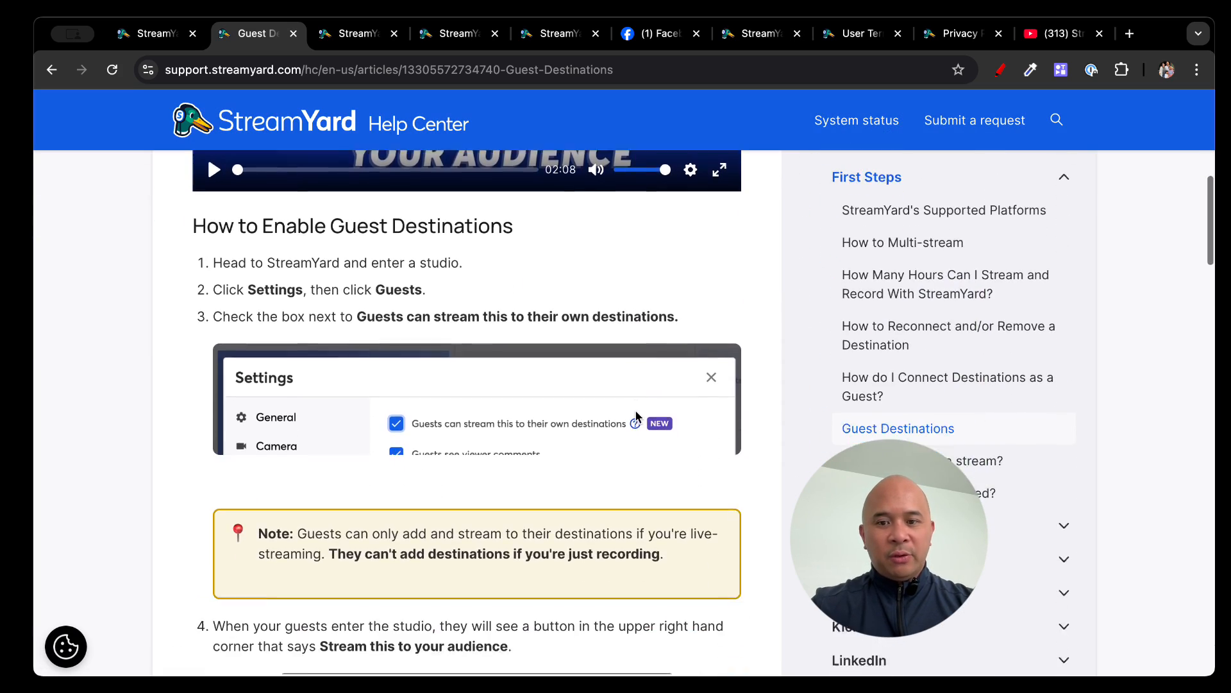
- Read through the Guest Destinations article and return to the StreamYard account tab
scroll(down, 3)
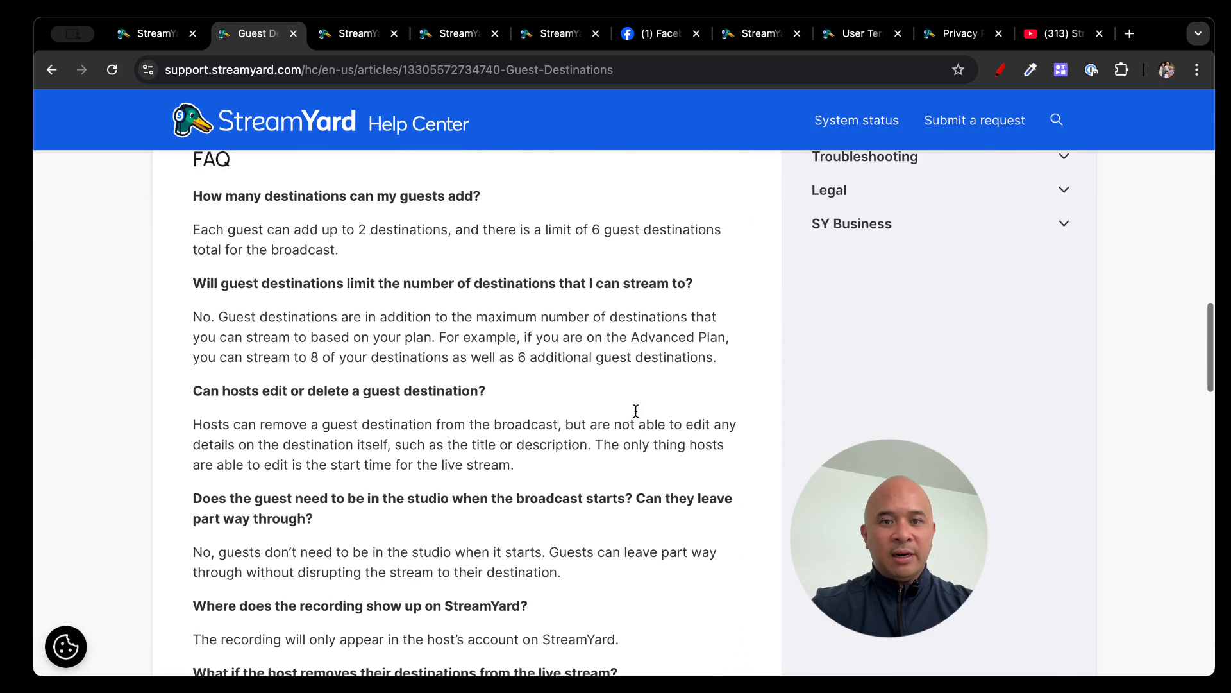
scroll(down, 3)
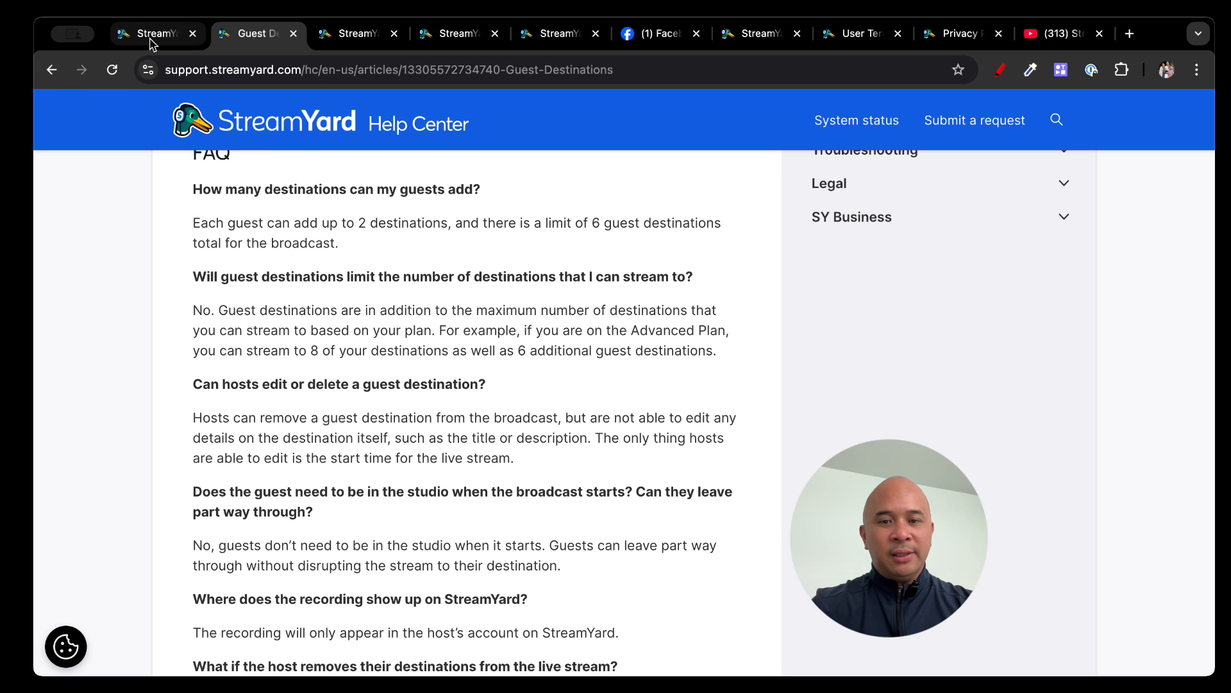
scroll(up, 3)
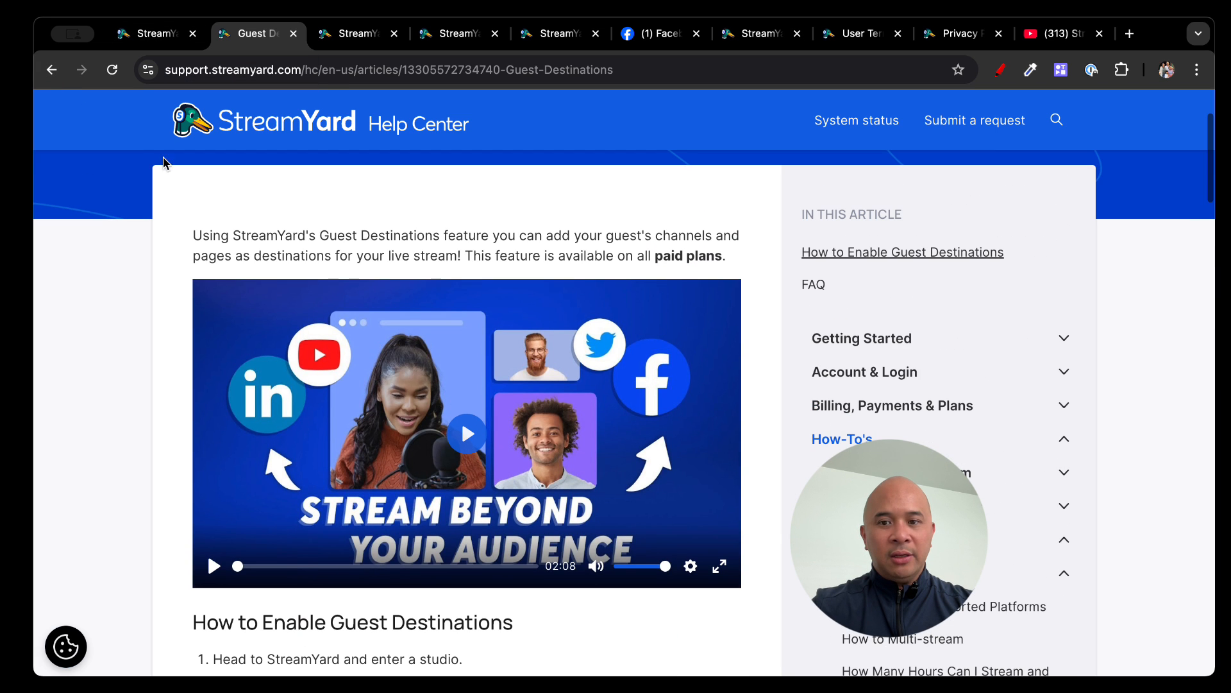
click(154, 33)
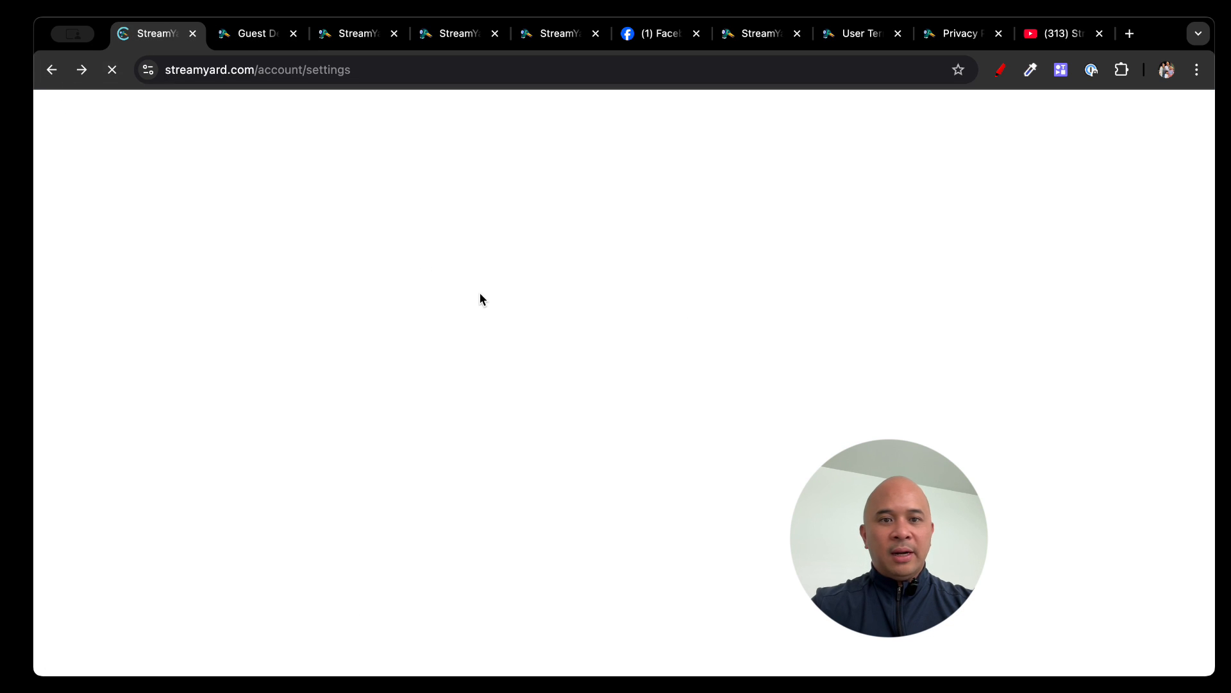
- Switch to the Referrals page and bring up the My account menu
click(254, 34)
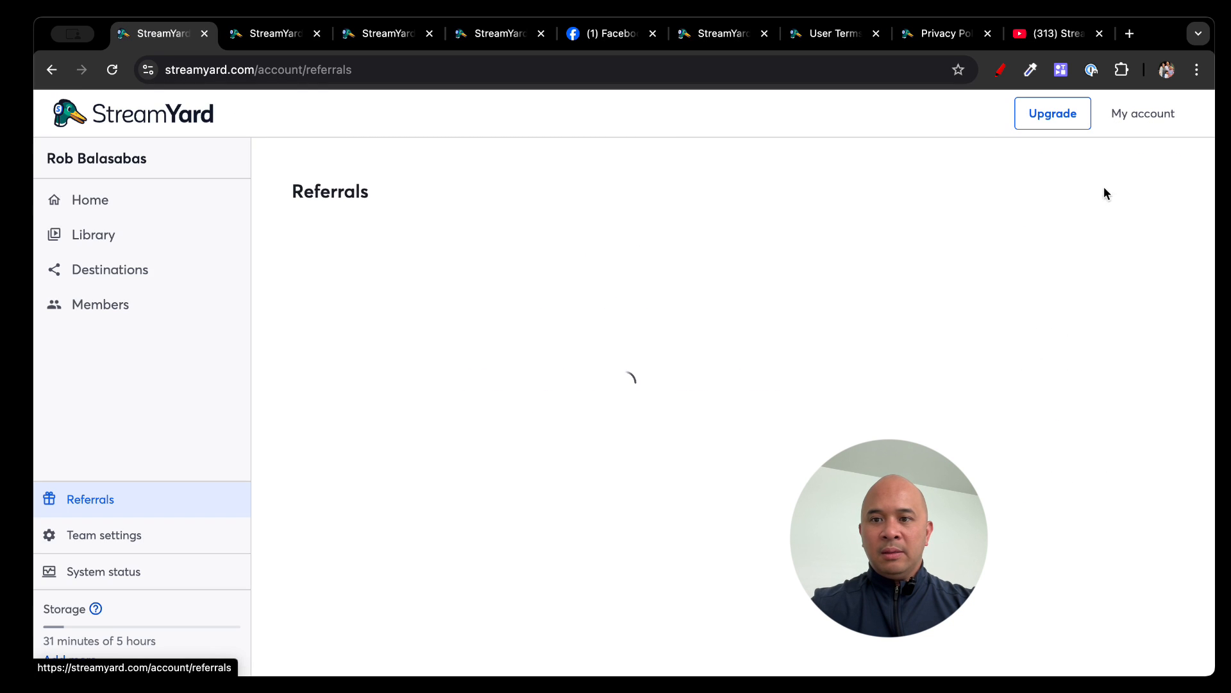
click(1142, 113)
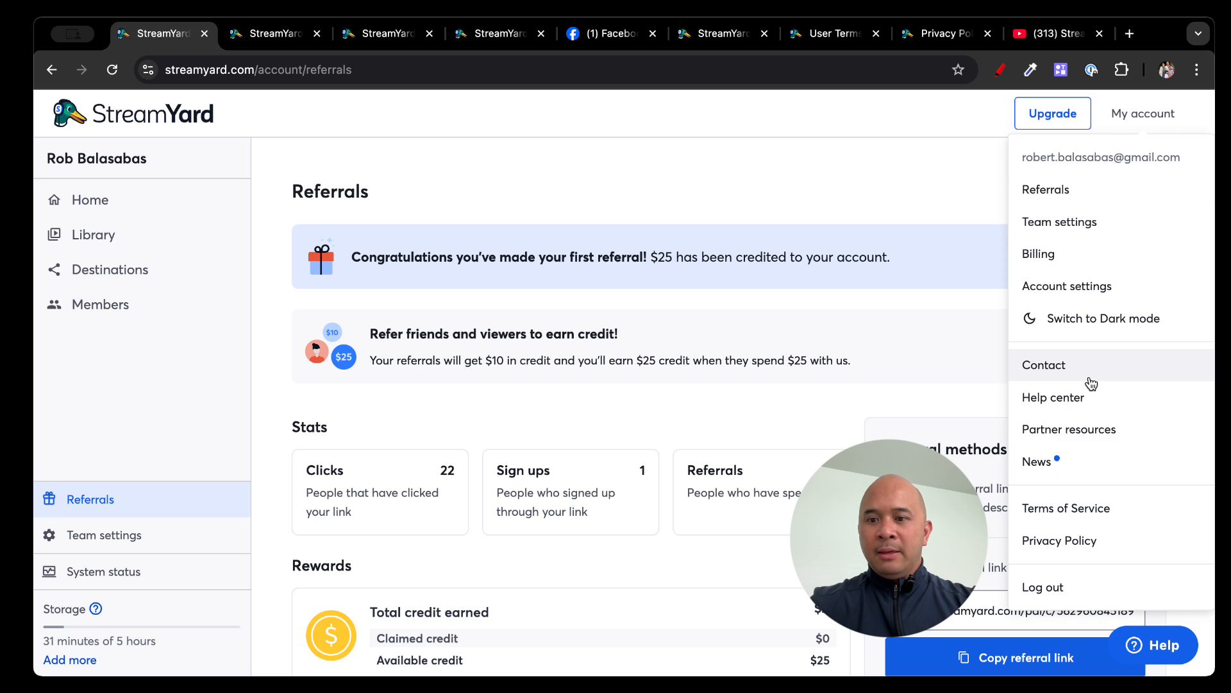
mouse_move(1090, 399)
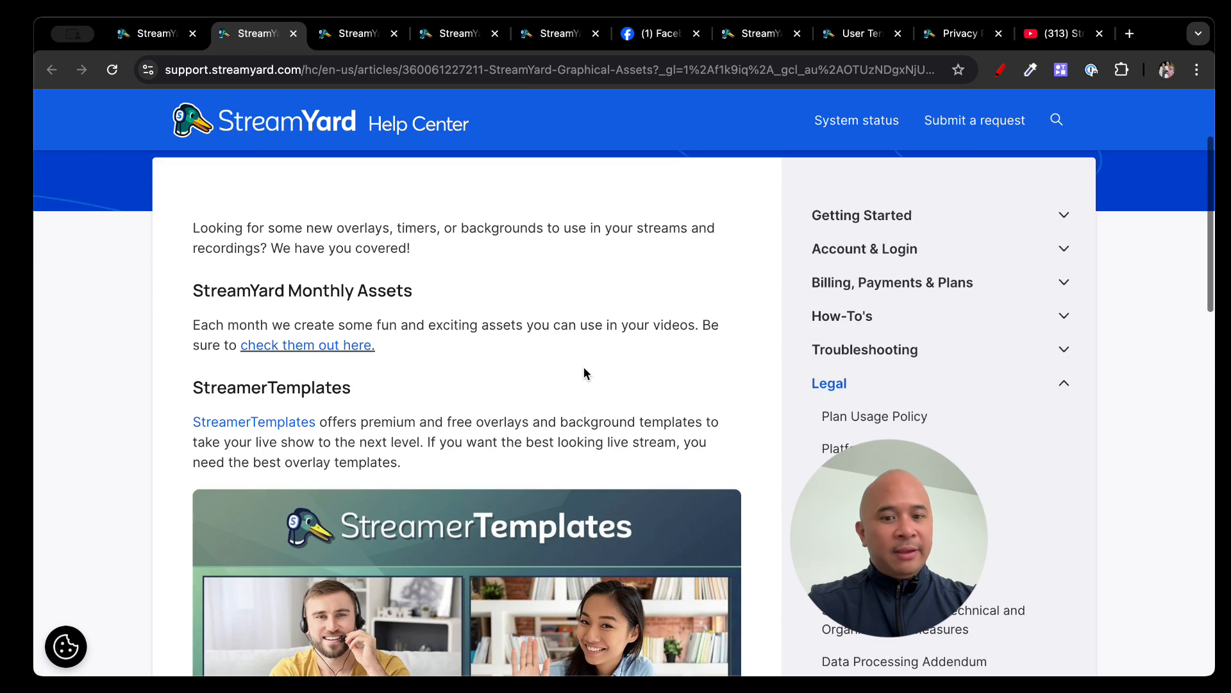
- Read through the partner Graphical Assets help article
scroll(down, 3)
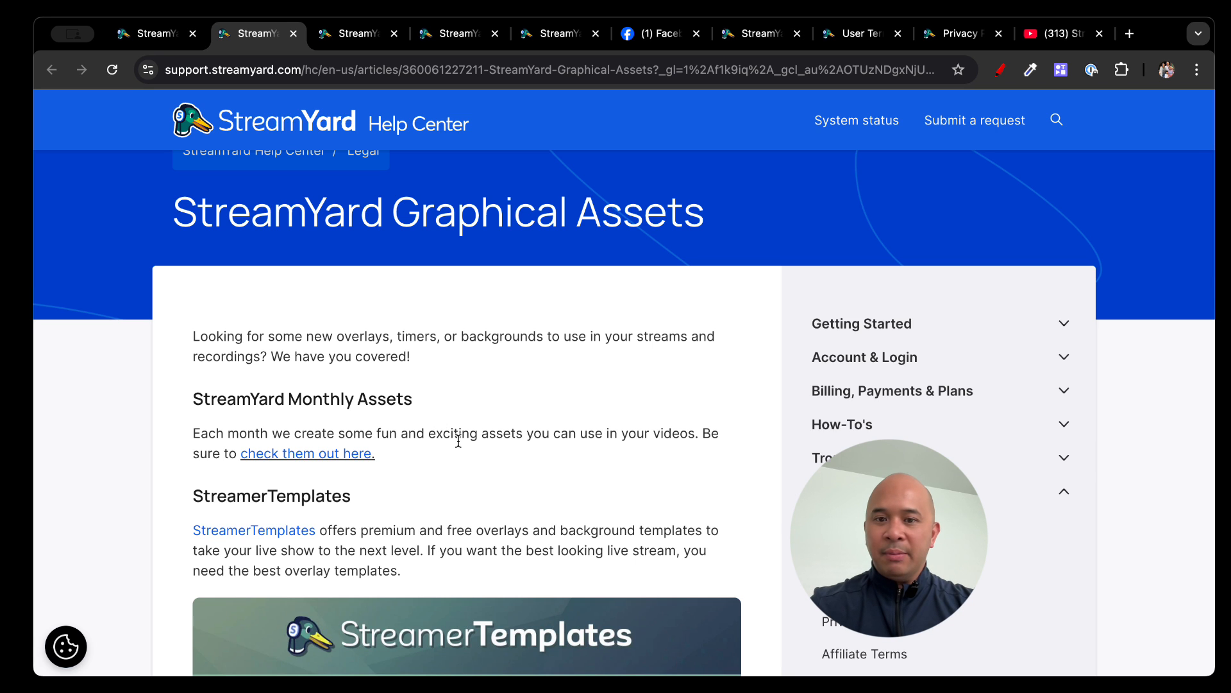
scroll(down, 3)
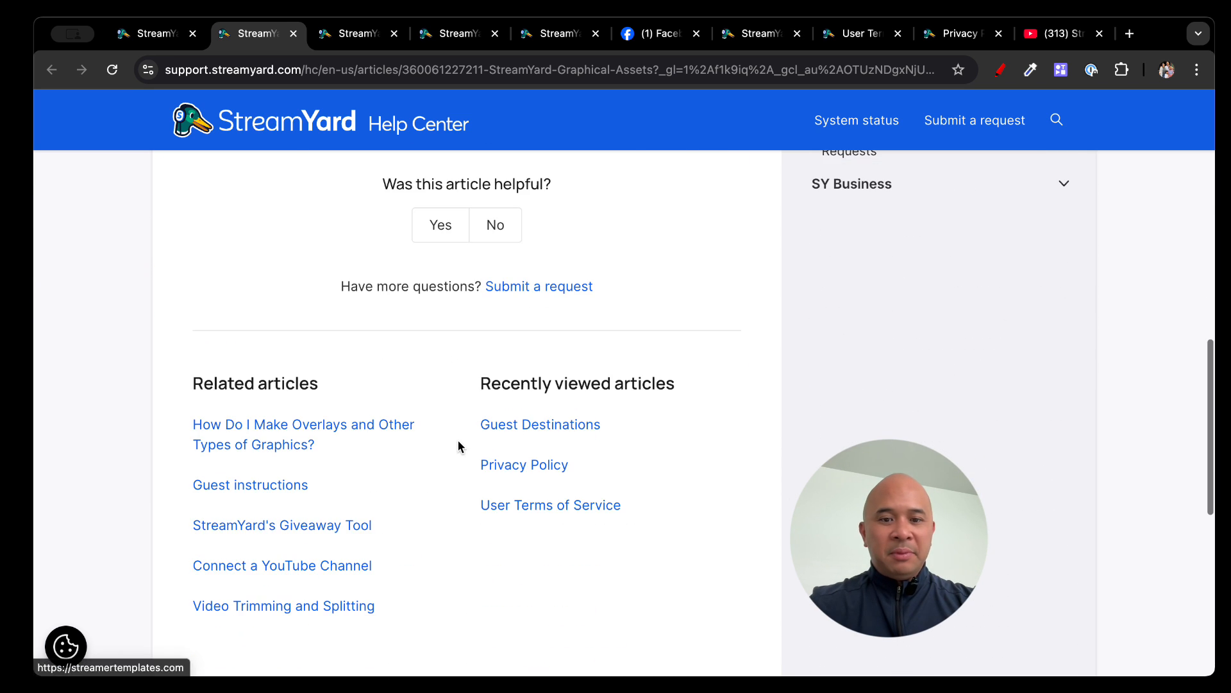
scroll(up, 3)
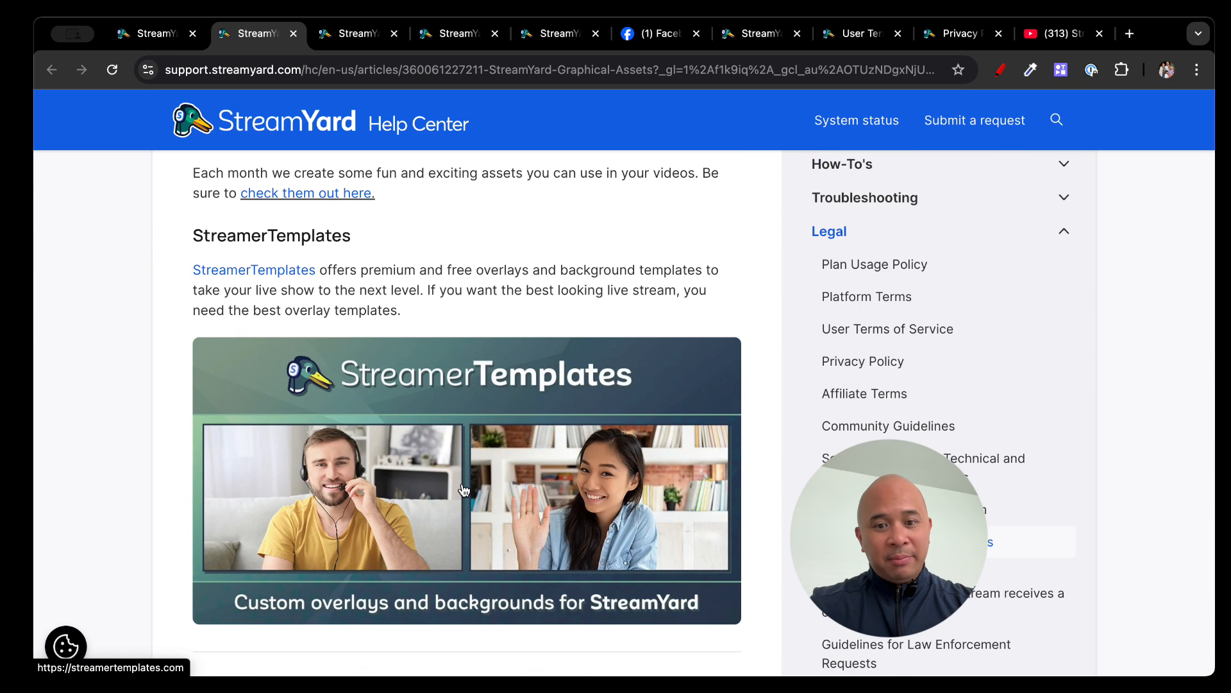
- Browse the StreamerTemplates overlay store and return to the StreamYard Referrals tab
click(254, 269)
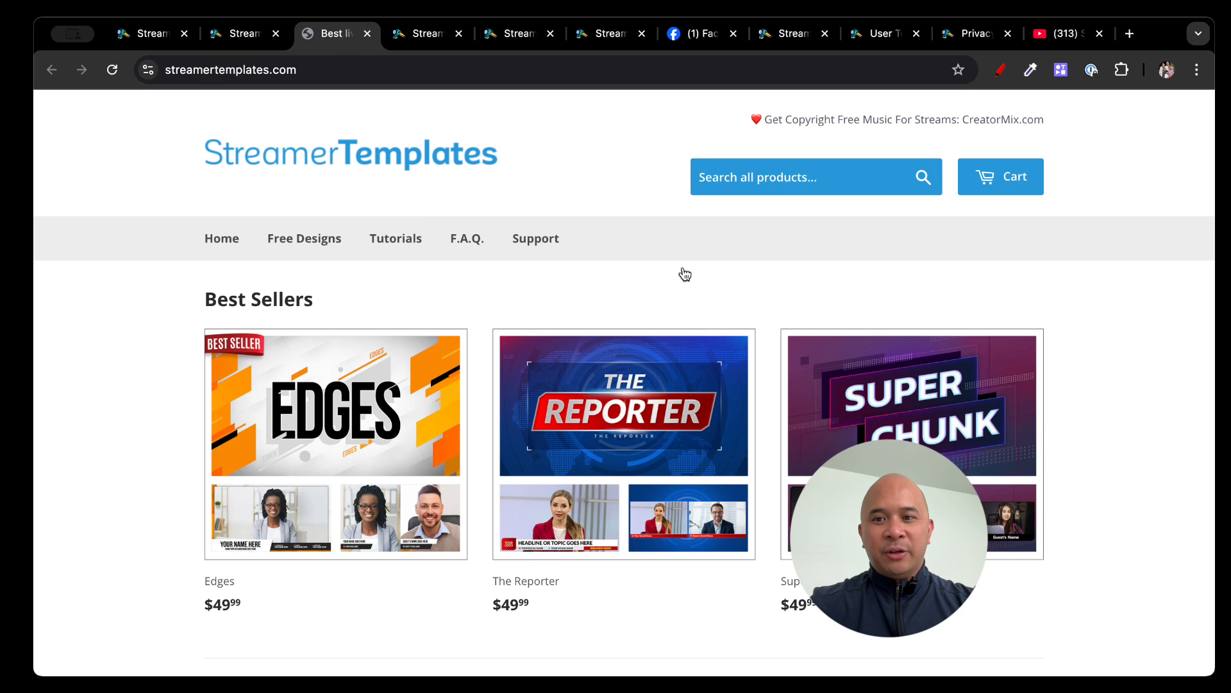
scroll(down, 3)
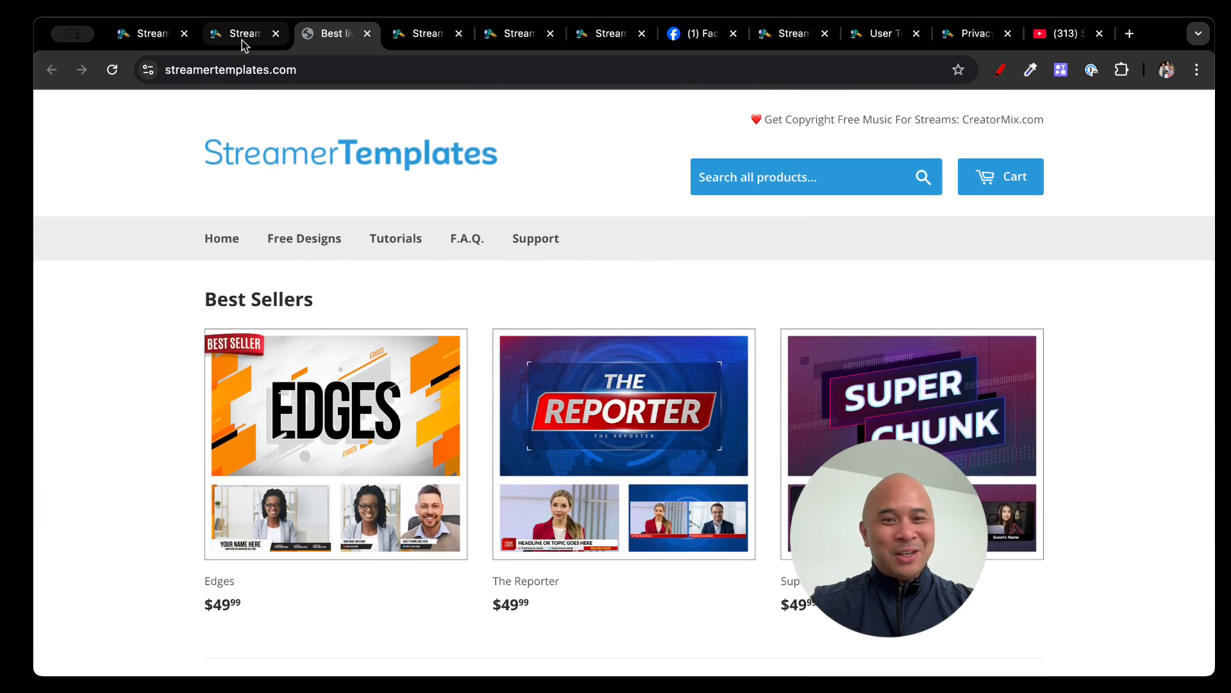
click(245, 34)
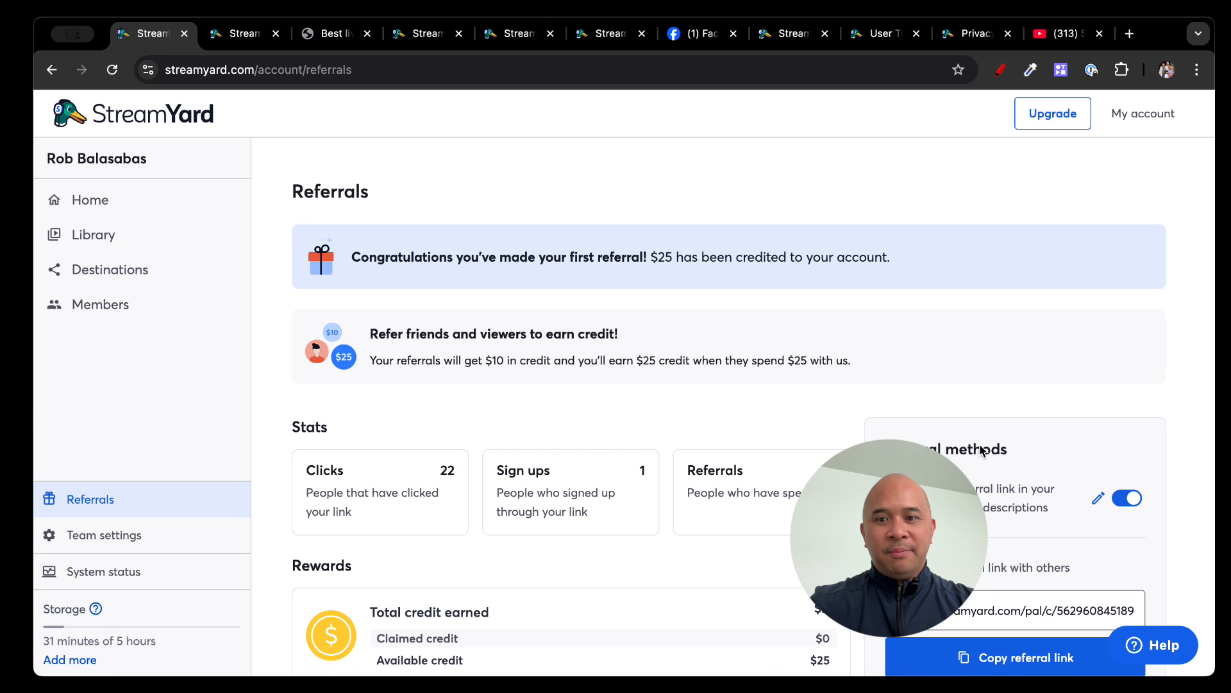
- Read the Product Updates news page, then return to Referrals with the My account menu open
click(1143, 113)
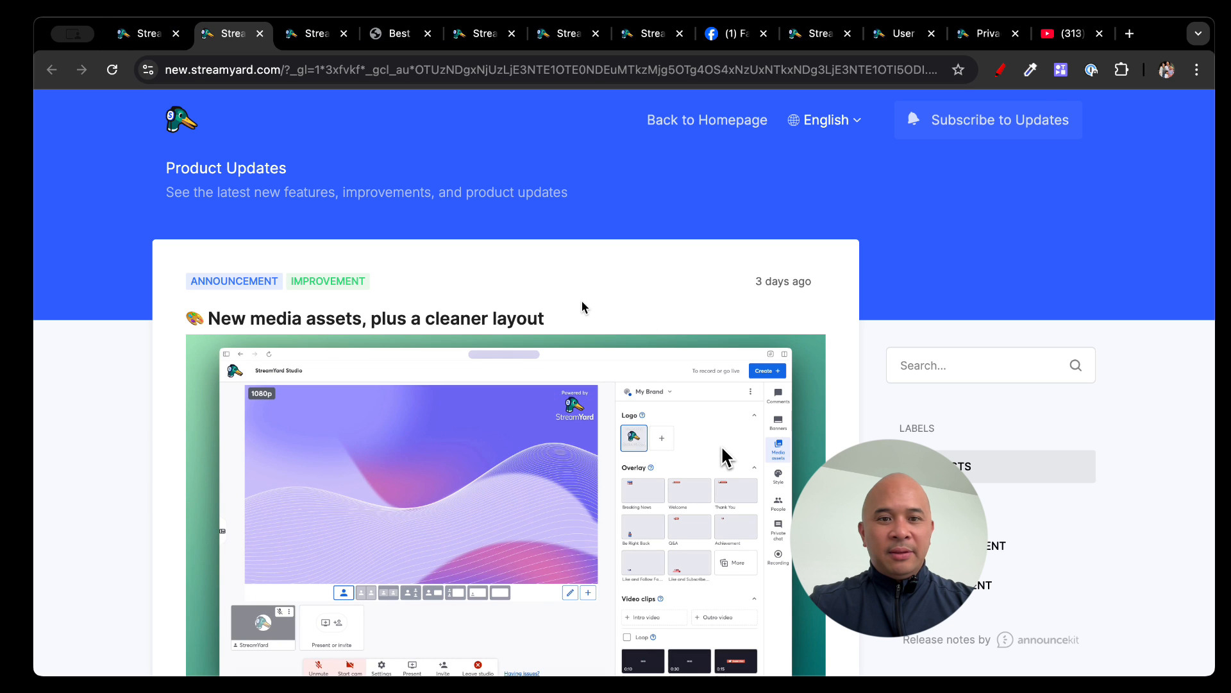
click(642, 491)
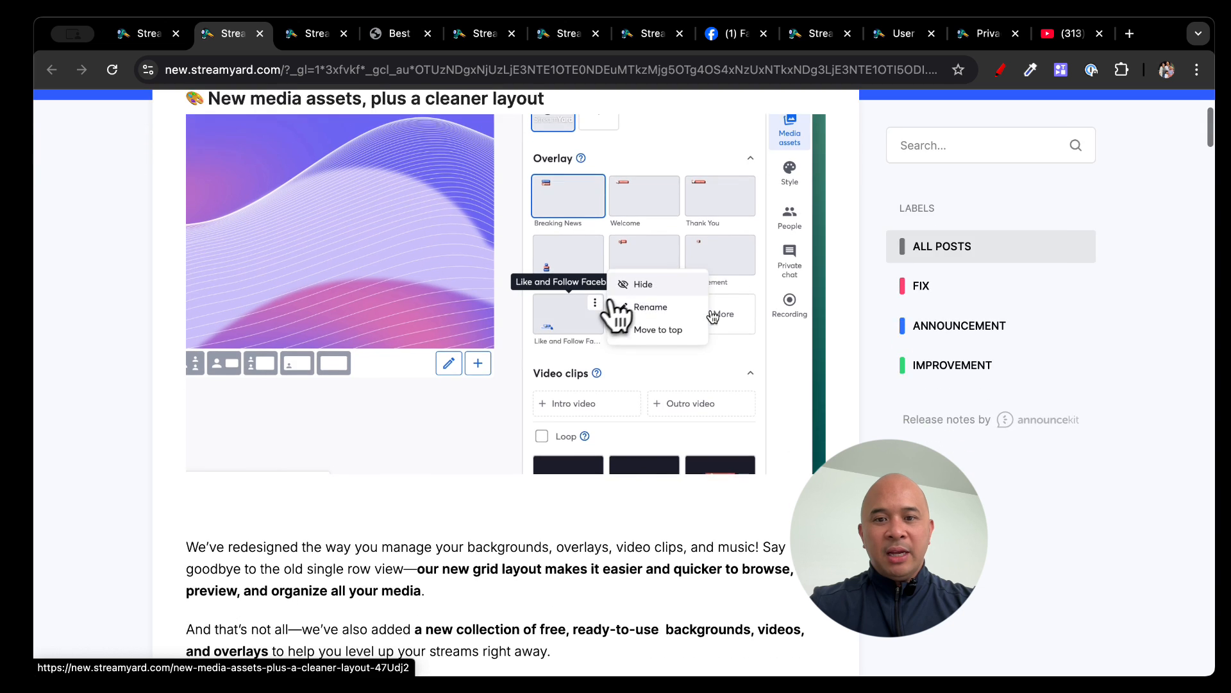
scroll(down, 3)
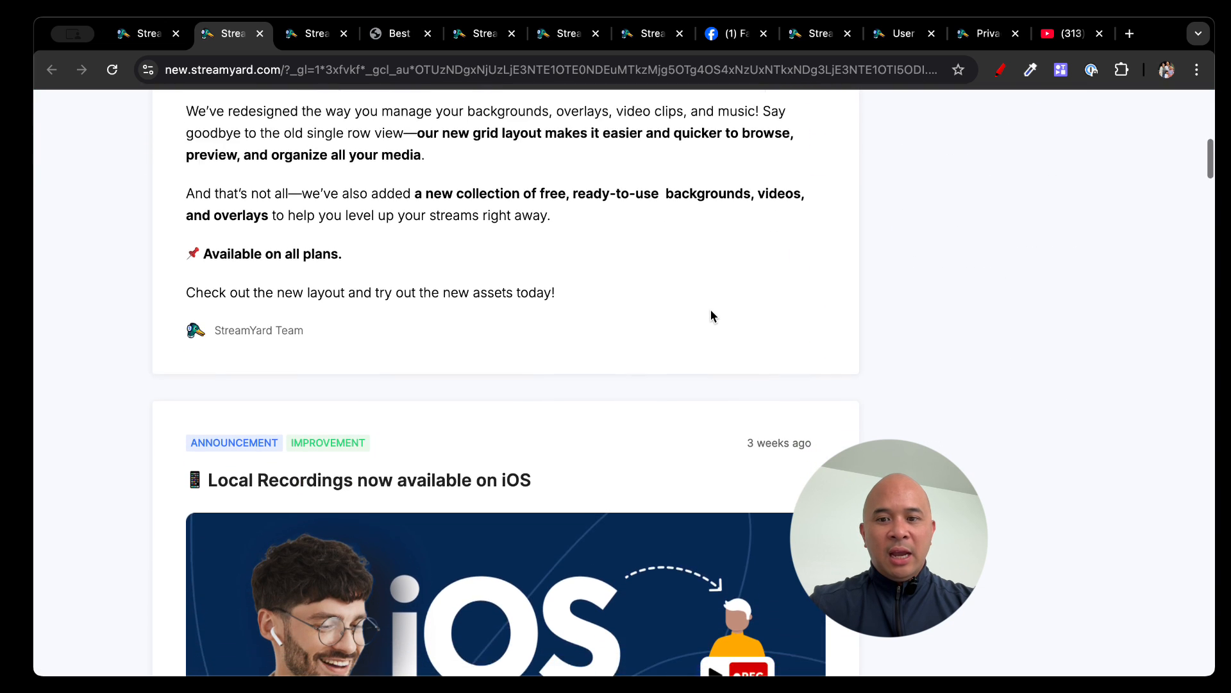
scroll(down, 3)
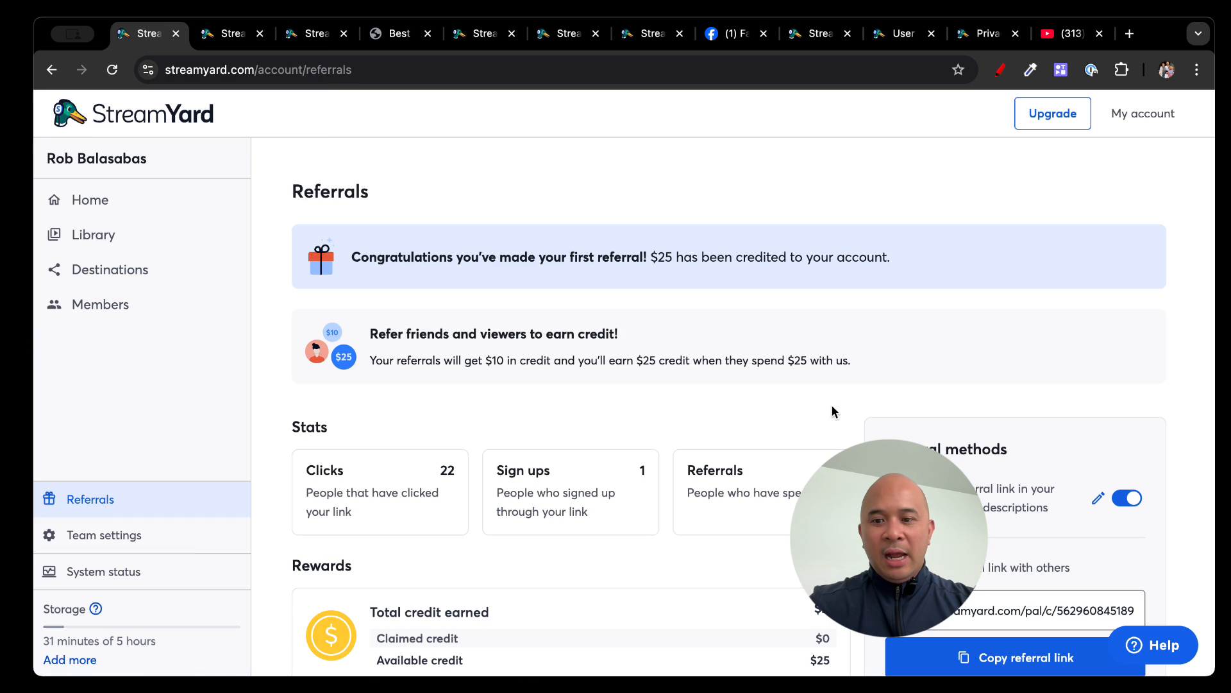
click(1143, 113)
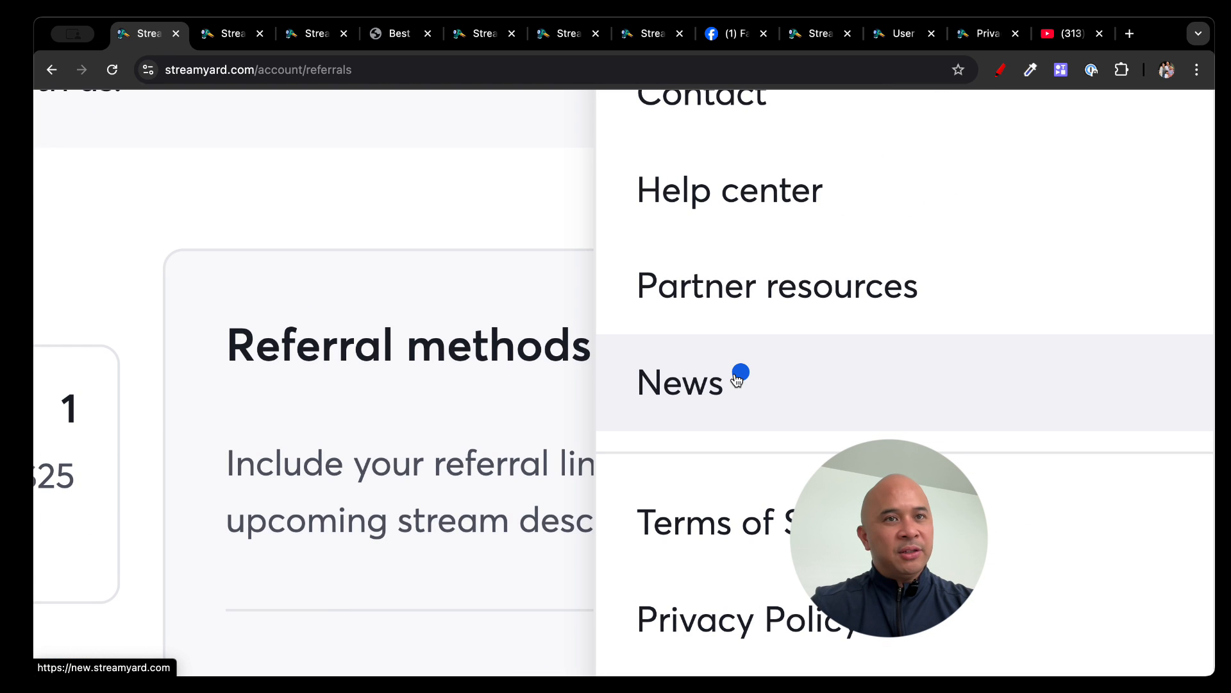
mouse_move(707, 522)
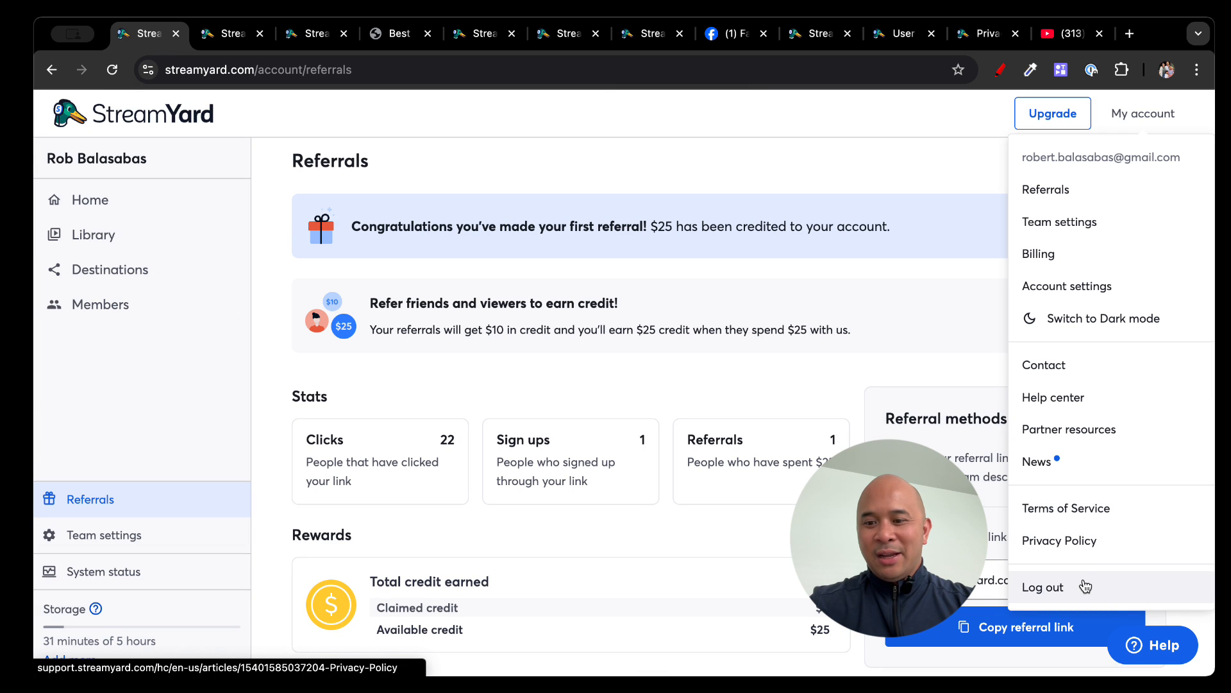
mouse_move(1065, 508)
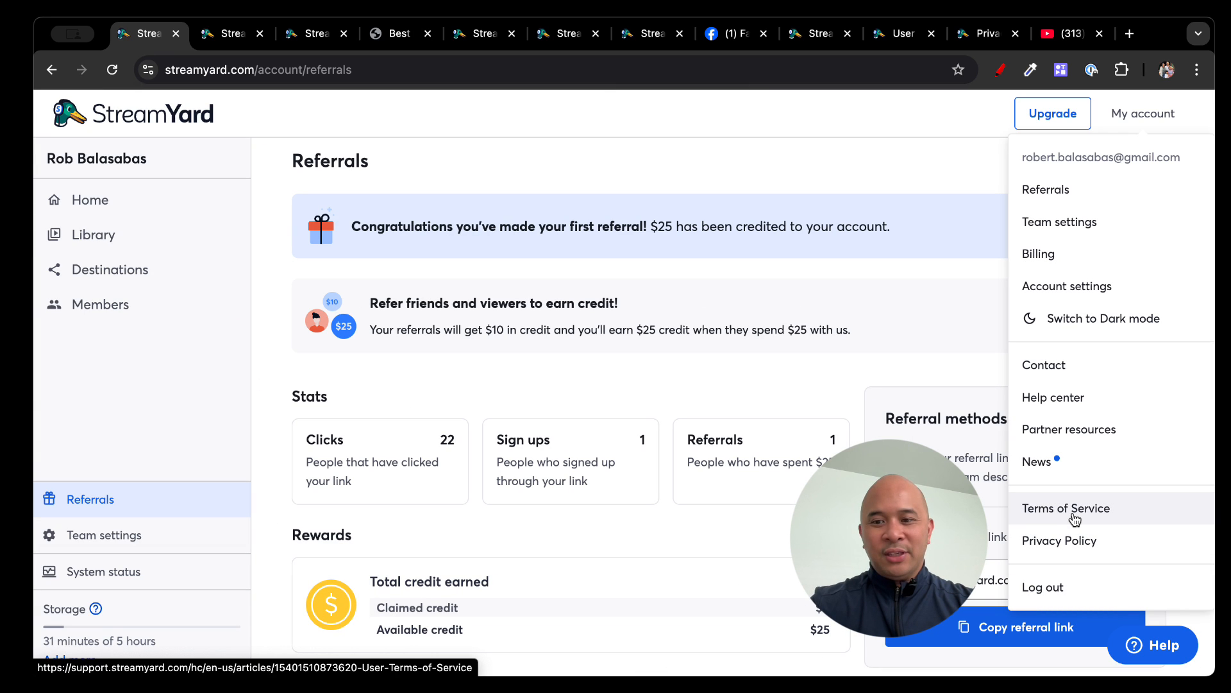
- View the User Terms of Service and Privacy Policy articles in new tabs
click(1066, 508)
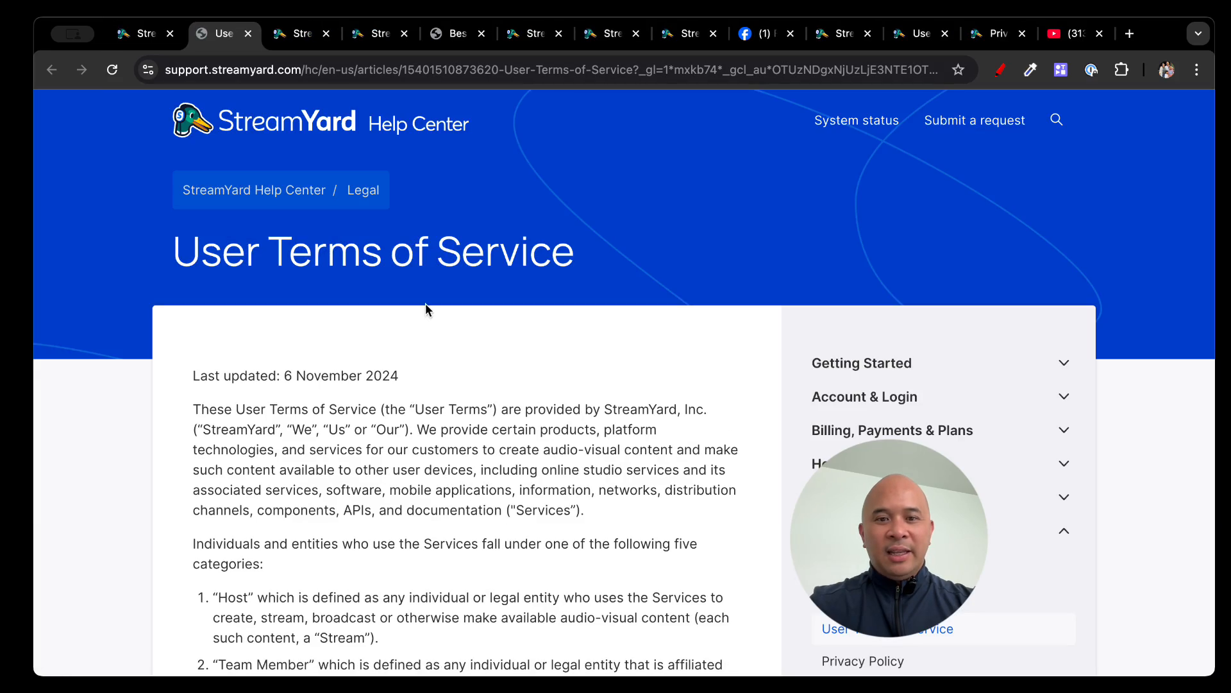
scroll(down, 3)
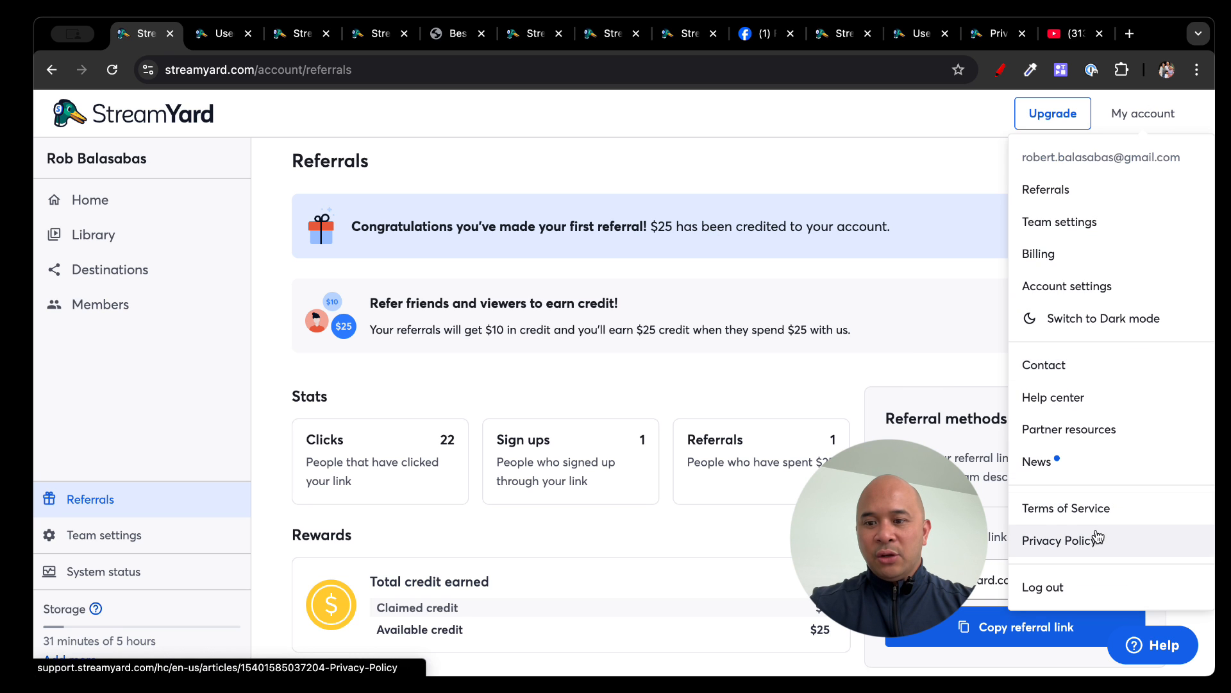
click(1059, 540)
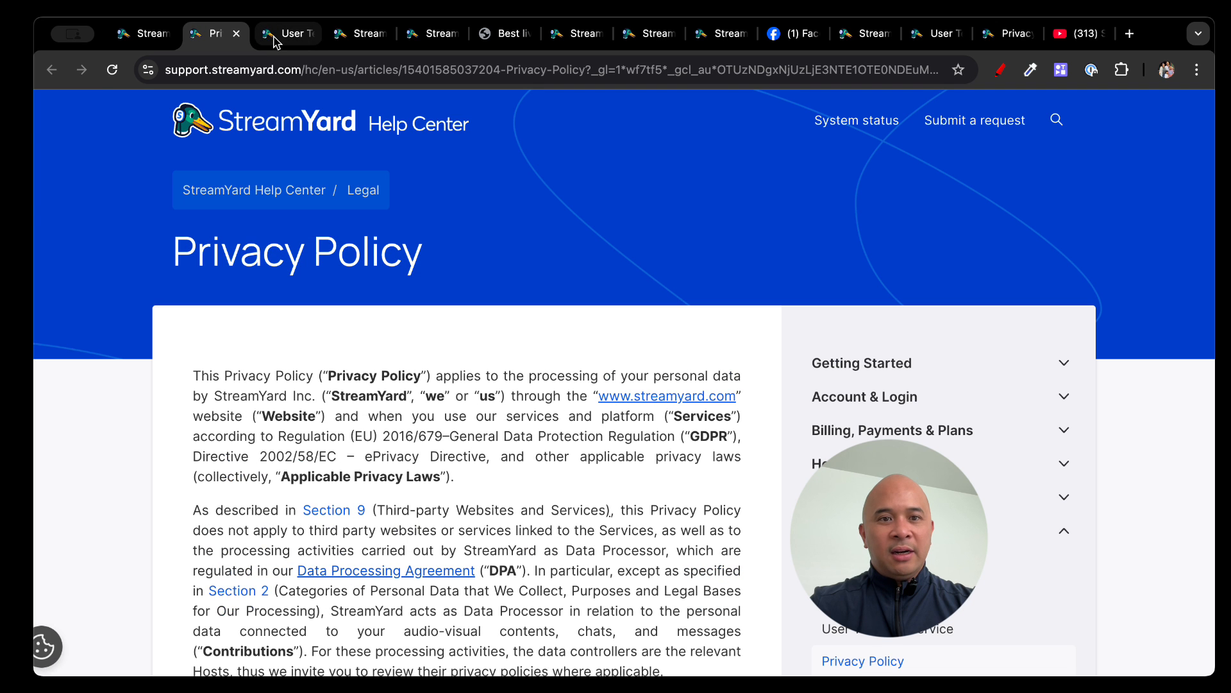
scroll(down, 3)
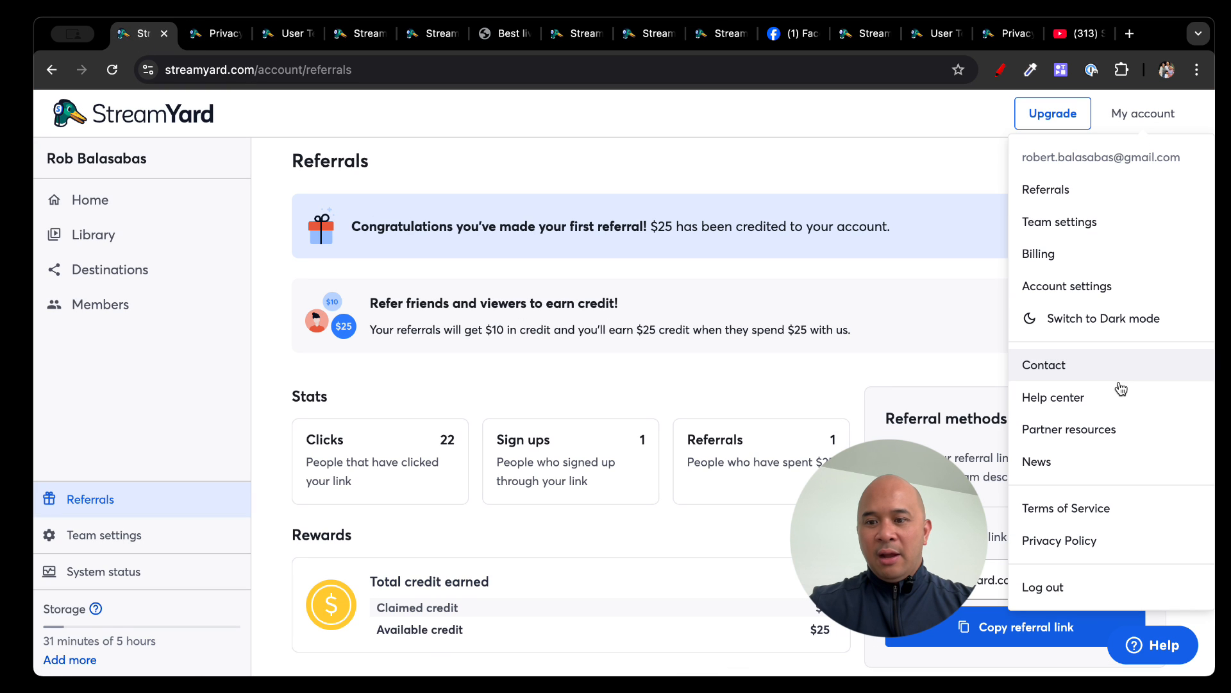
mouse_move(1116, 586)
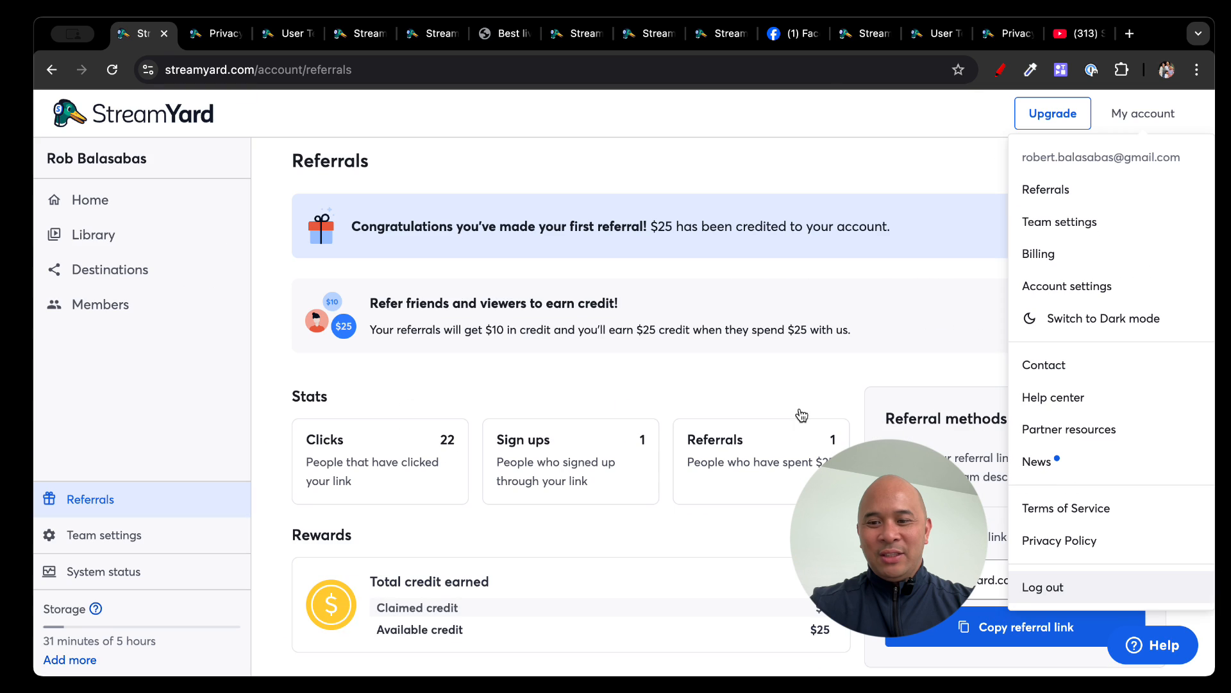
- Close the account menu, revisit the Destinations list, and return to the Home page
click(1103, 390)
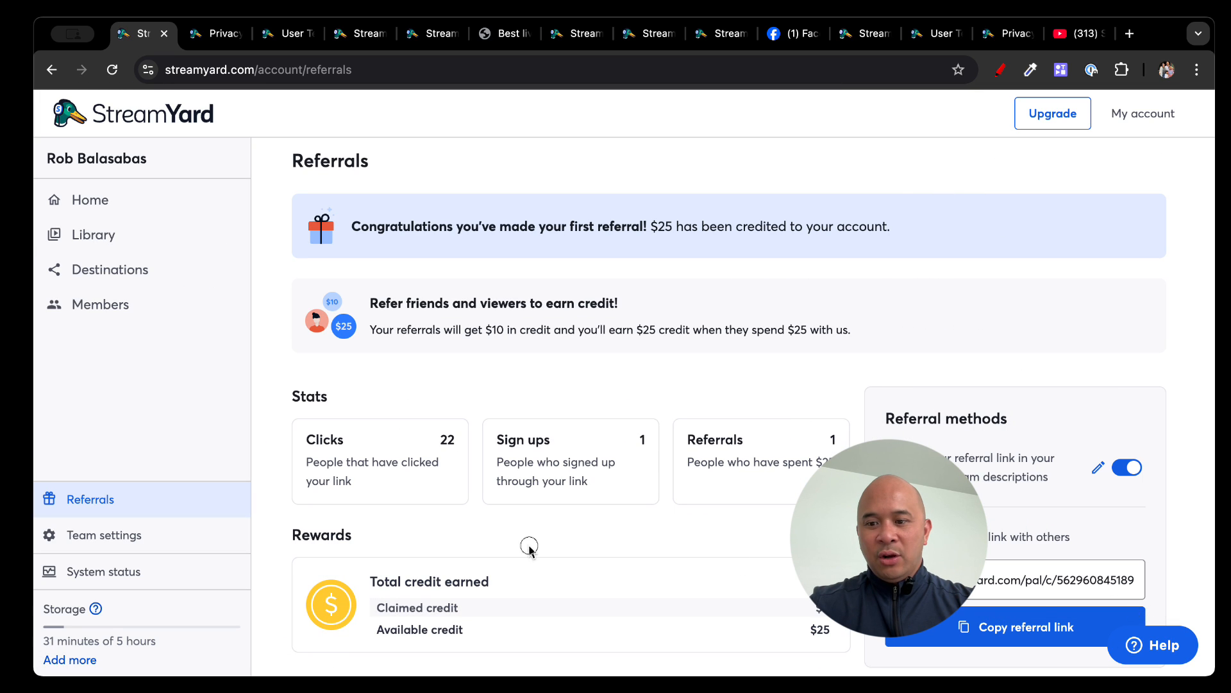
scroll(down, 3)
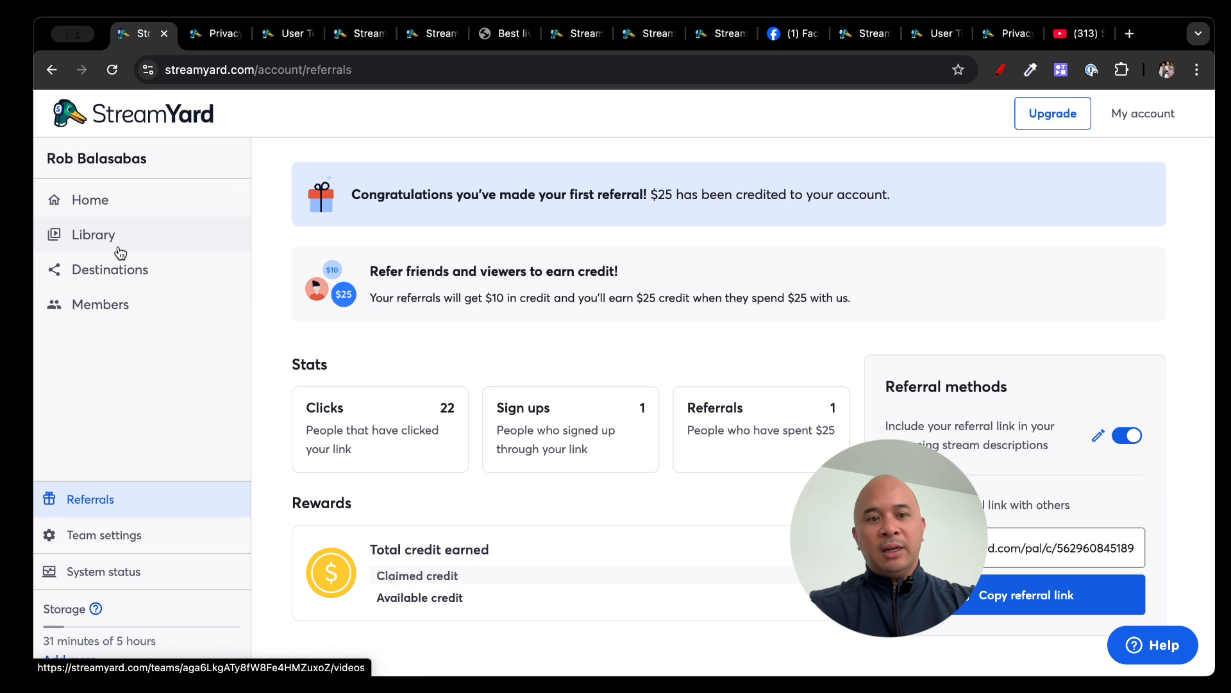
click(111, 269)
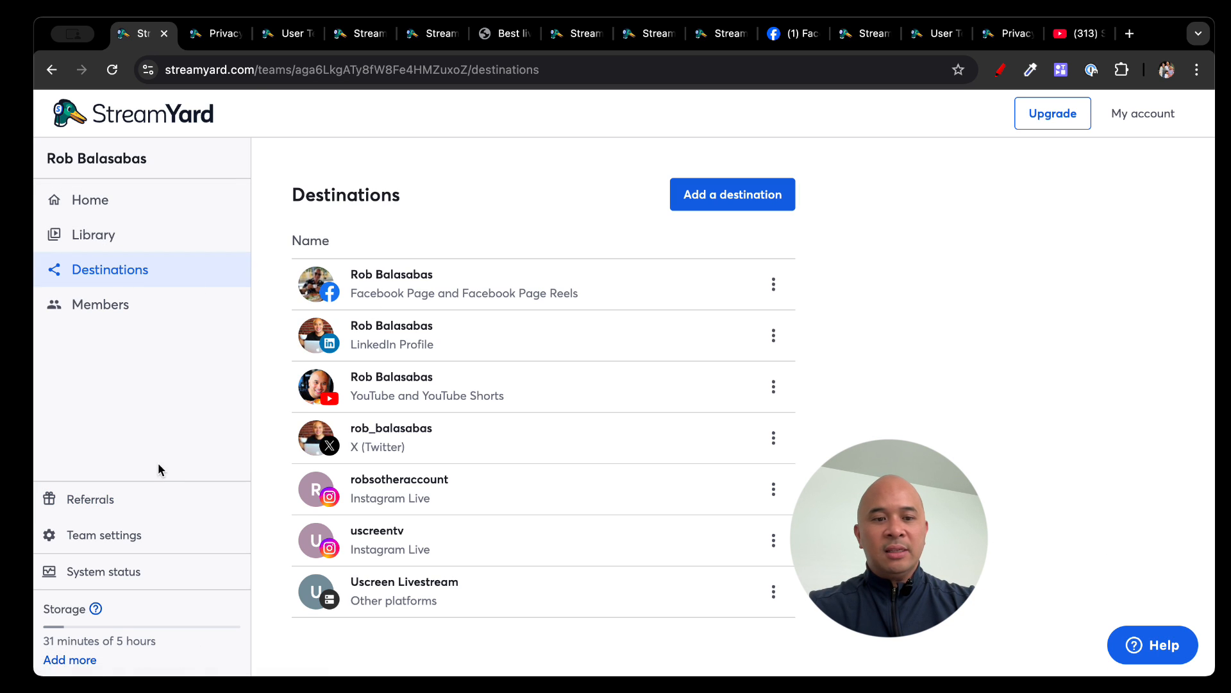
click(89, 200)
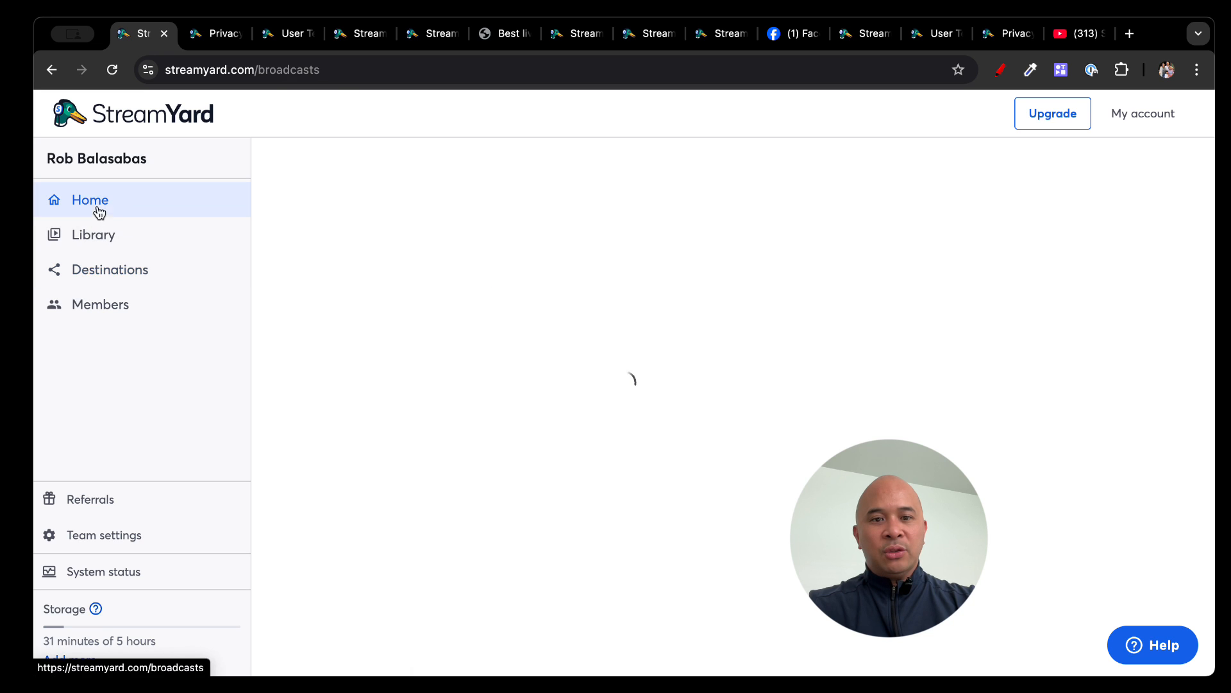